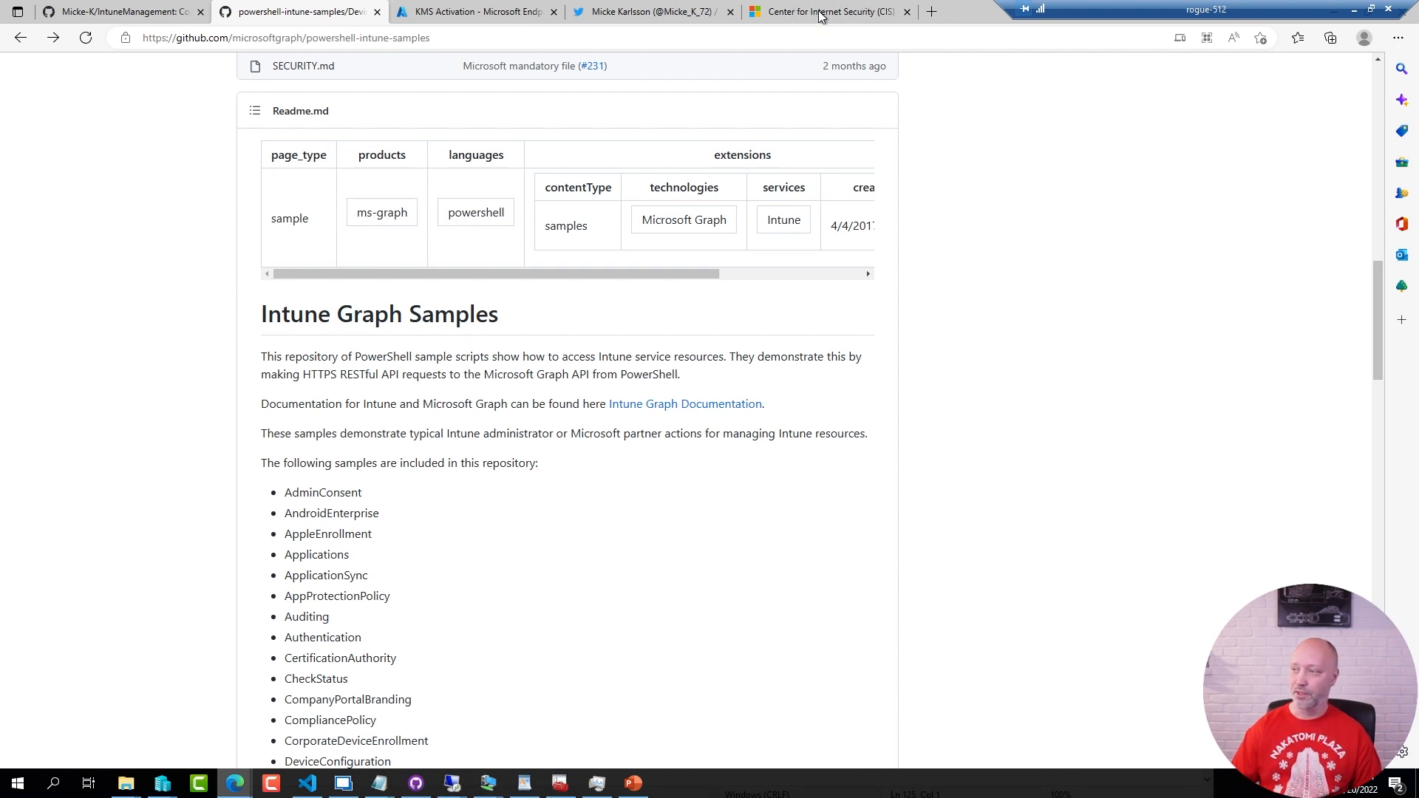
Go from the Microsoft Learn CIS article to the cisecurity.org CIS Benchmarks download list
click(820, 12)
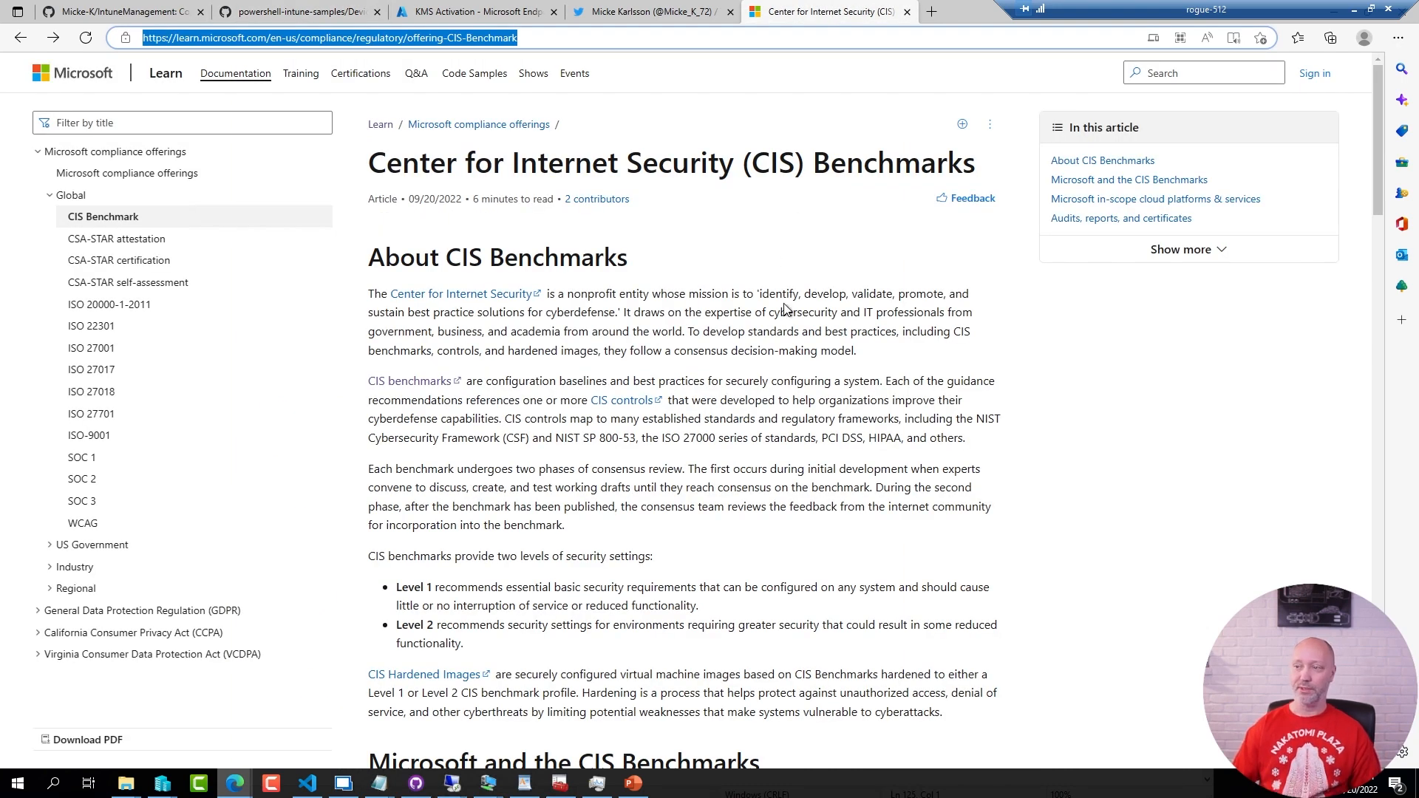
mouse_move(695, 248)
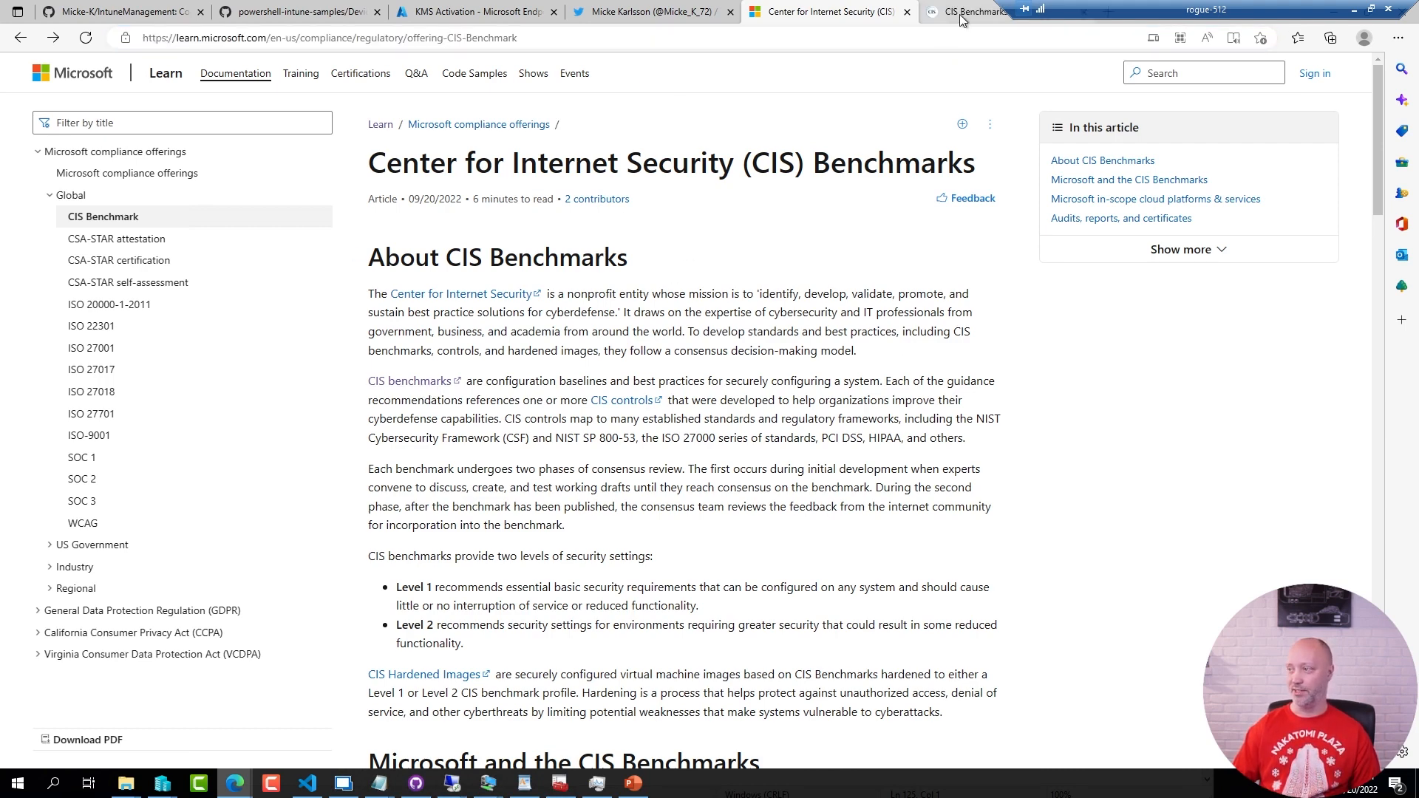
click(980, 12)
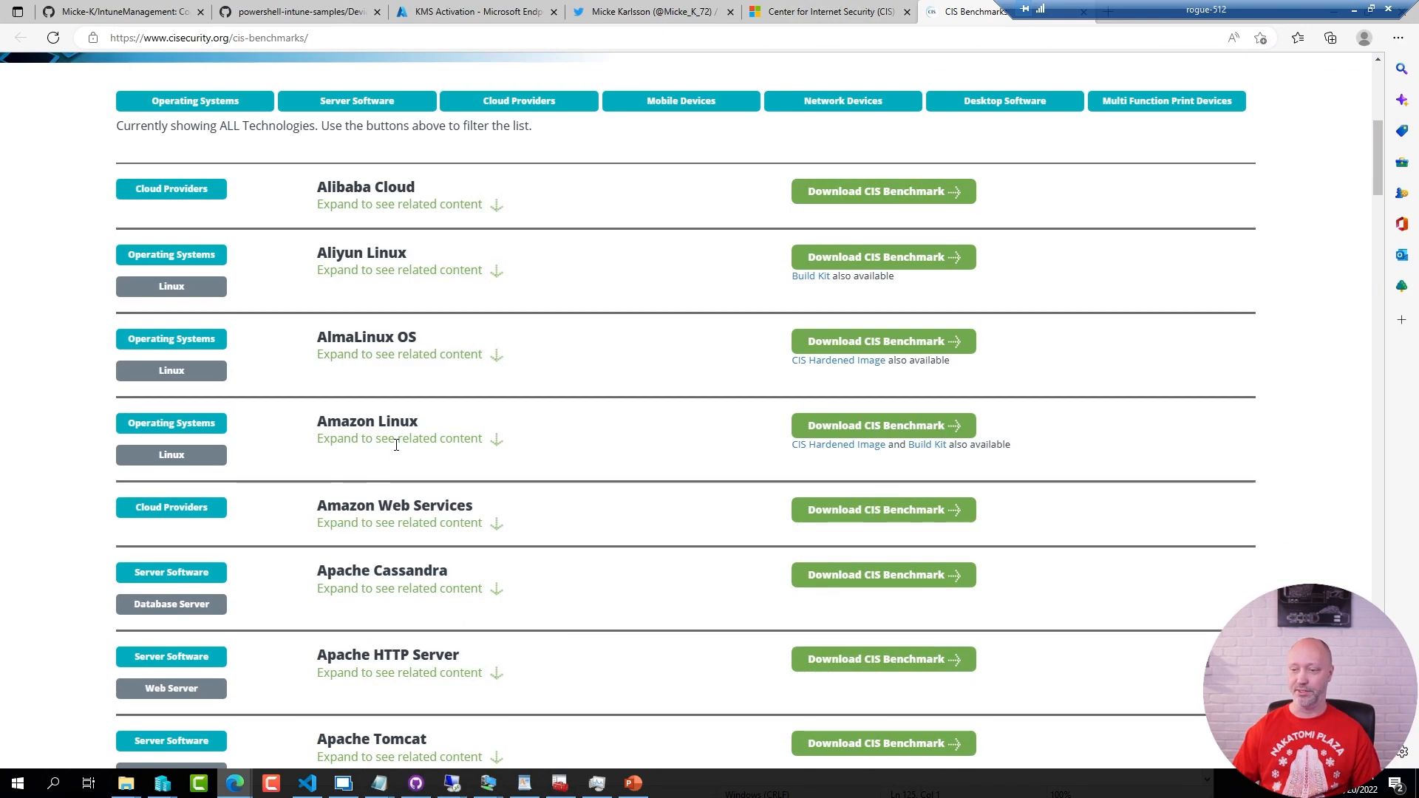
scroll(up, 3)
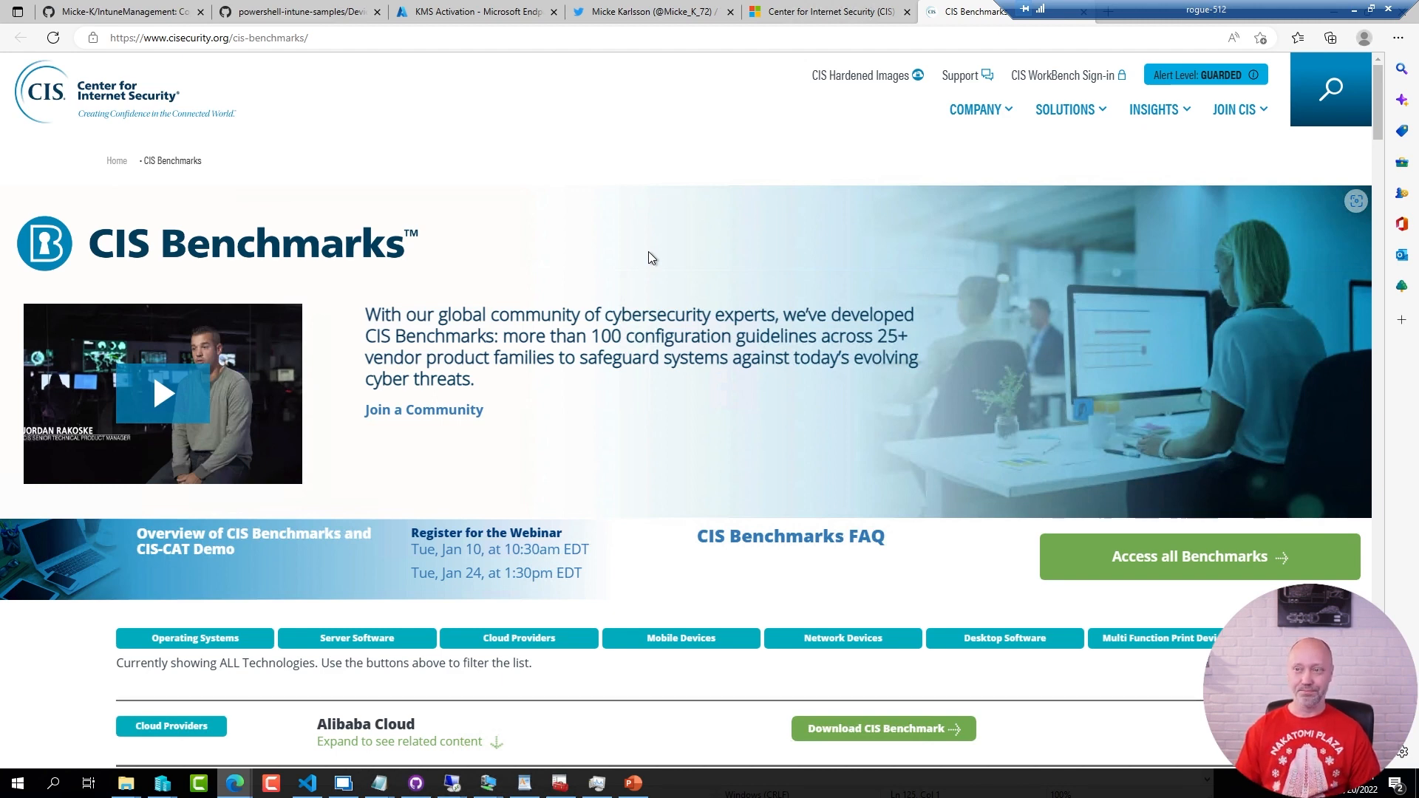
mouse_move(319, 28)
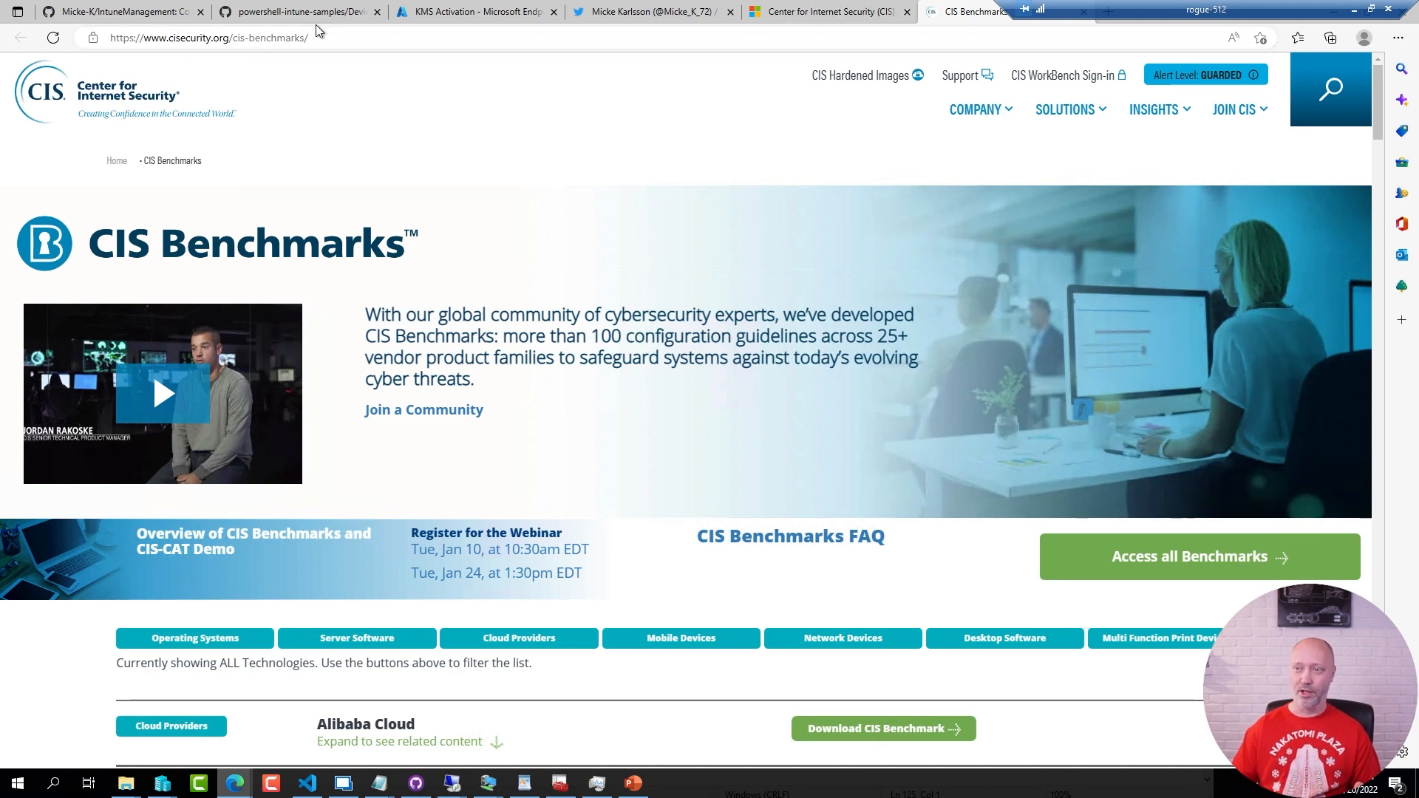
Open the DeviceConfiguration sample scripts folder in the powershell-intune-samples repository
click(295, 13)
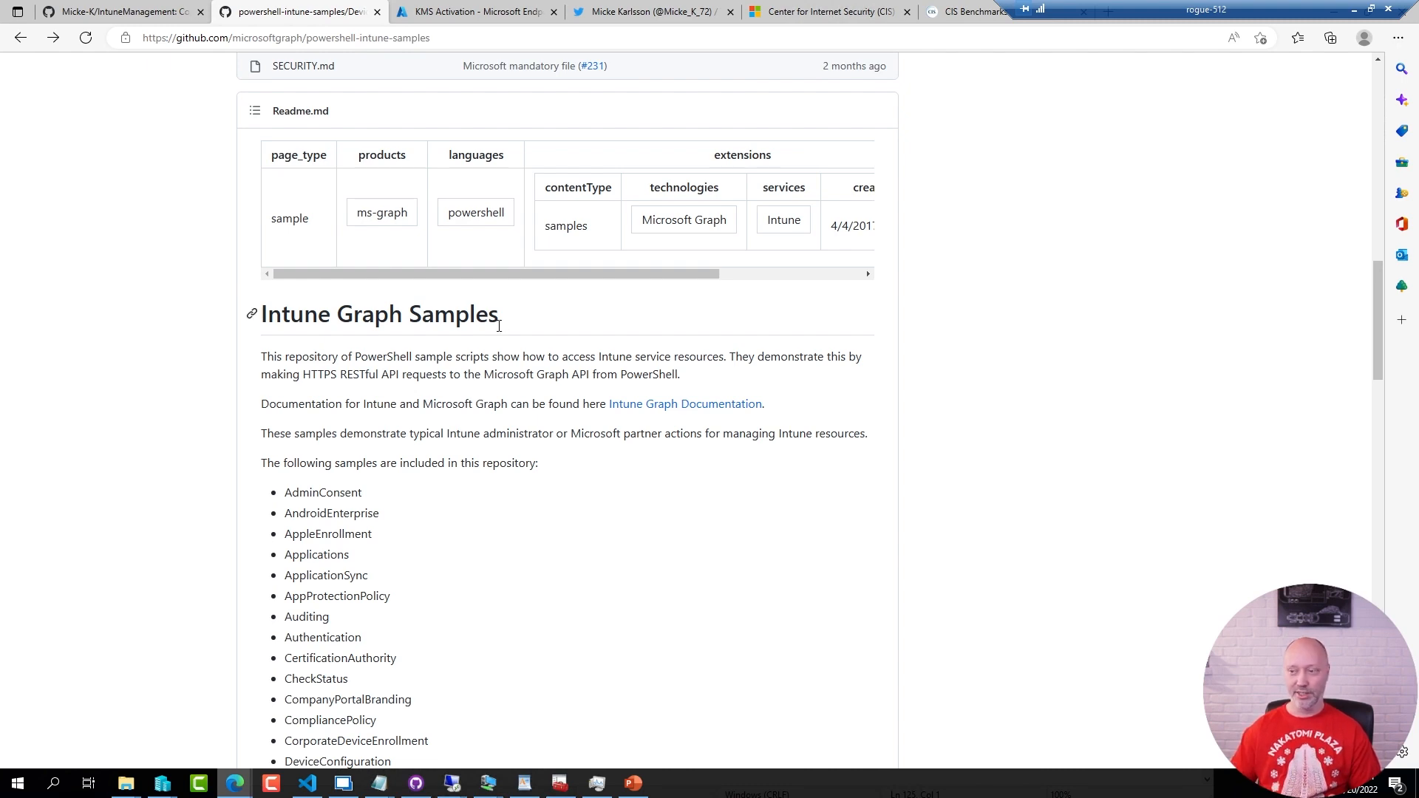
scroll(down, 3)
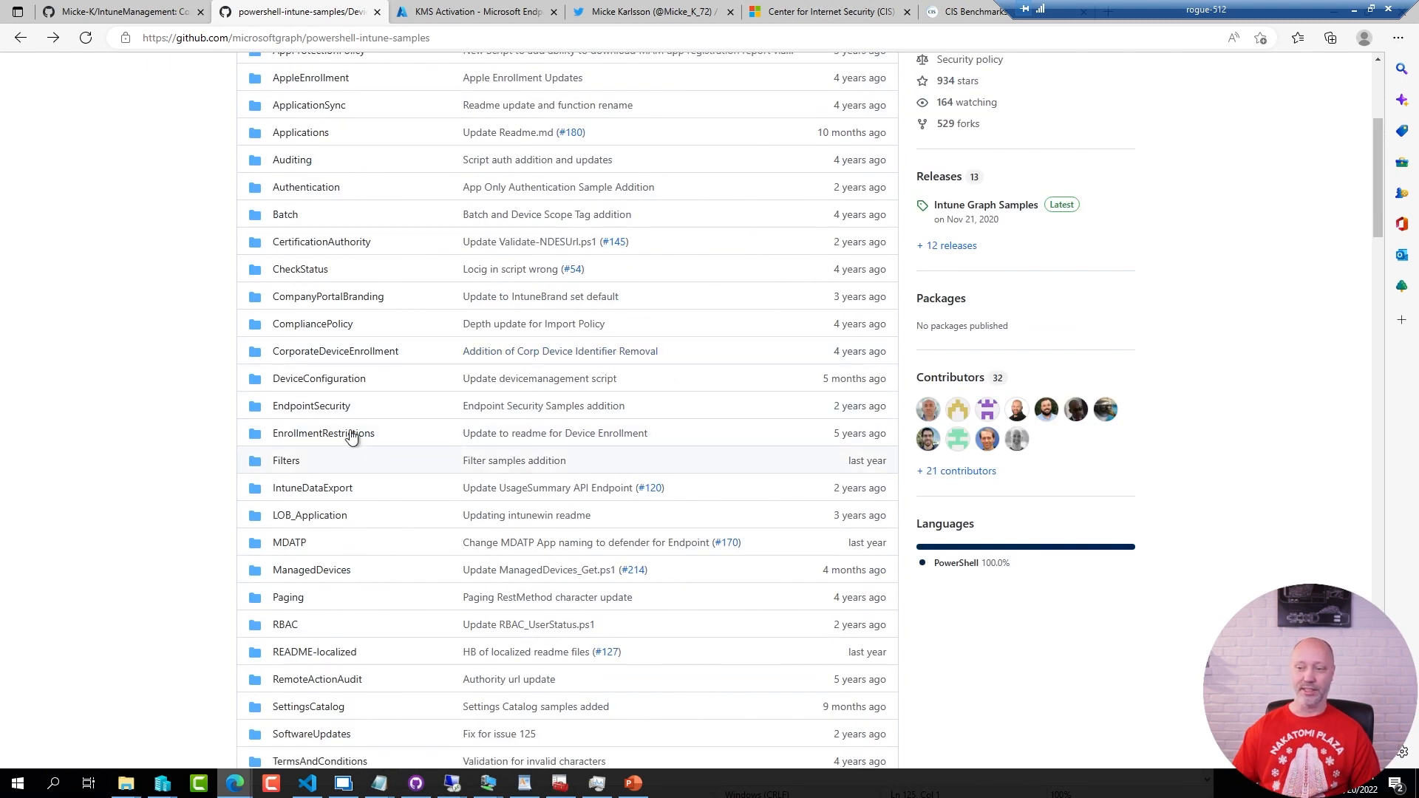
click(318, 378)
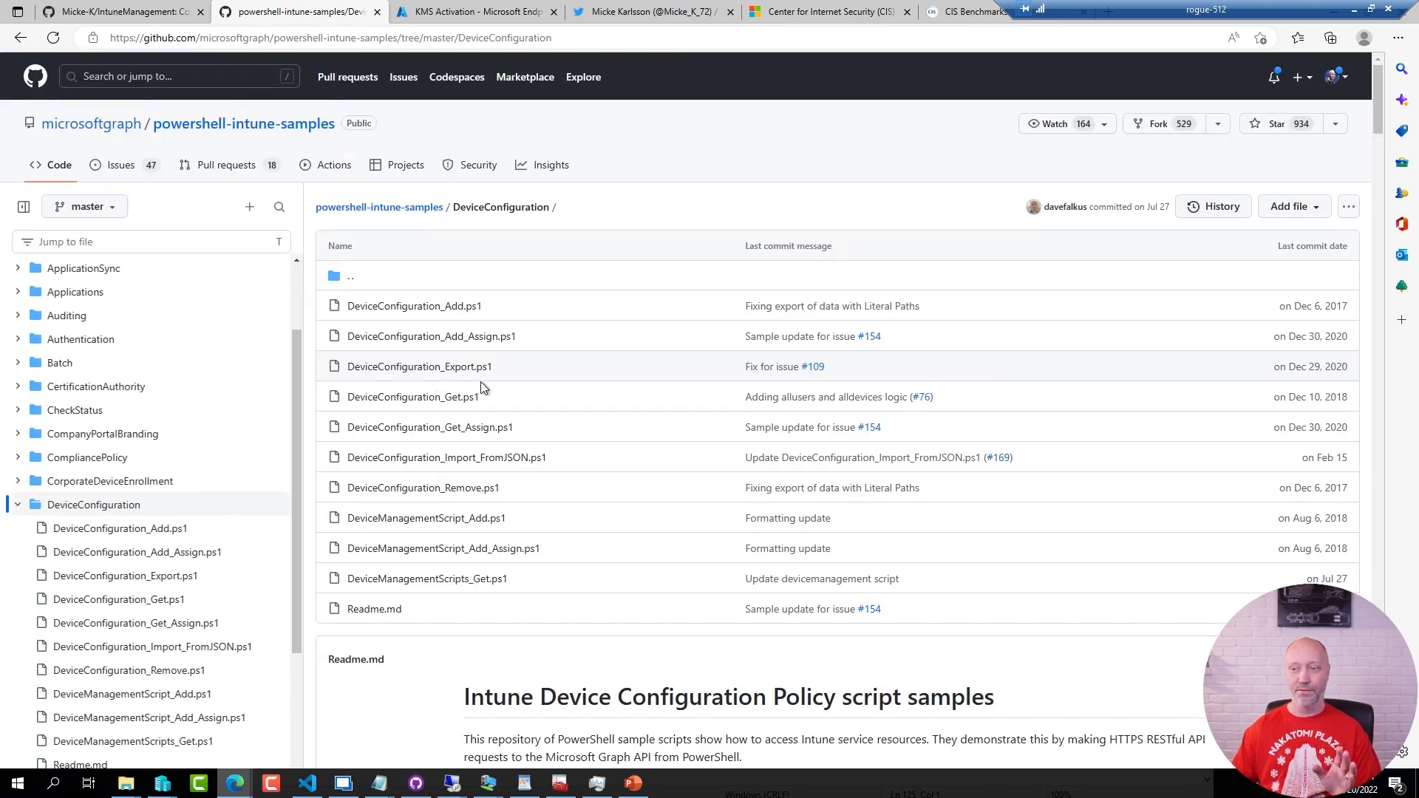
mouse_move(775, 467)
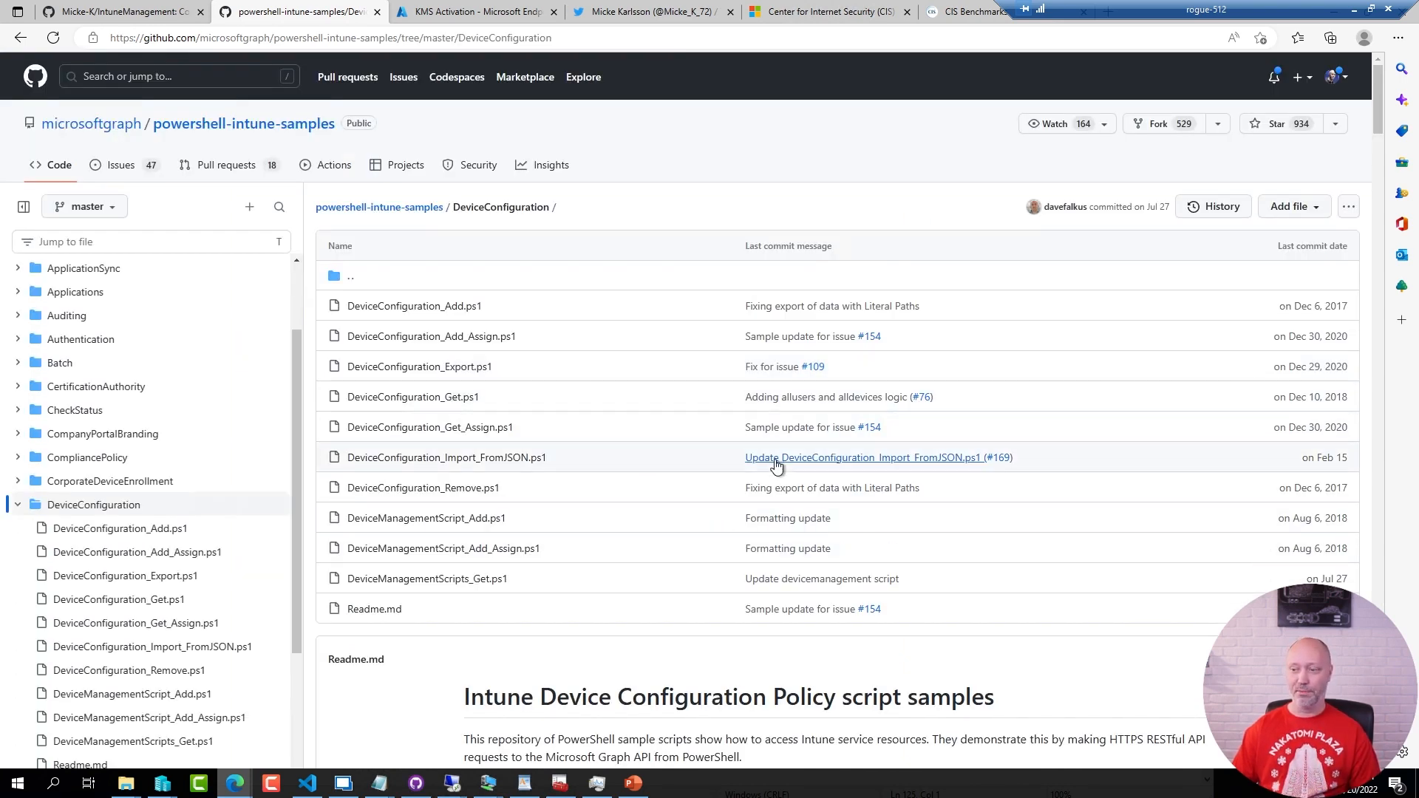
mouse_move(488, 467)
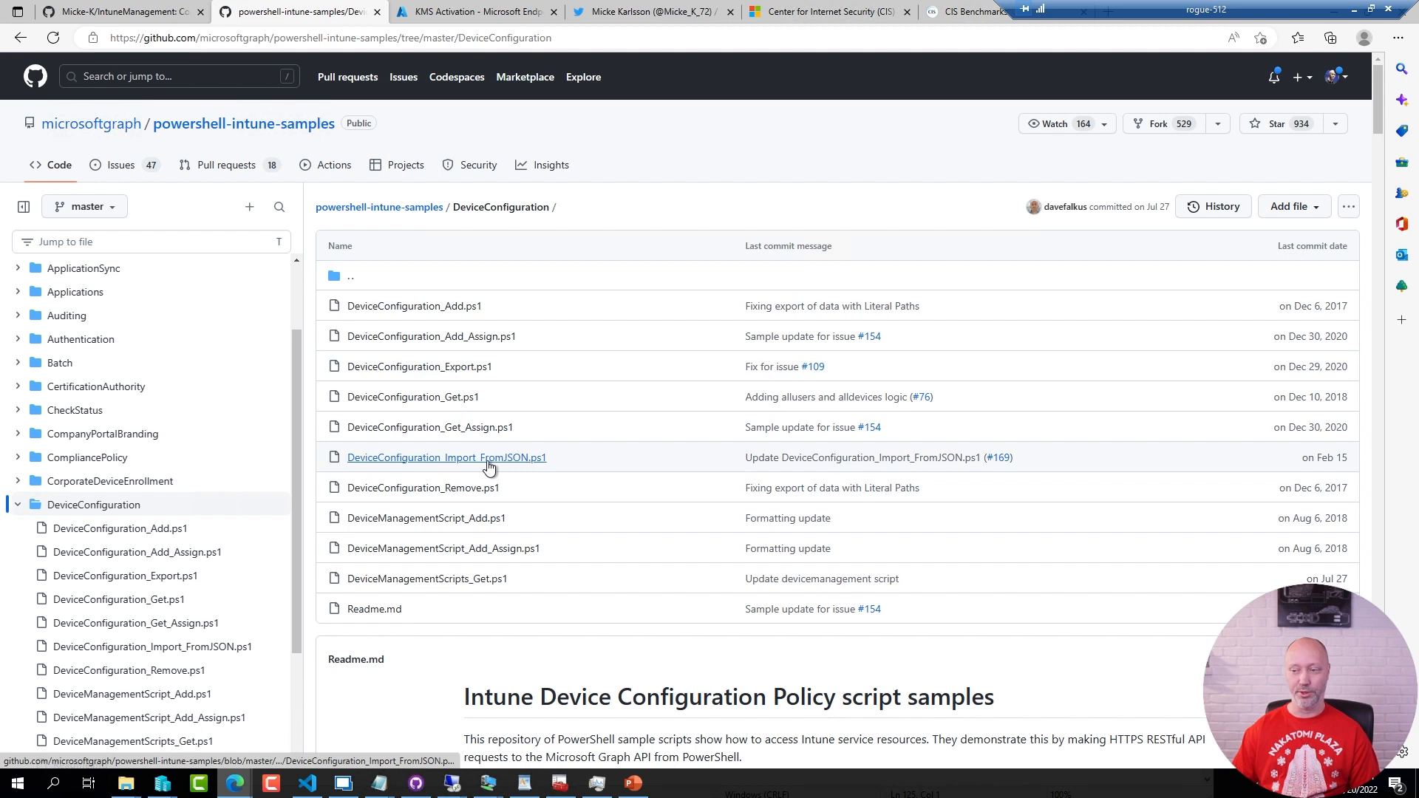
mouse_move(497, 465)
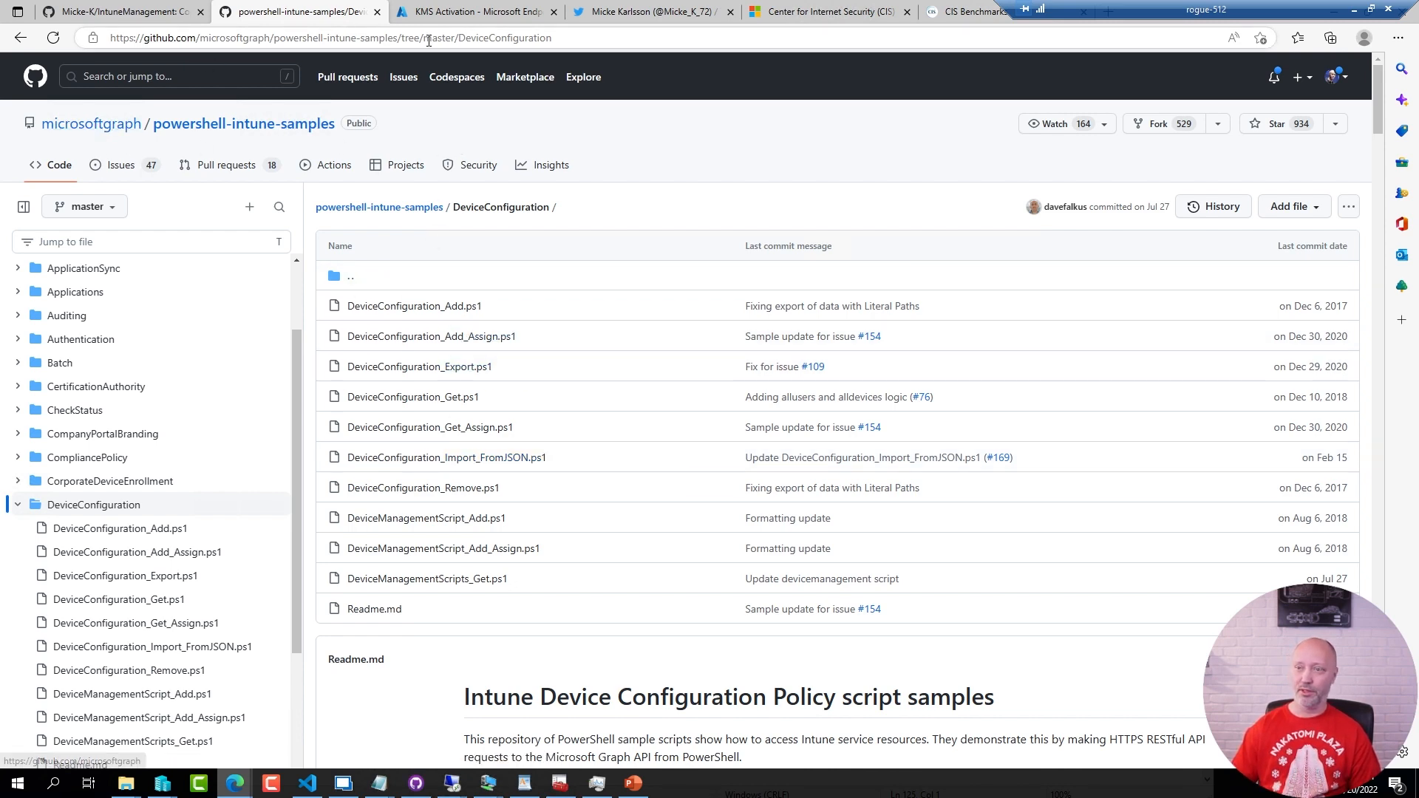
Glance at the author's Twitter profile, then return to the Micke-K/IntuneManagement repository
click(103, 14)
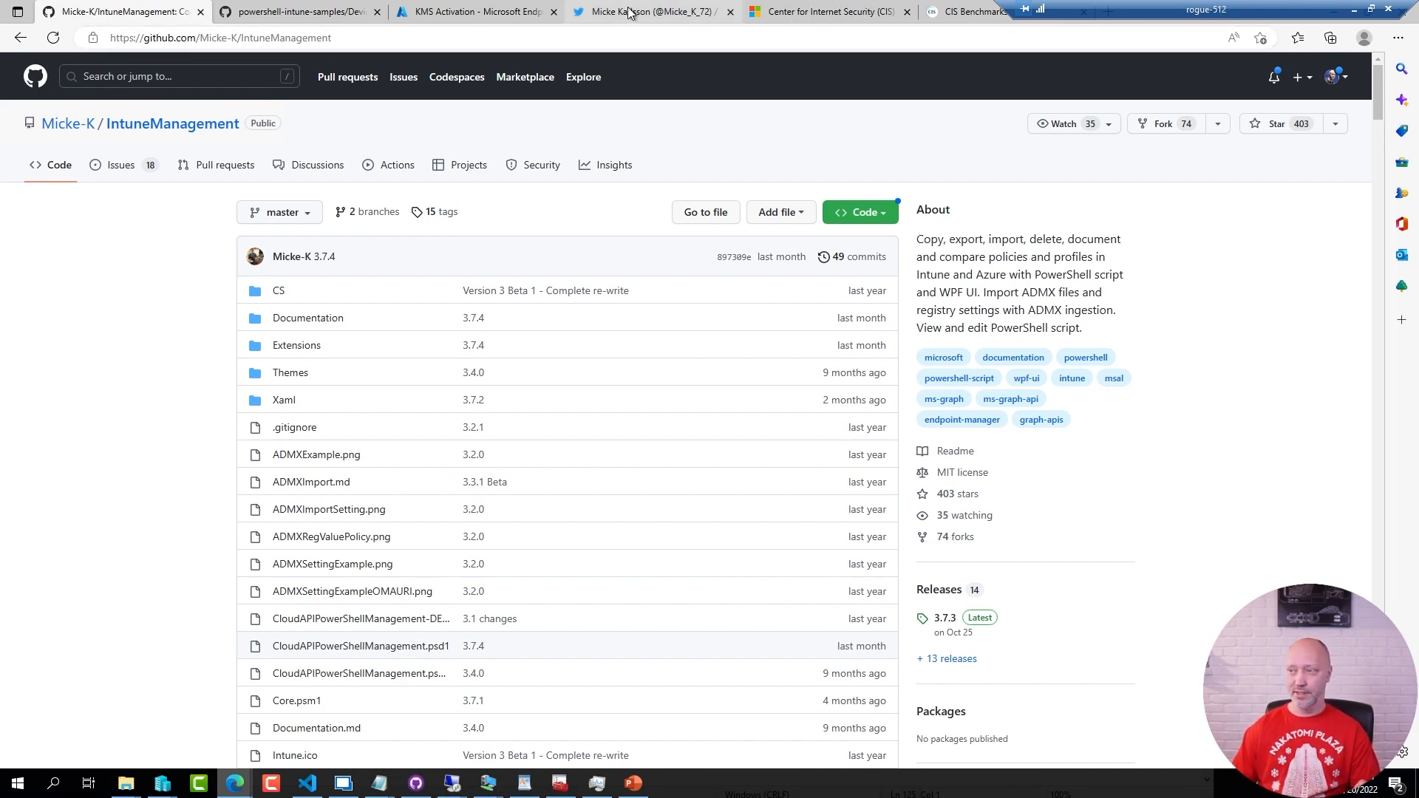
click(640, 13)
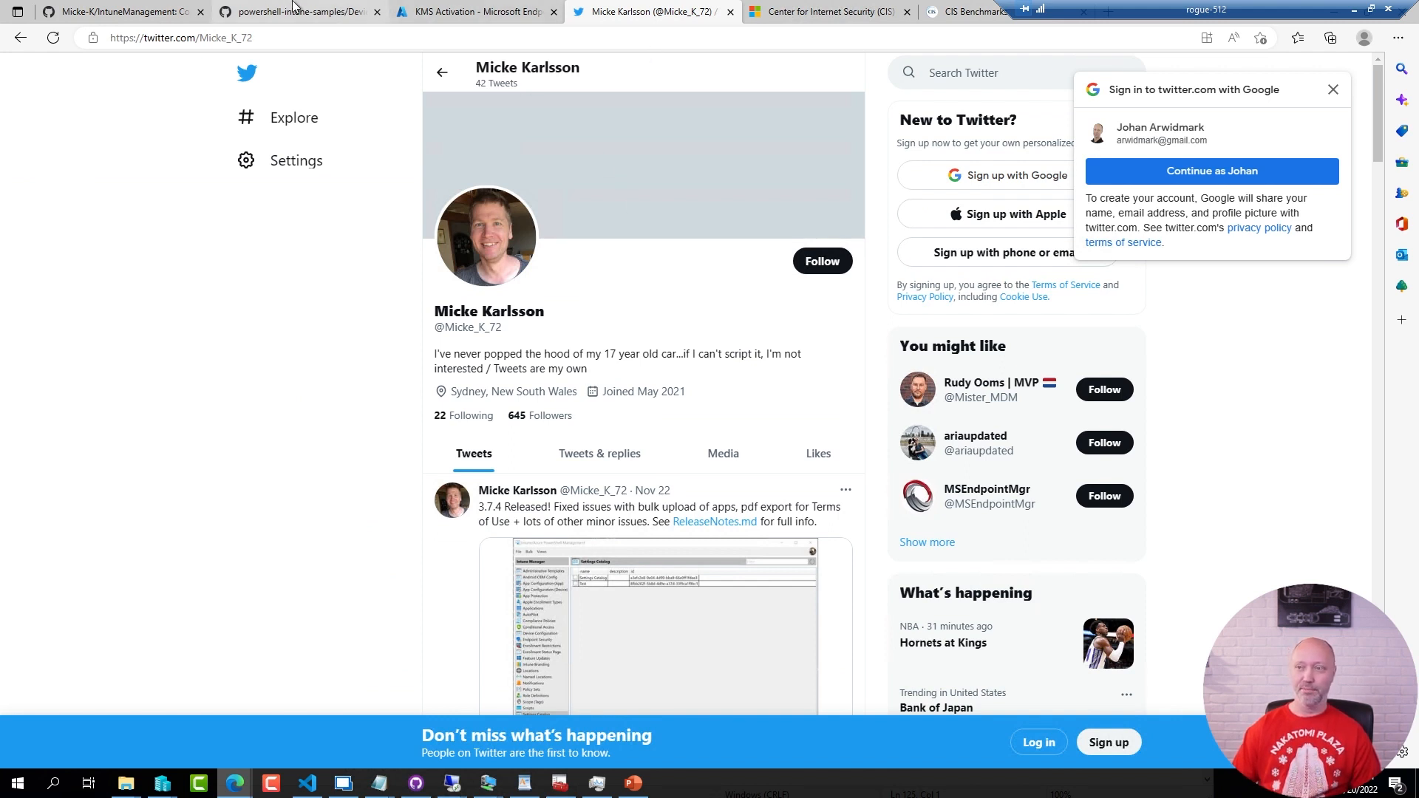
click(118, 9)
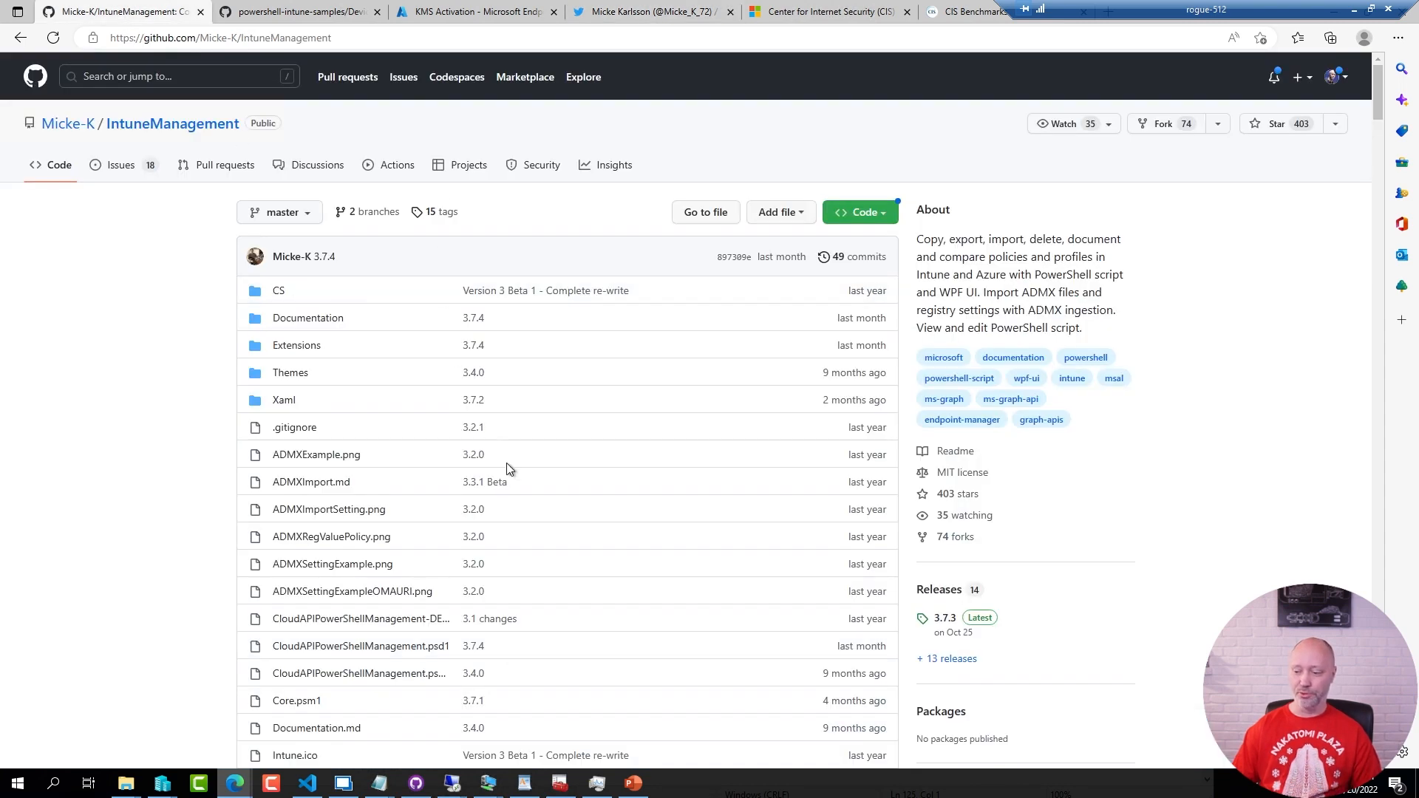
right_click(18, 784)
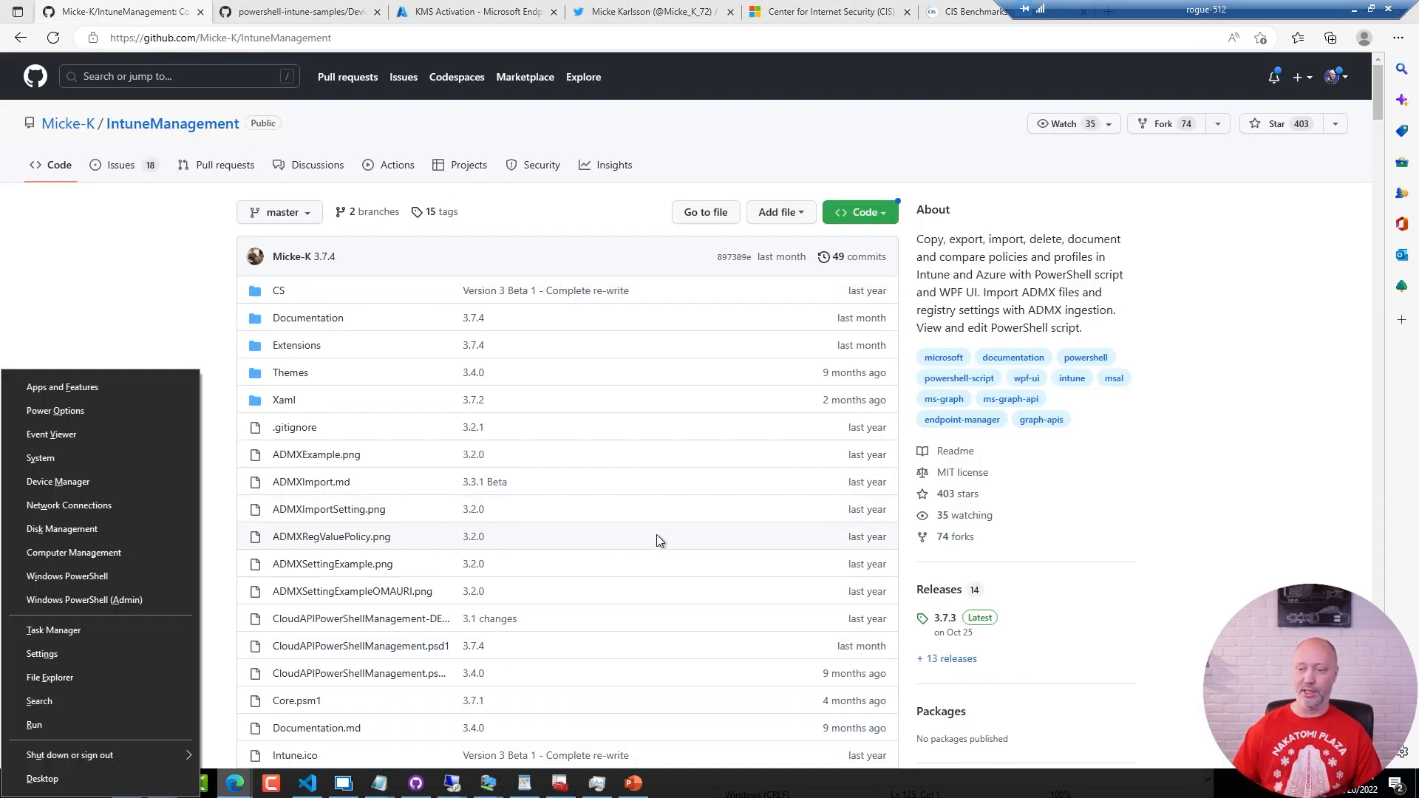
In admin PowerShell, enter E:\Demo\Intune\IntuneManagement374, list files, and run Start-WithJson
click(83, 600)
text(cd n)
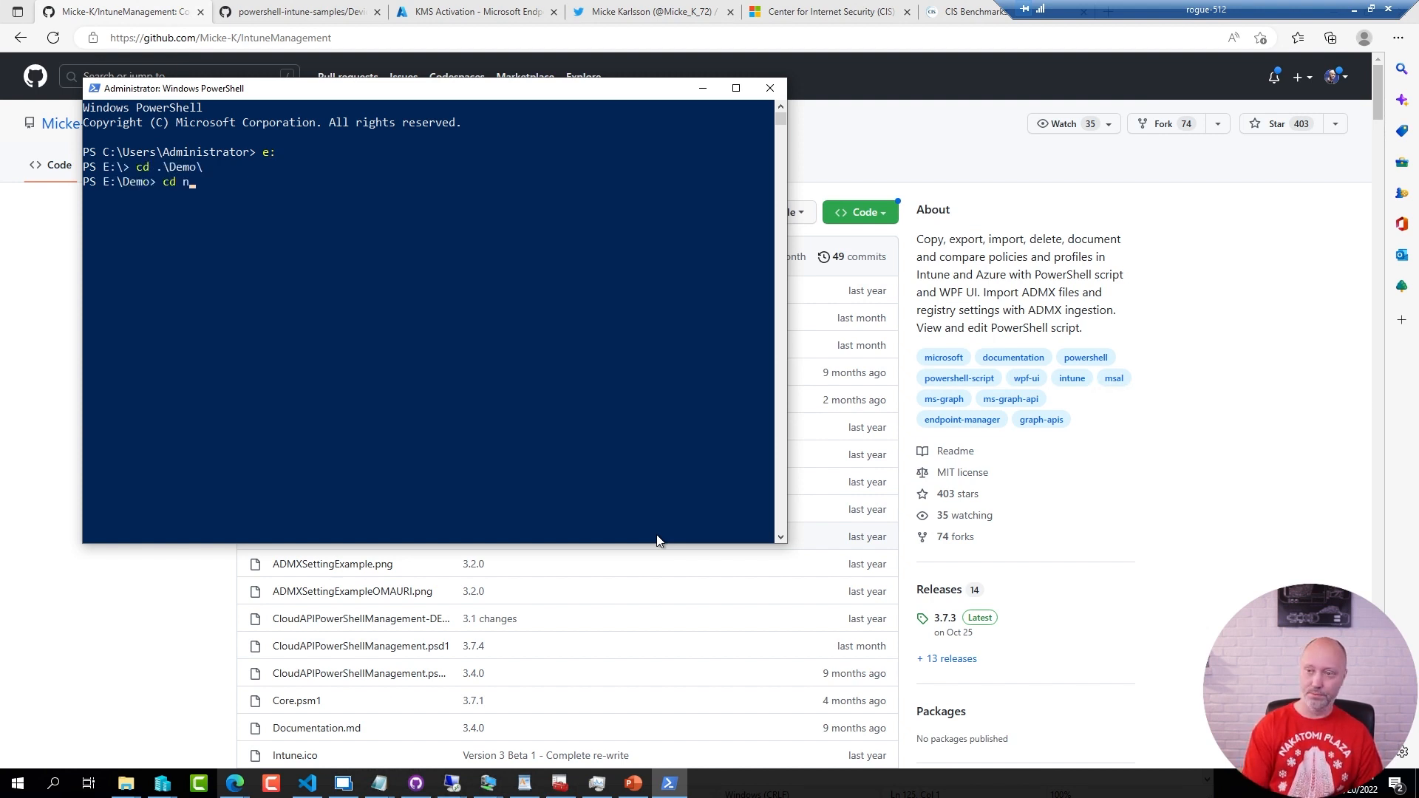
key(Tab)
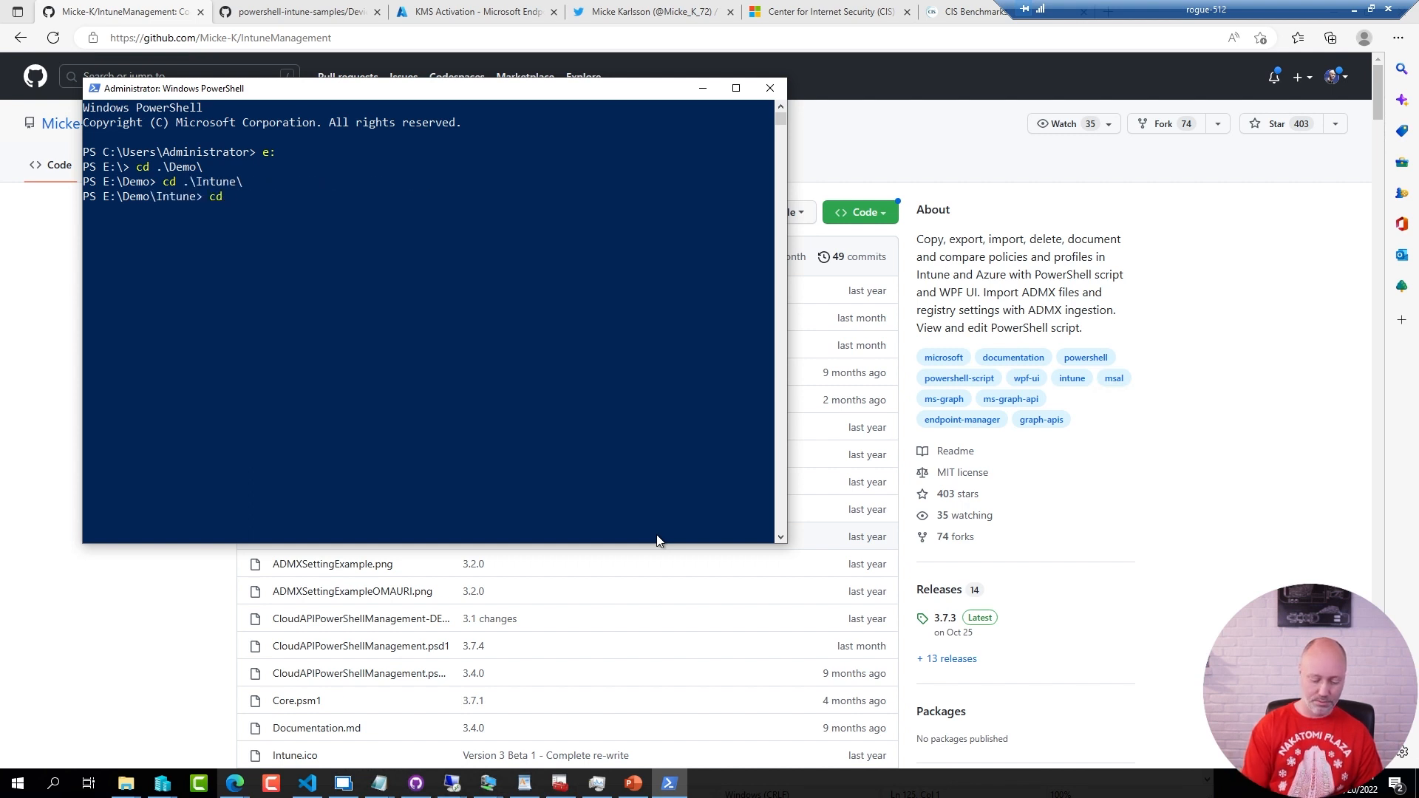
text(.IntuneManagement372\)
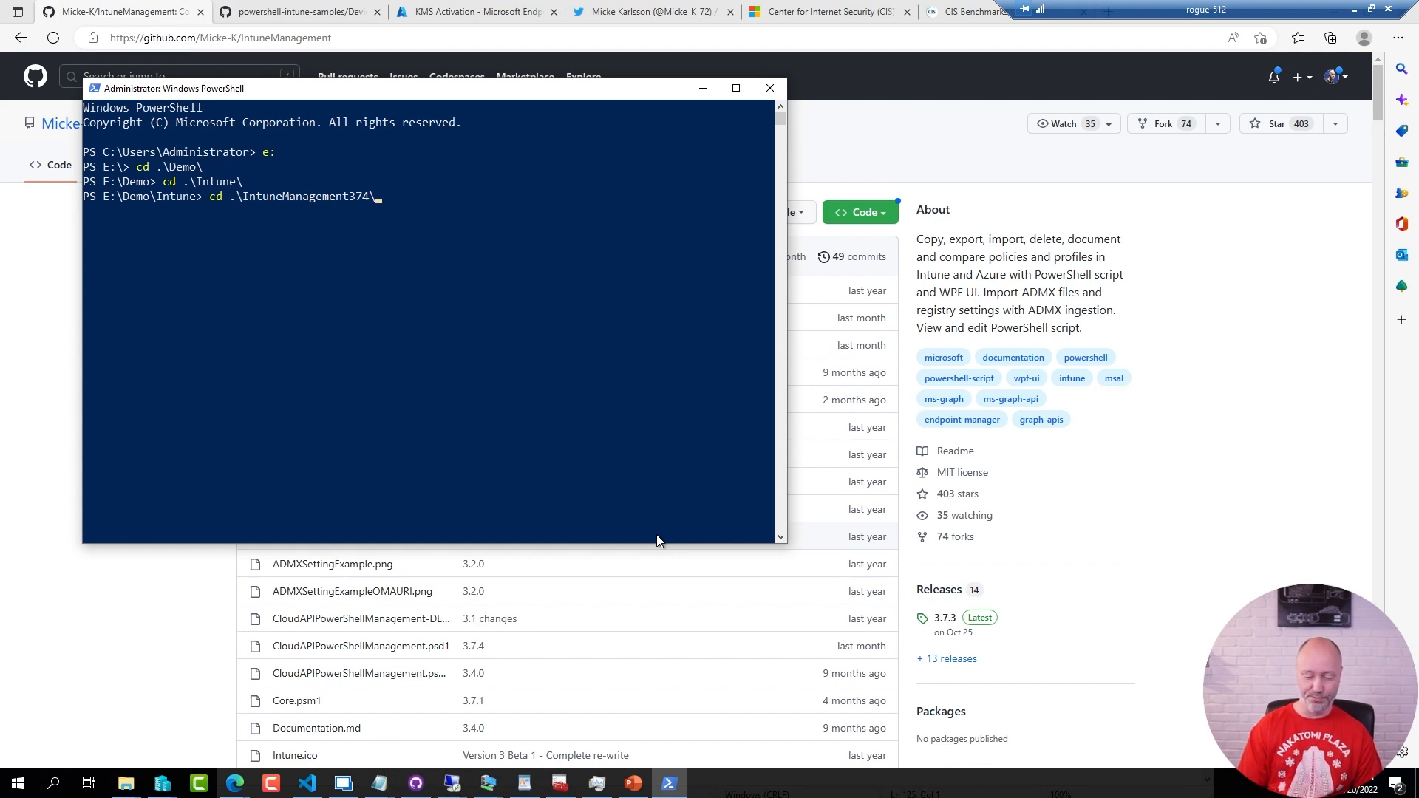
text(dir)
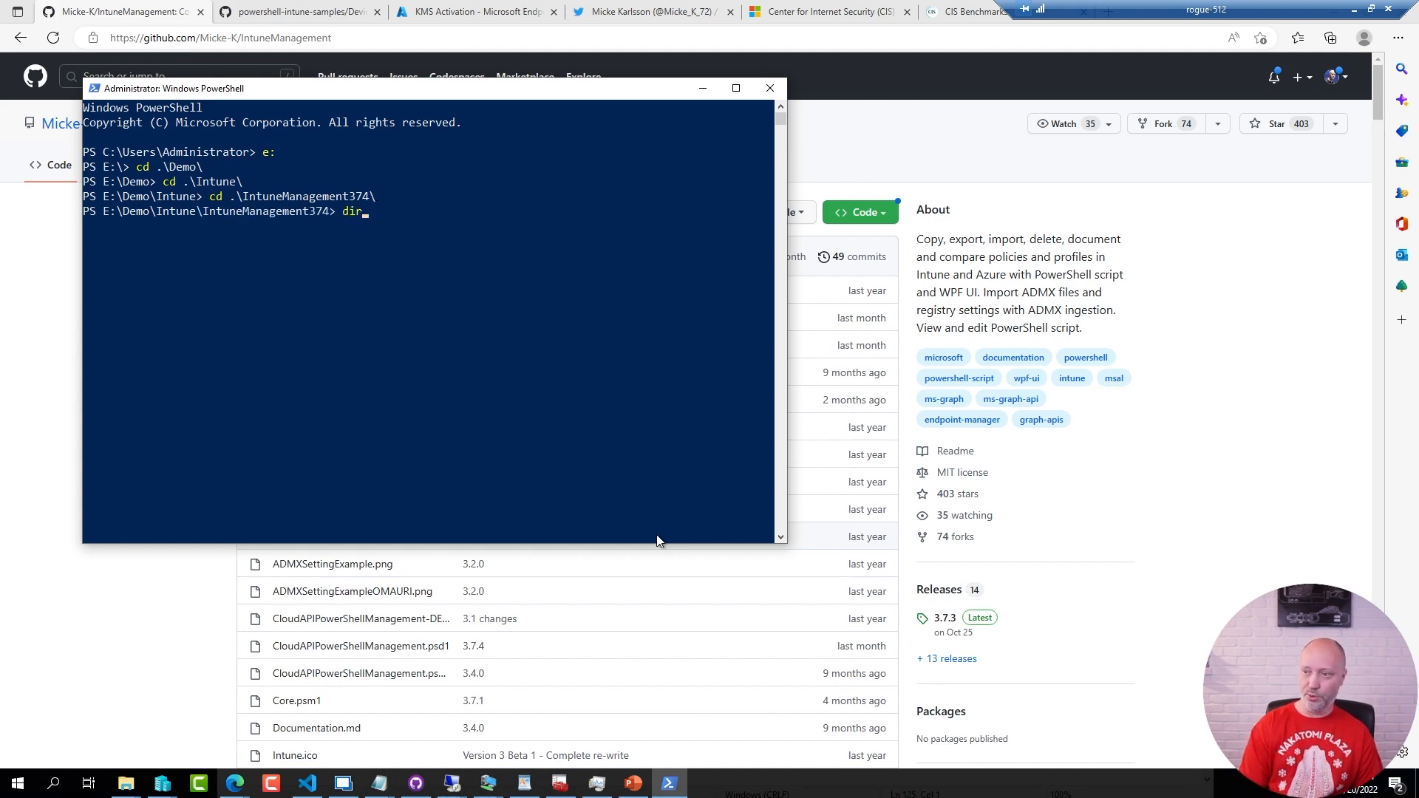
key(Enter)
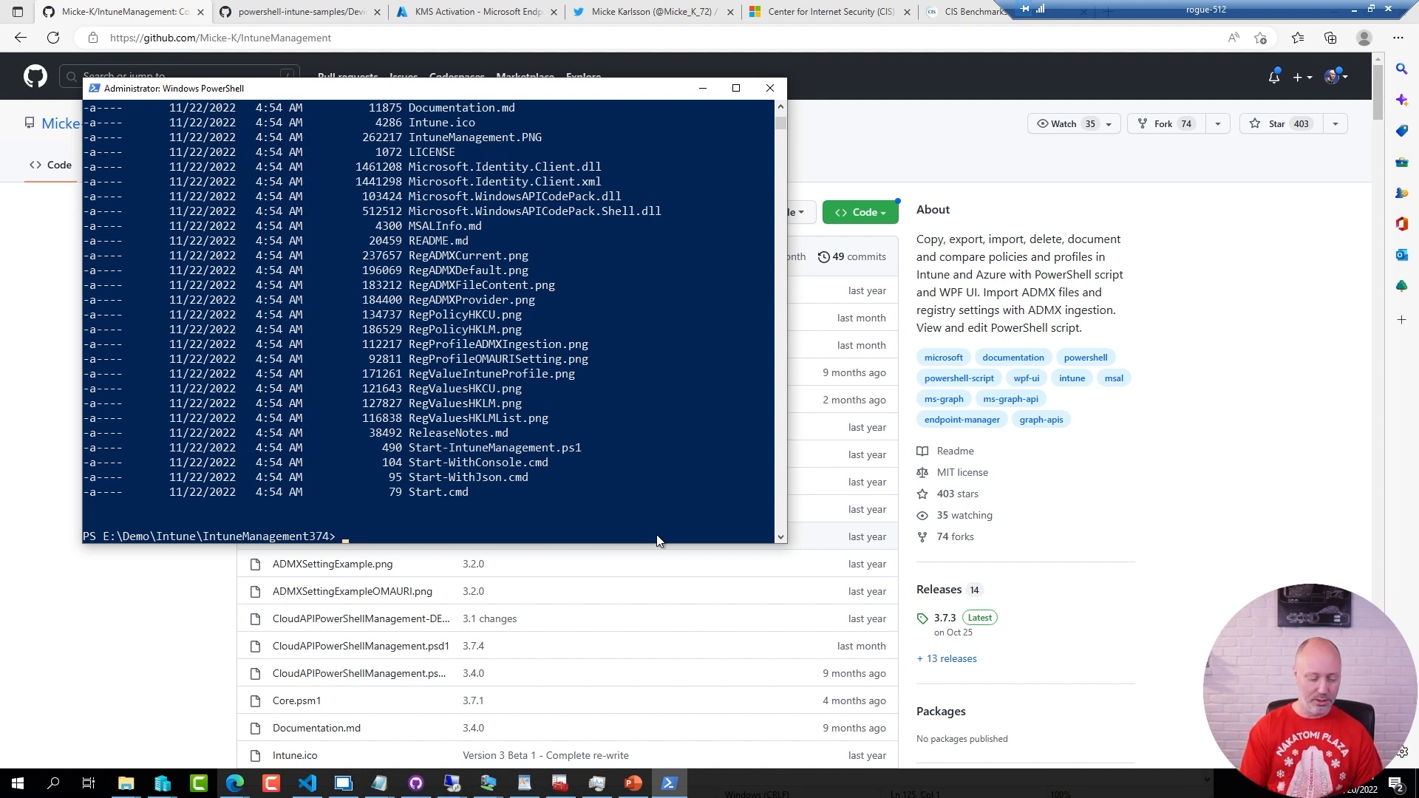
text(start)
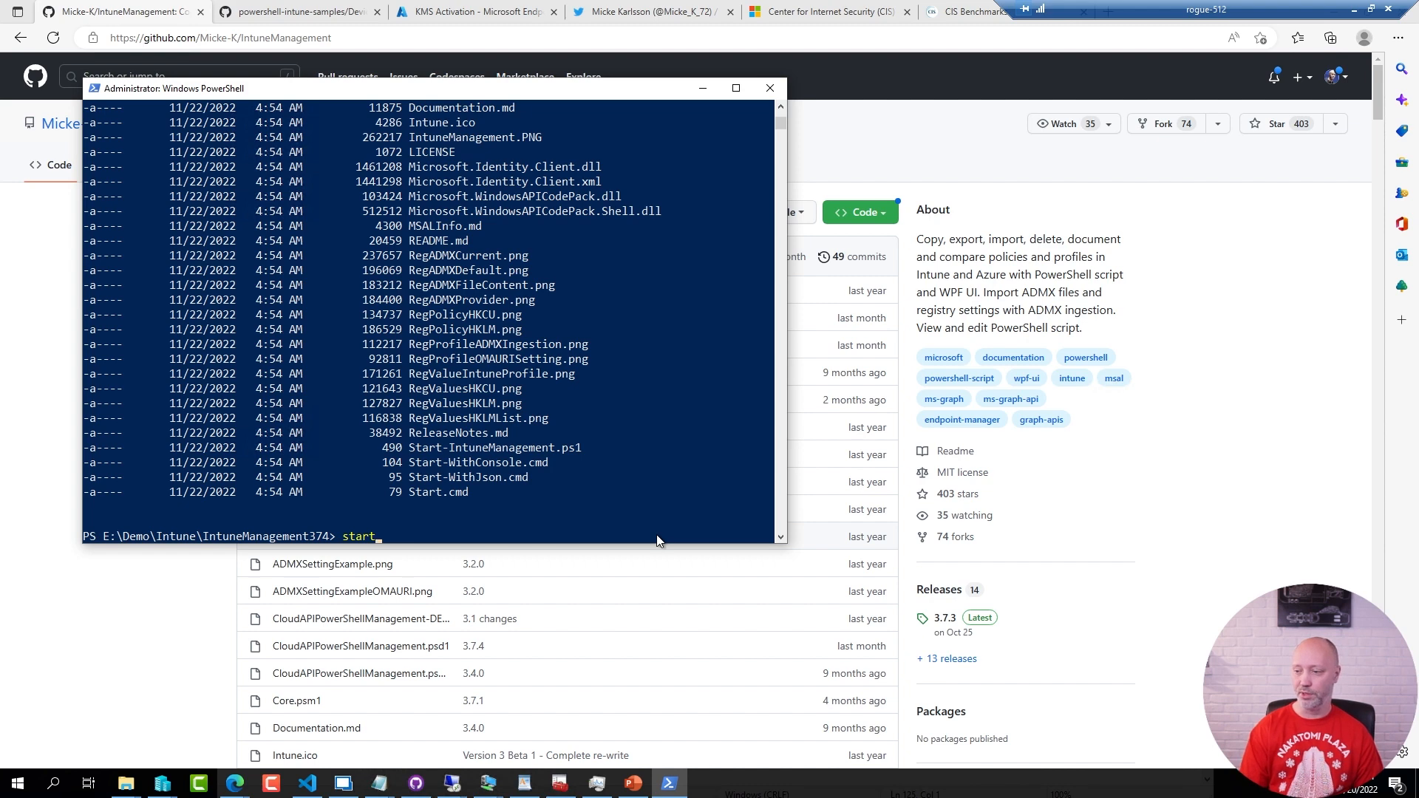
text(-wit)
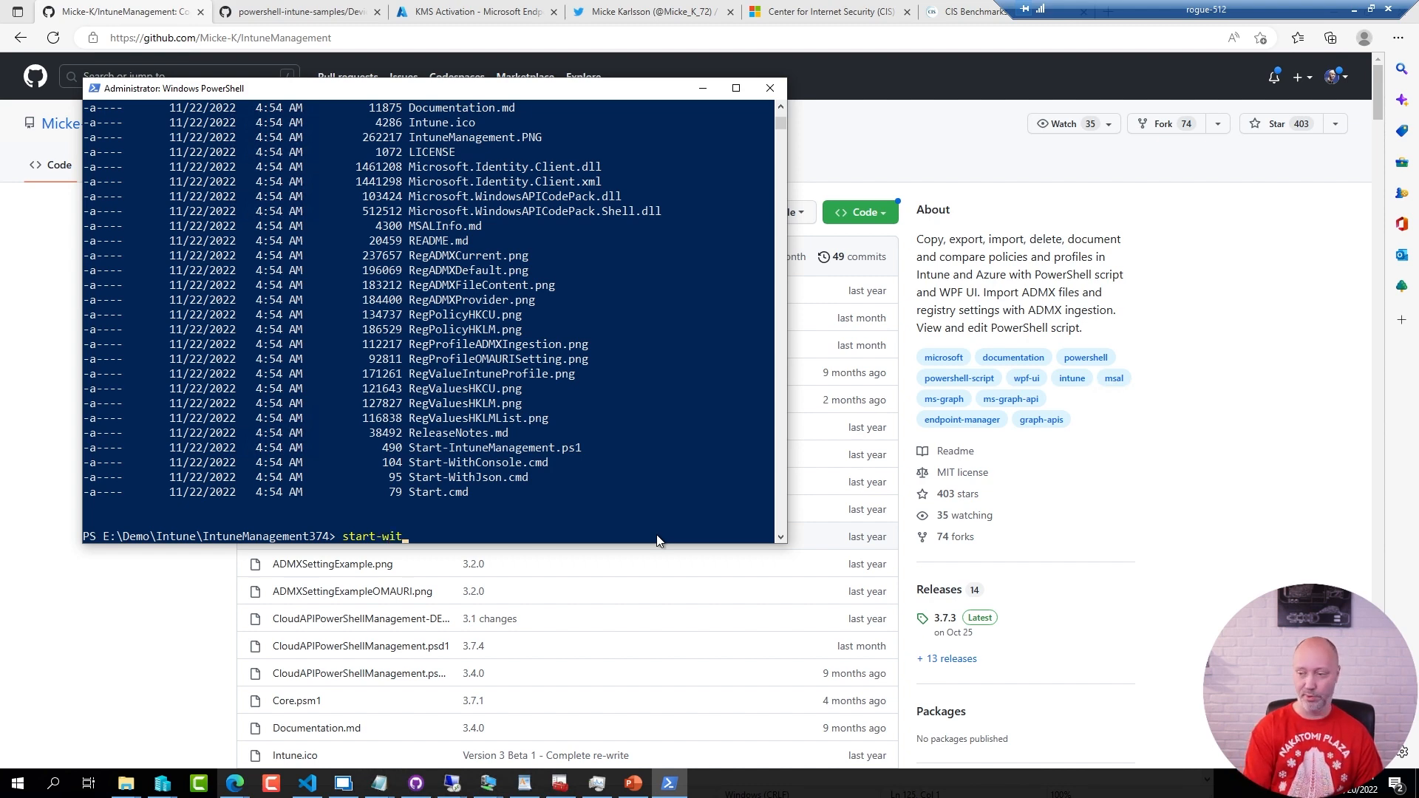
key(Enter)
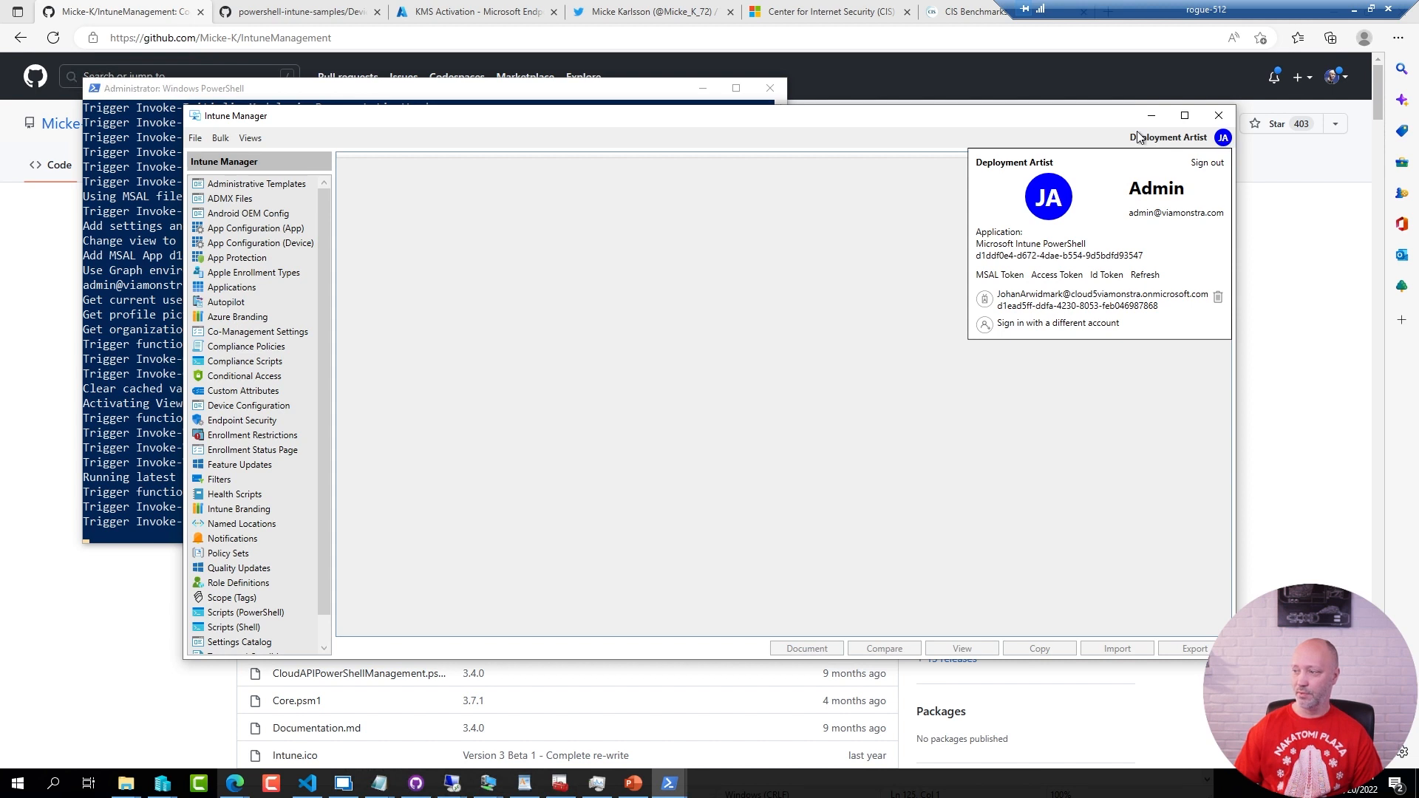
mouse_move(954, 209)
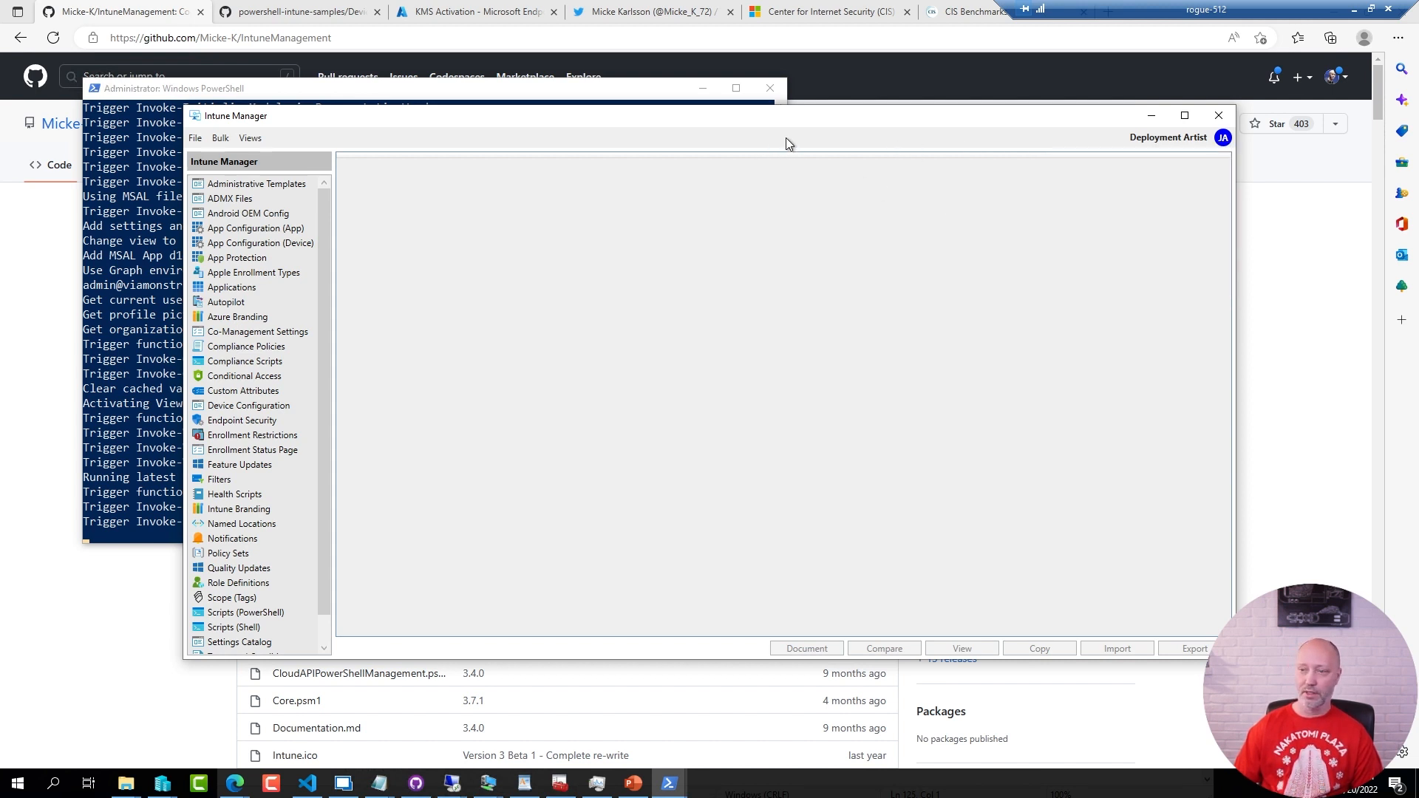
mouse_move(422, 295)
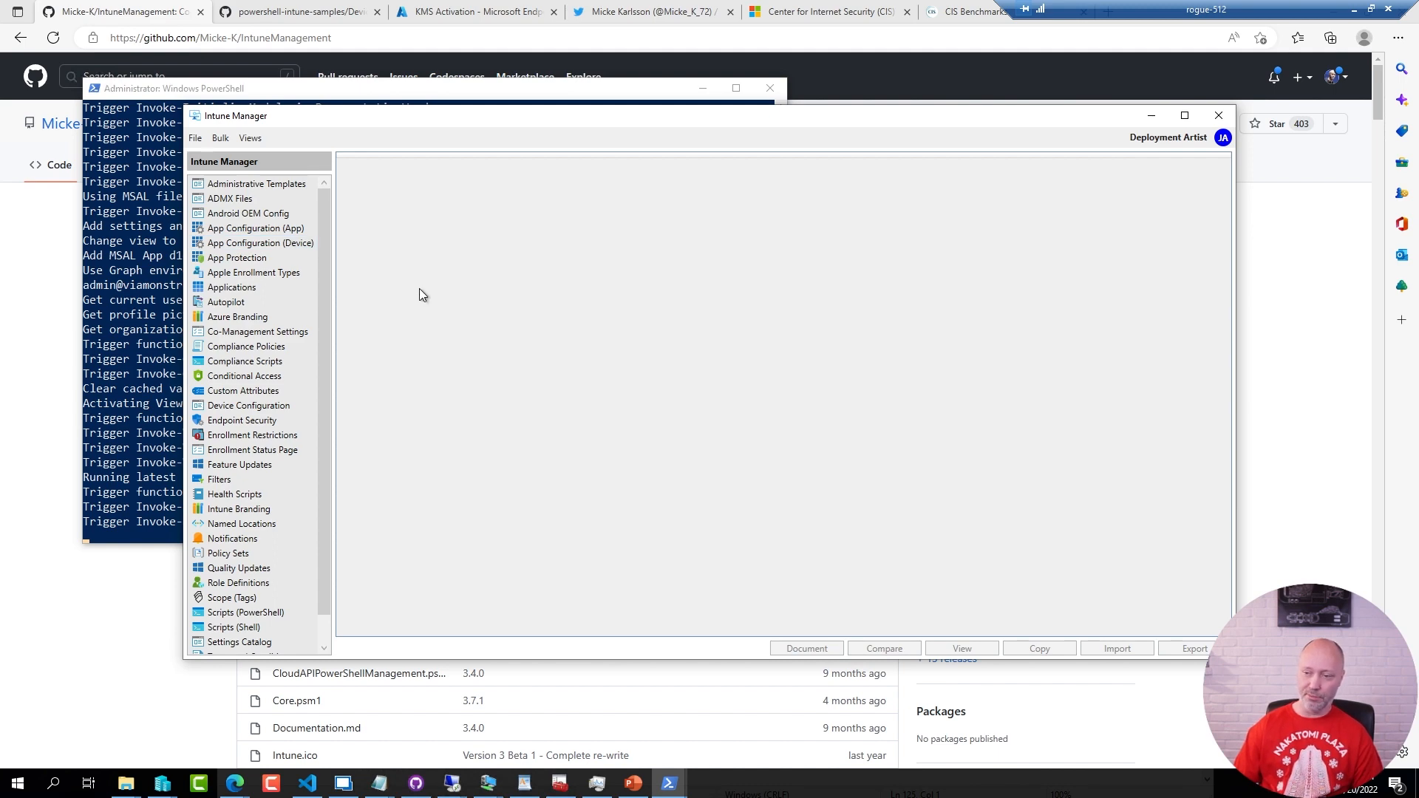
Load the Device Configuration profiles, briefly marking then unmarking ViaMonstra Update Compliance
click(249, 405)
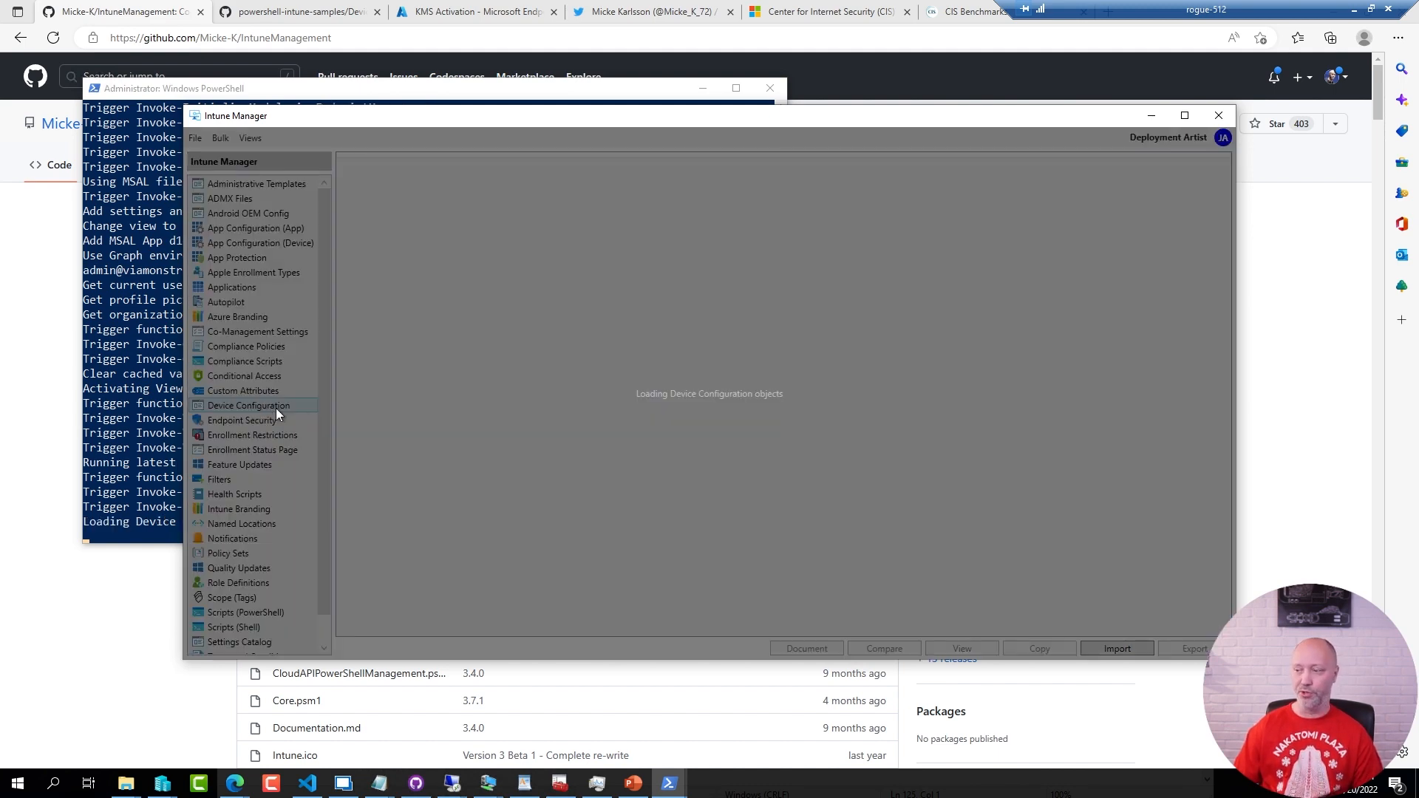
click(247, 405)
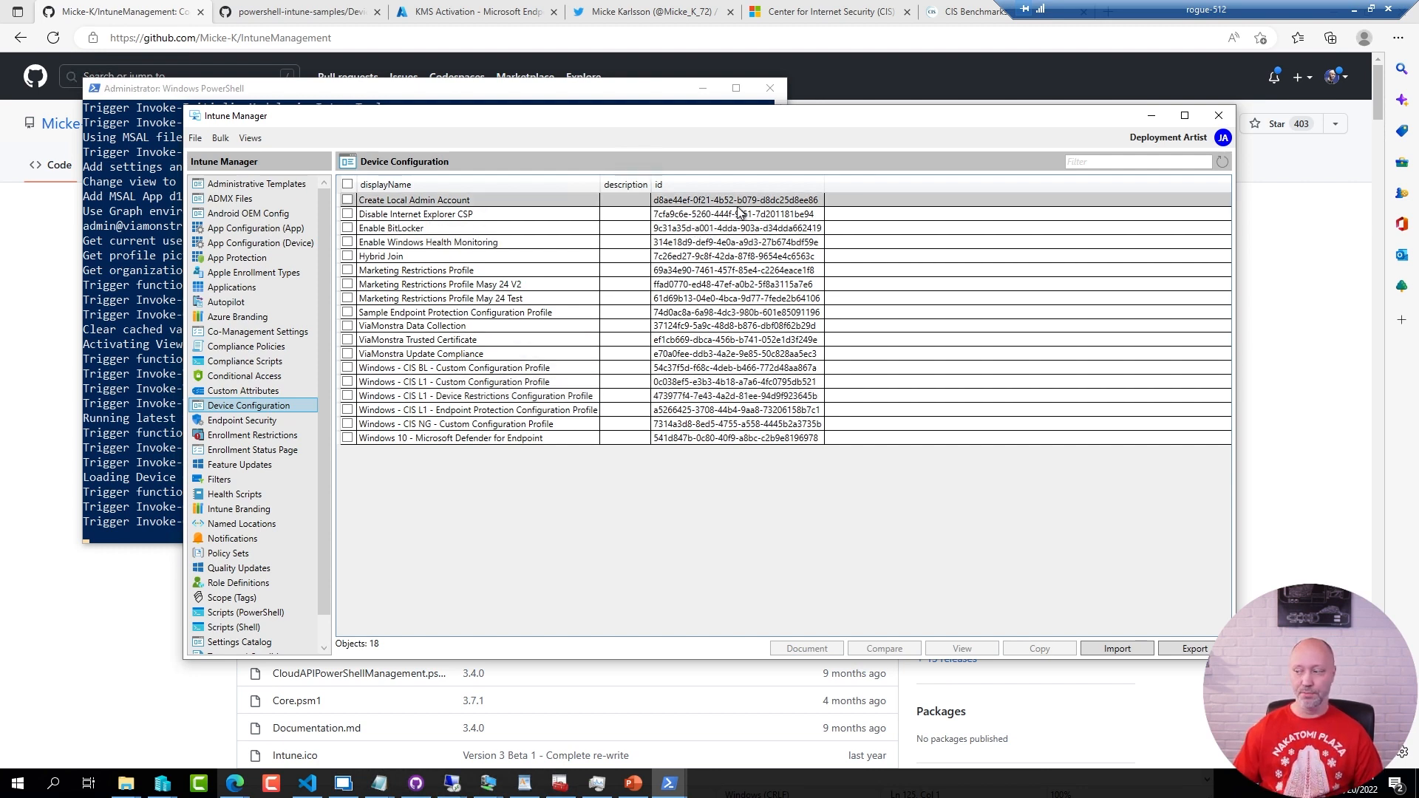
click(452, 367)
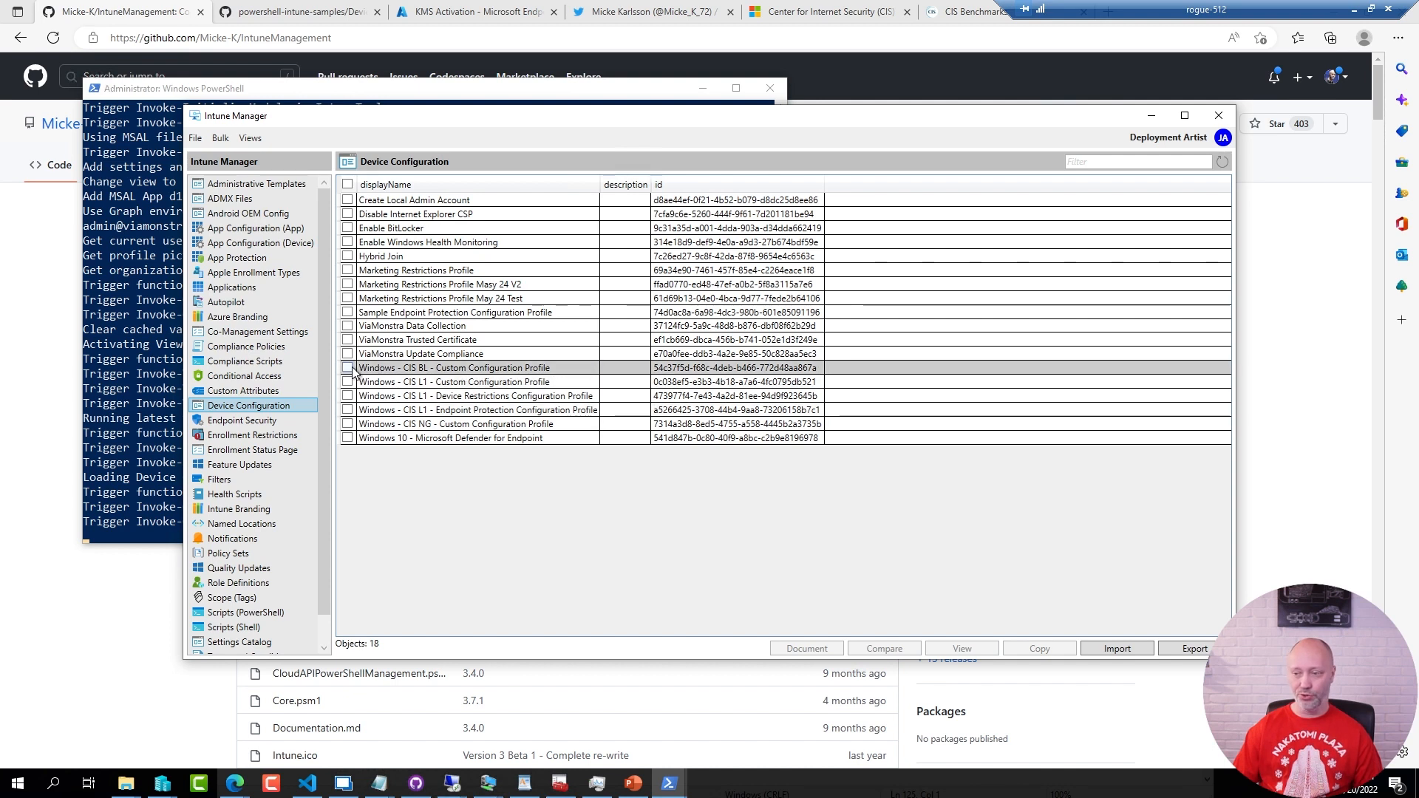
click(348, 353)
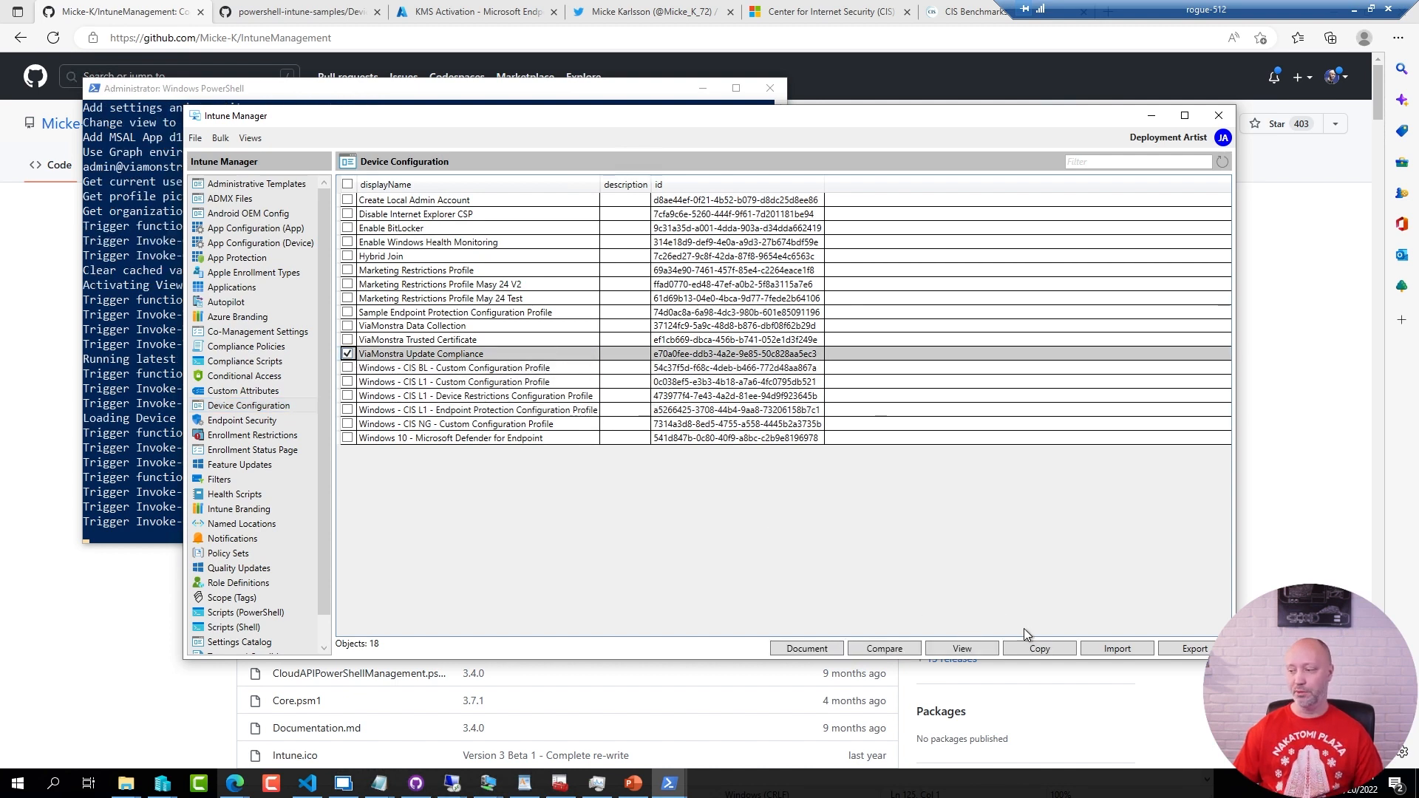
click(348, 353)
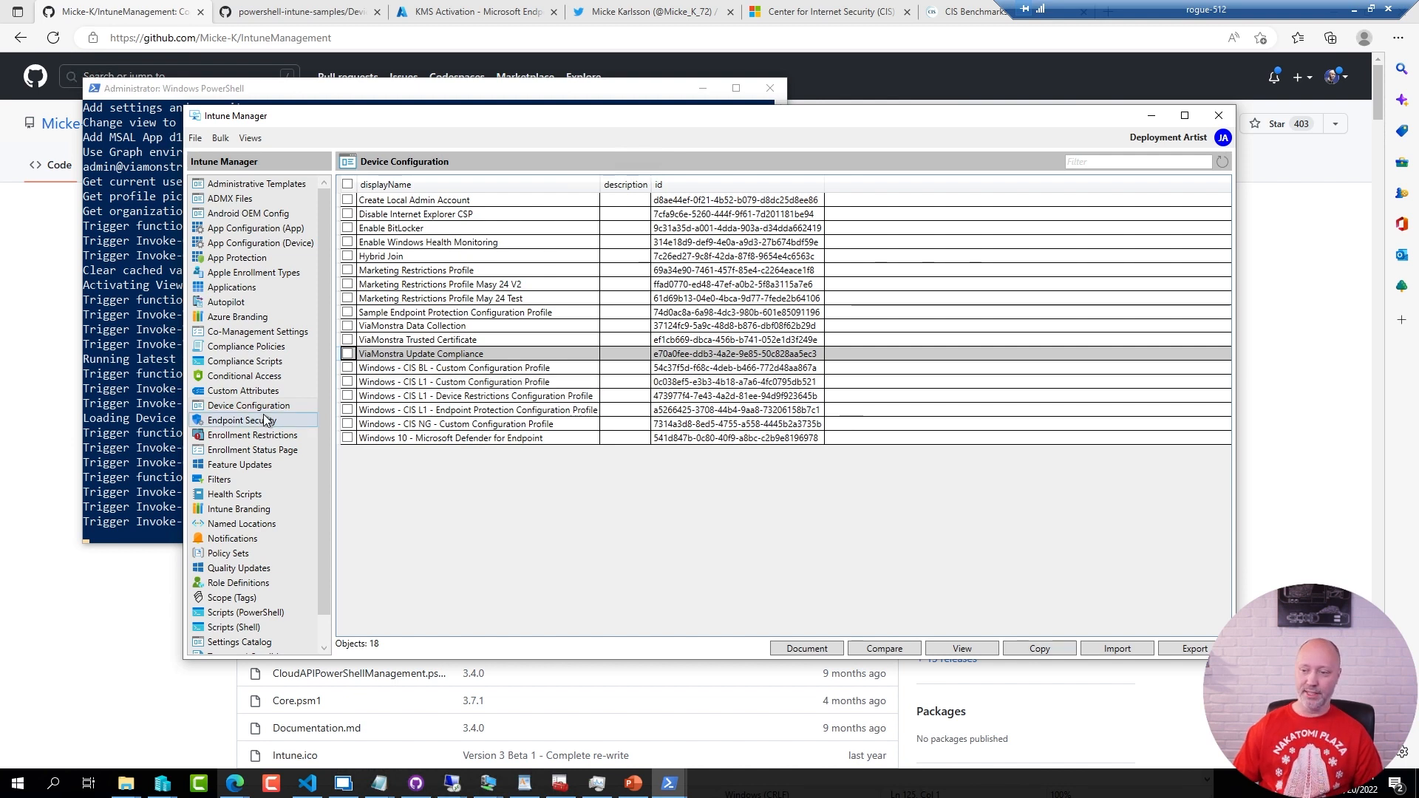
mouse_move(225, 301)
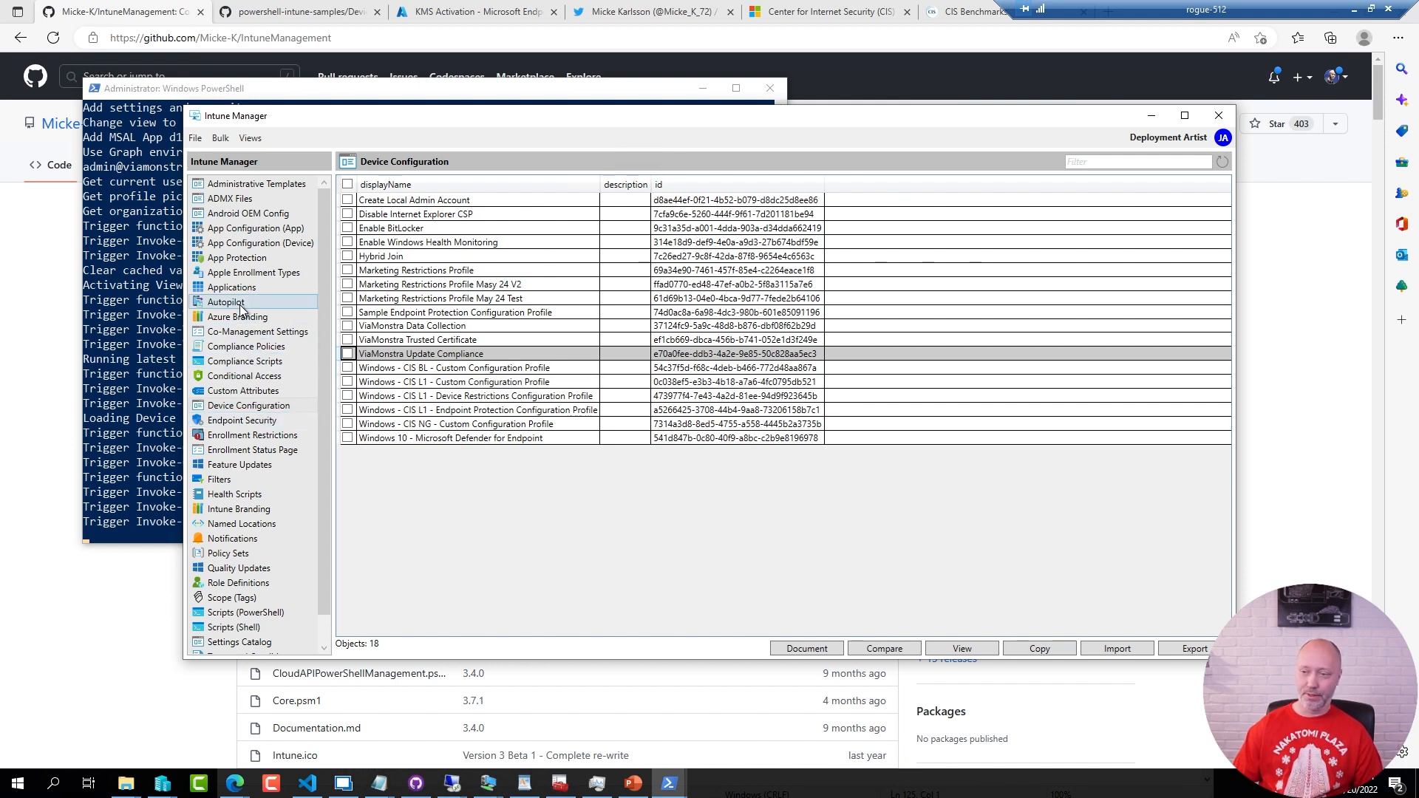
Mark the User Standard Registration Scenario Autopilot profile and generate Word documentation
click(226, 301)
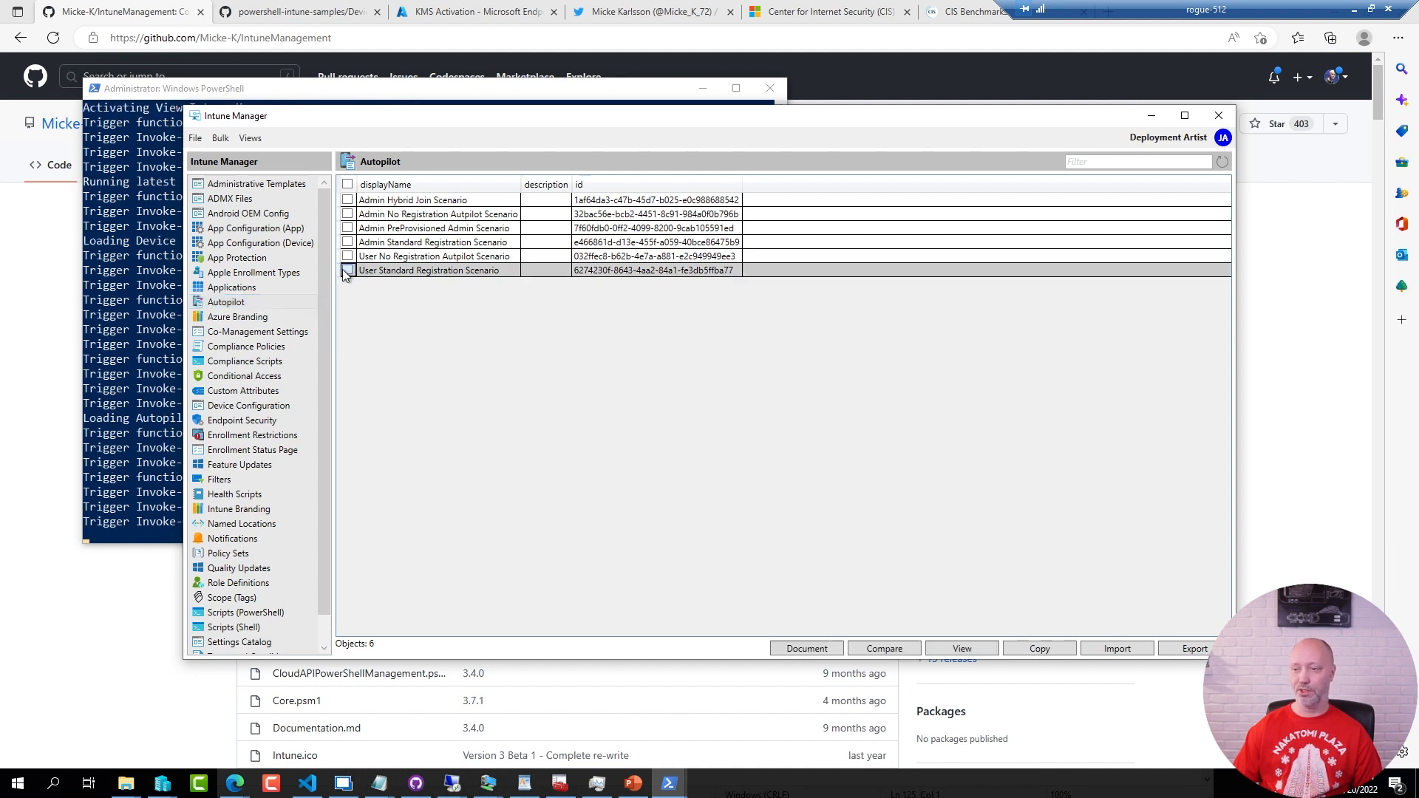
click(347, 270)
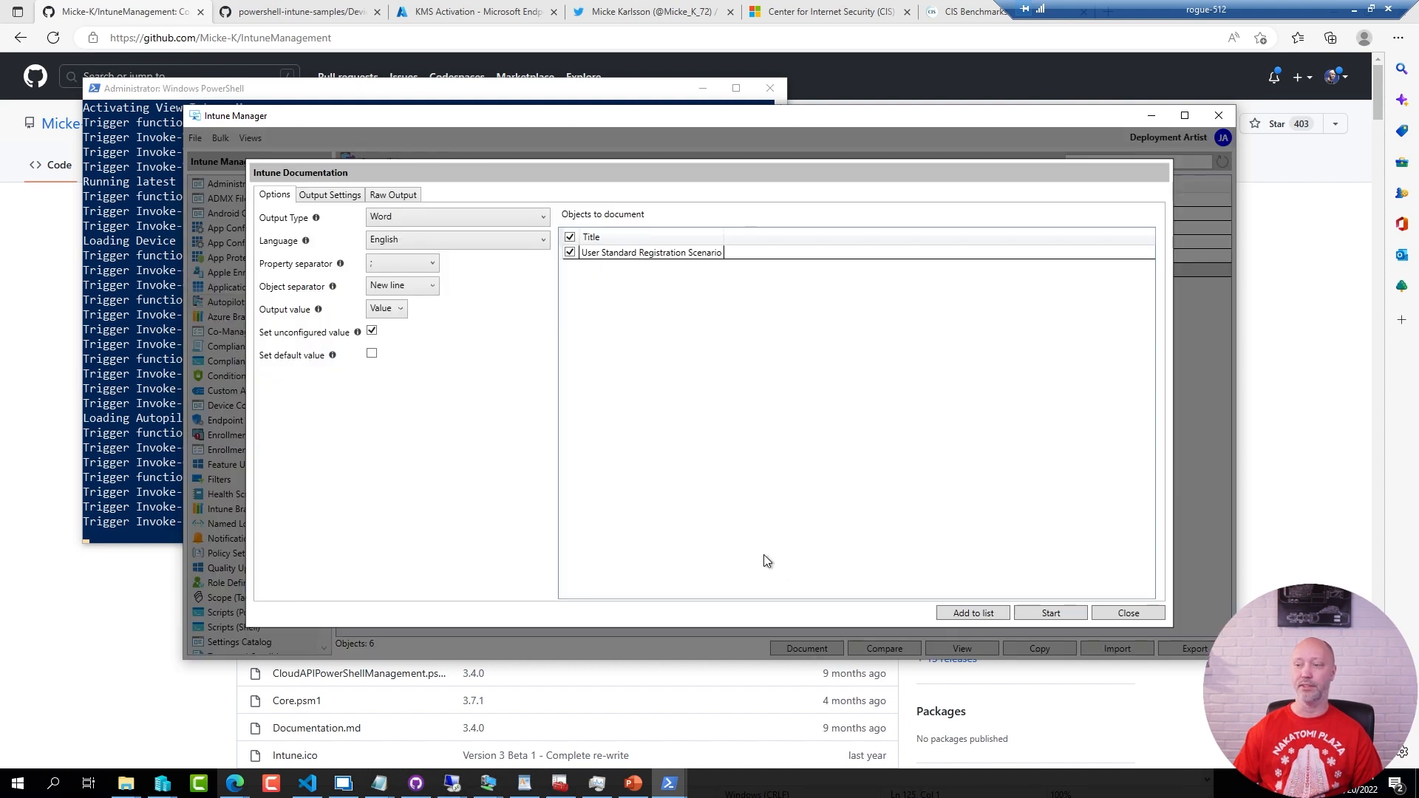
mouse_move(1048, 627)
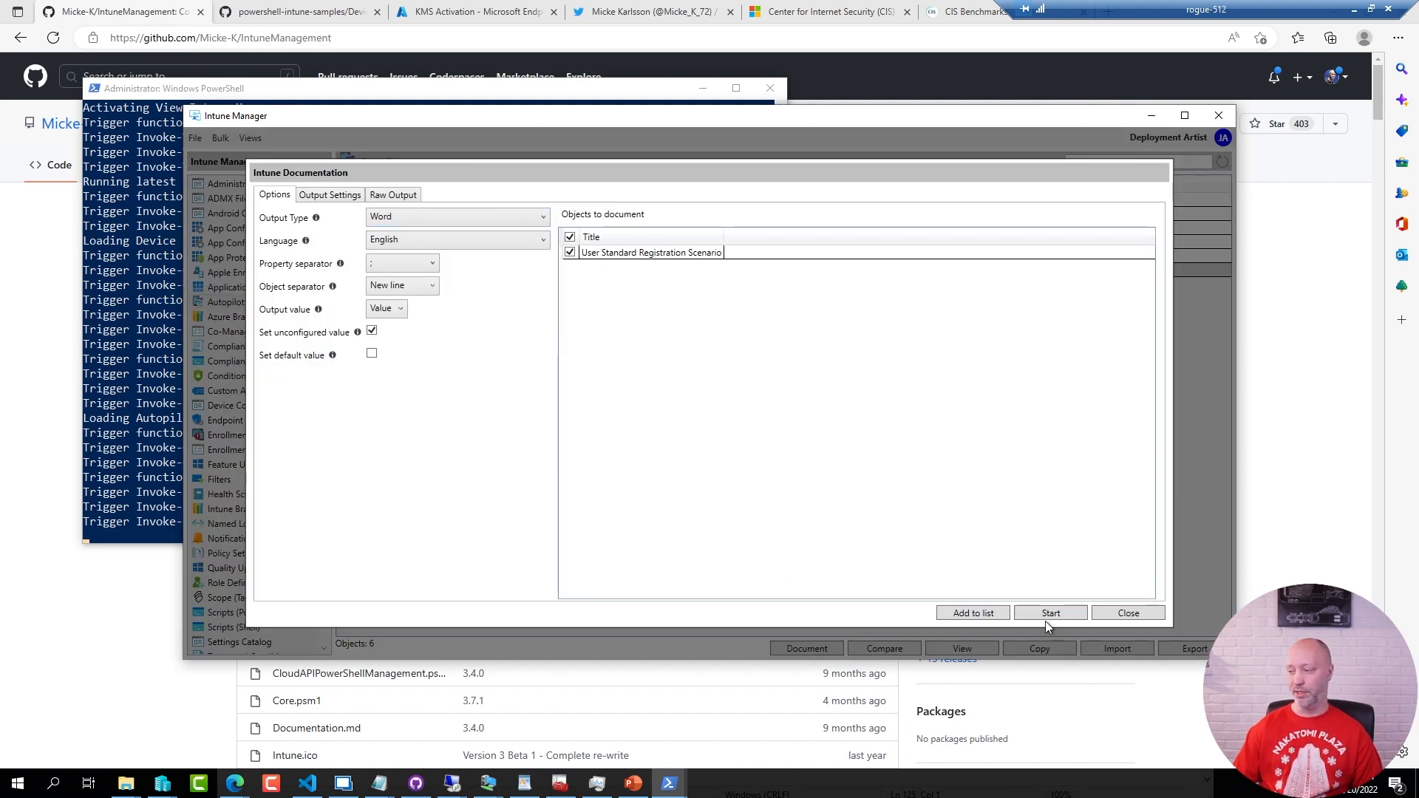
click(1050, 613)
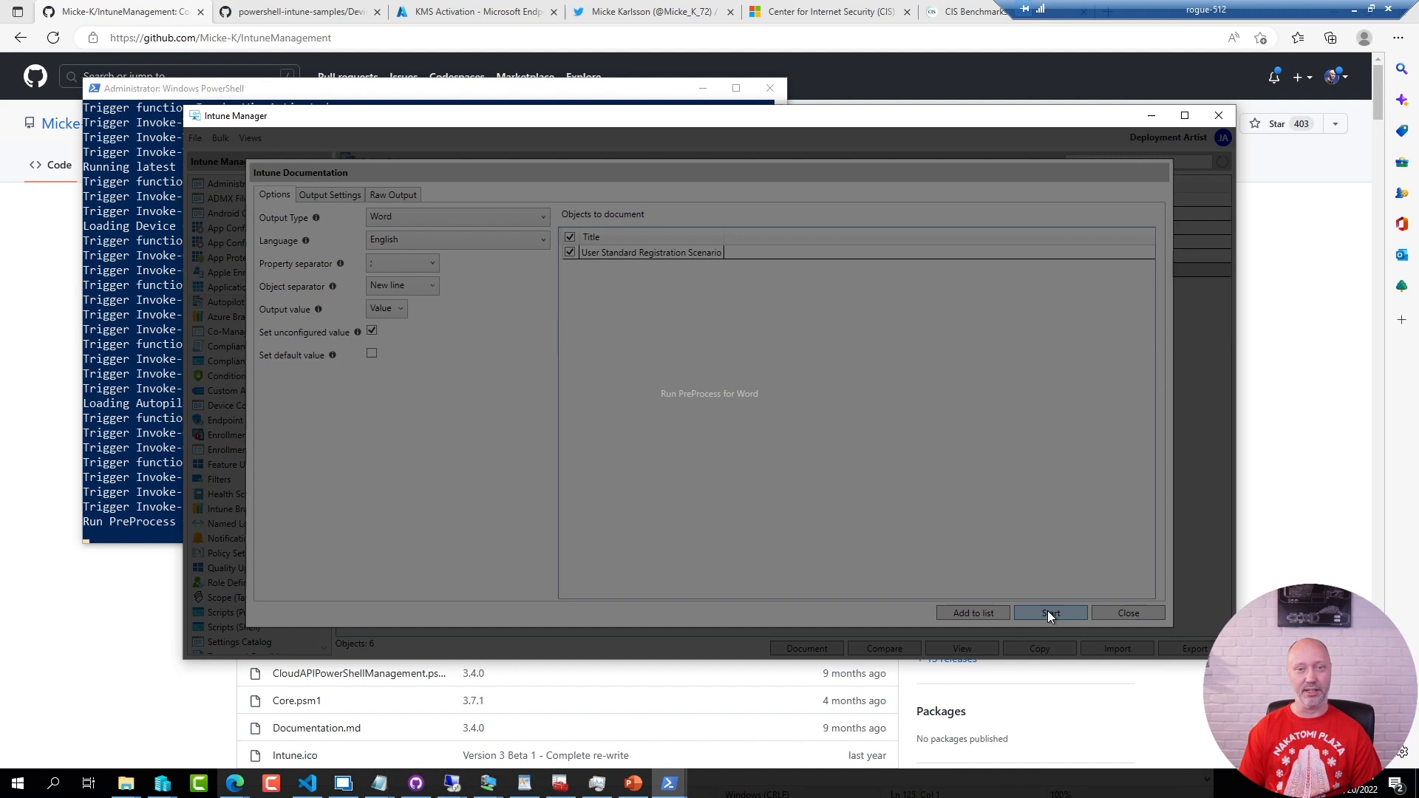
click(1050, 612)
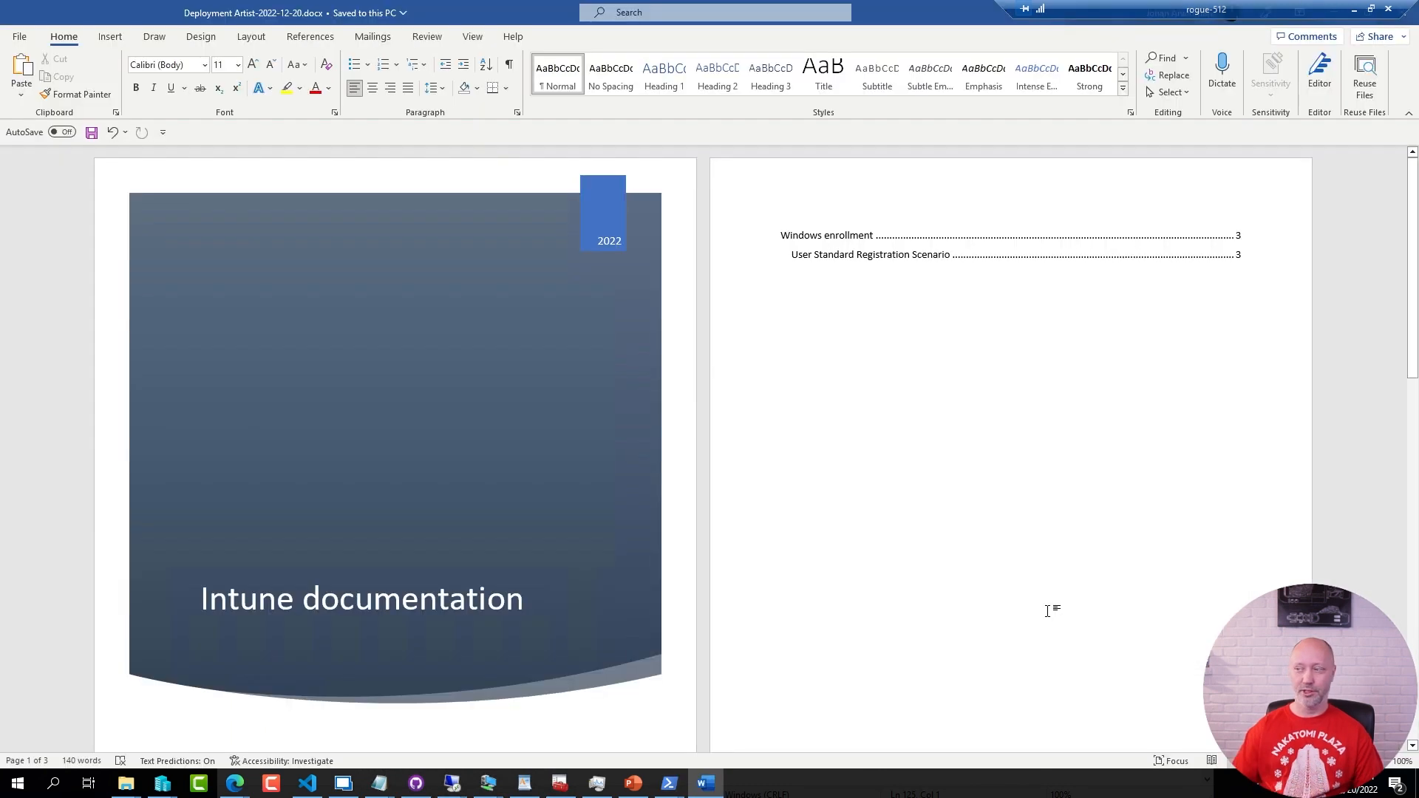
Scroll the Word doc to the Windows enrollment table, then close setup and list Device Configuration profiles
scroll(down, 3)
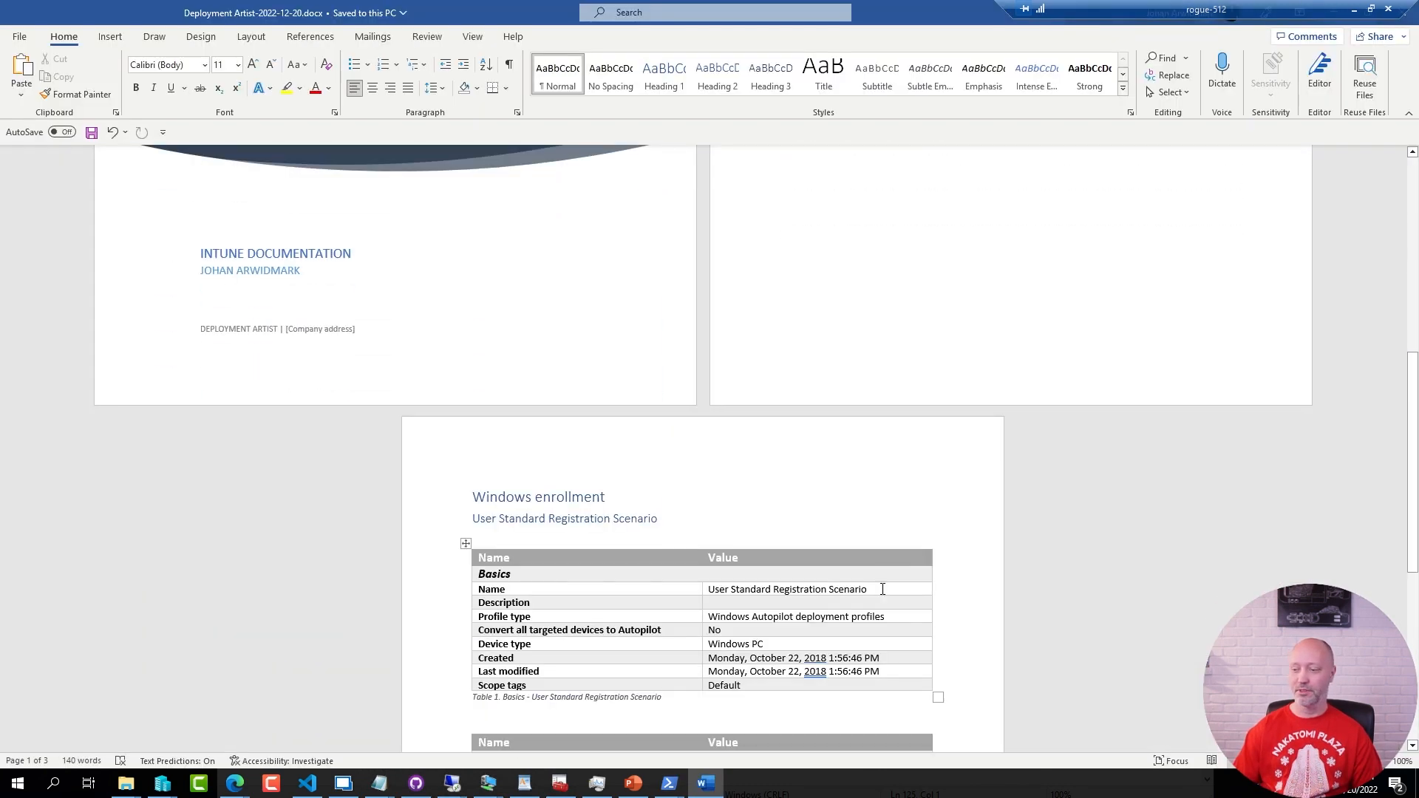
scroll(down, 3)
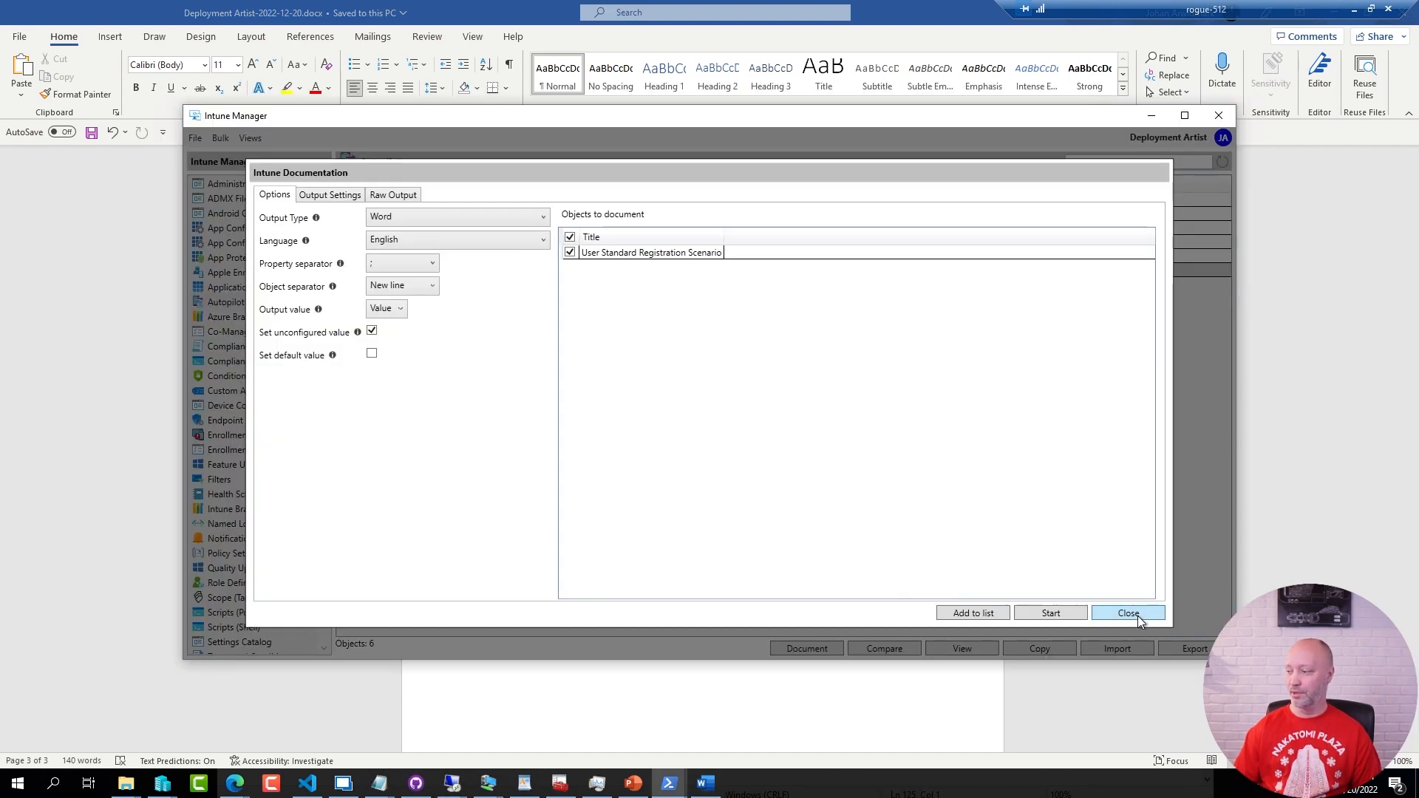
click(1128, 613)
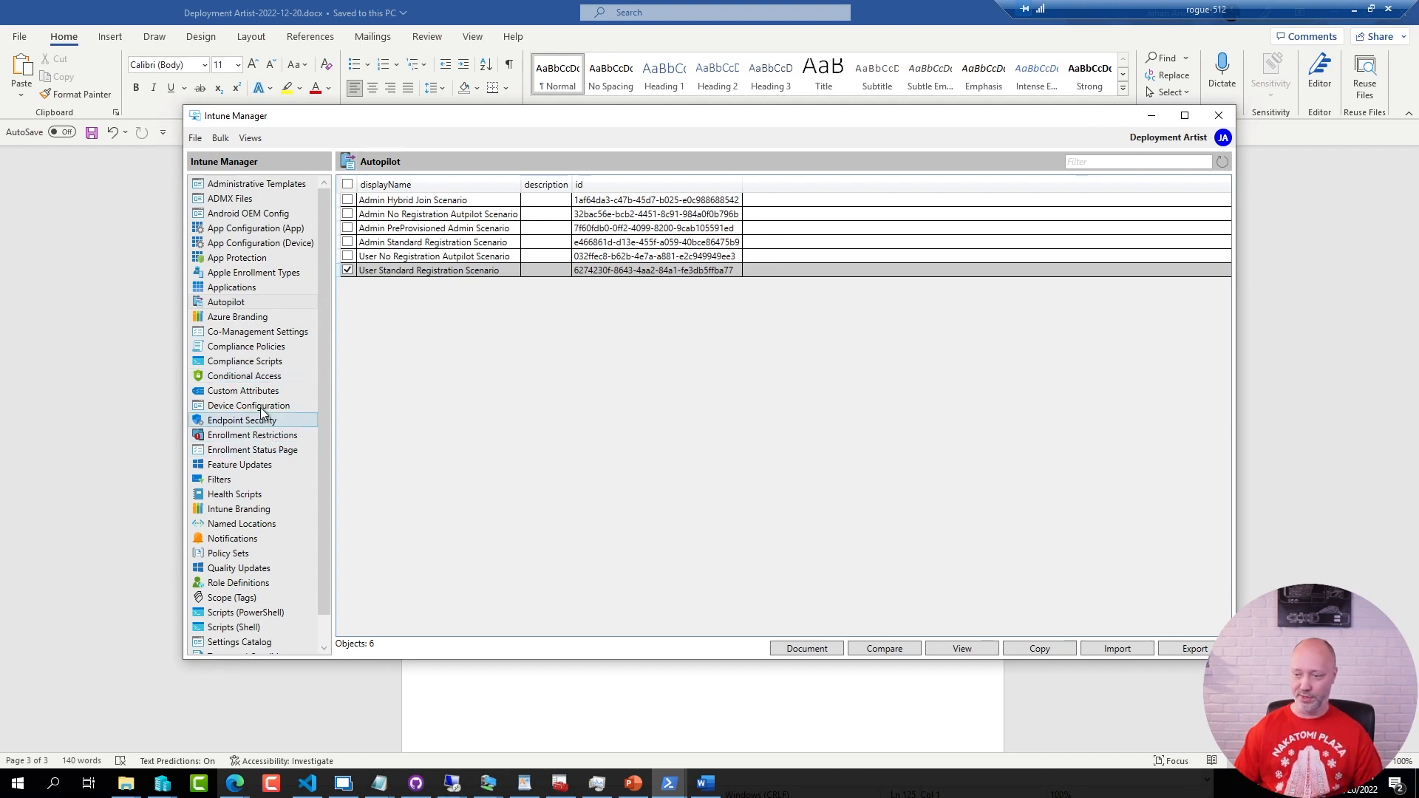
click(248, 405)
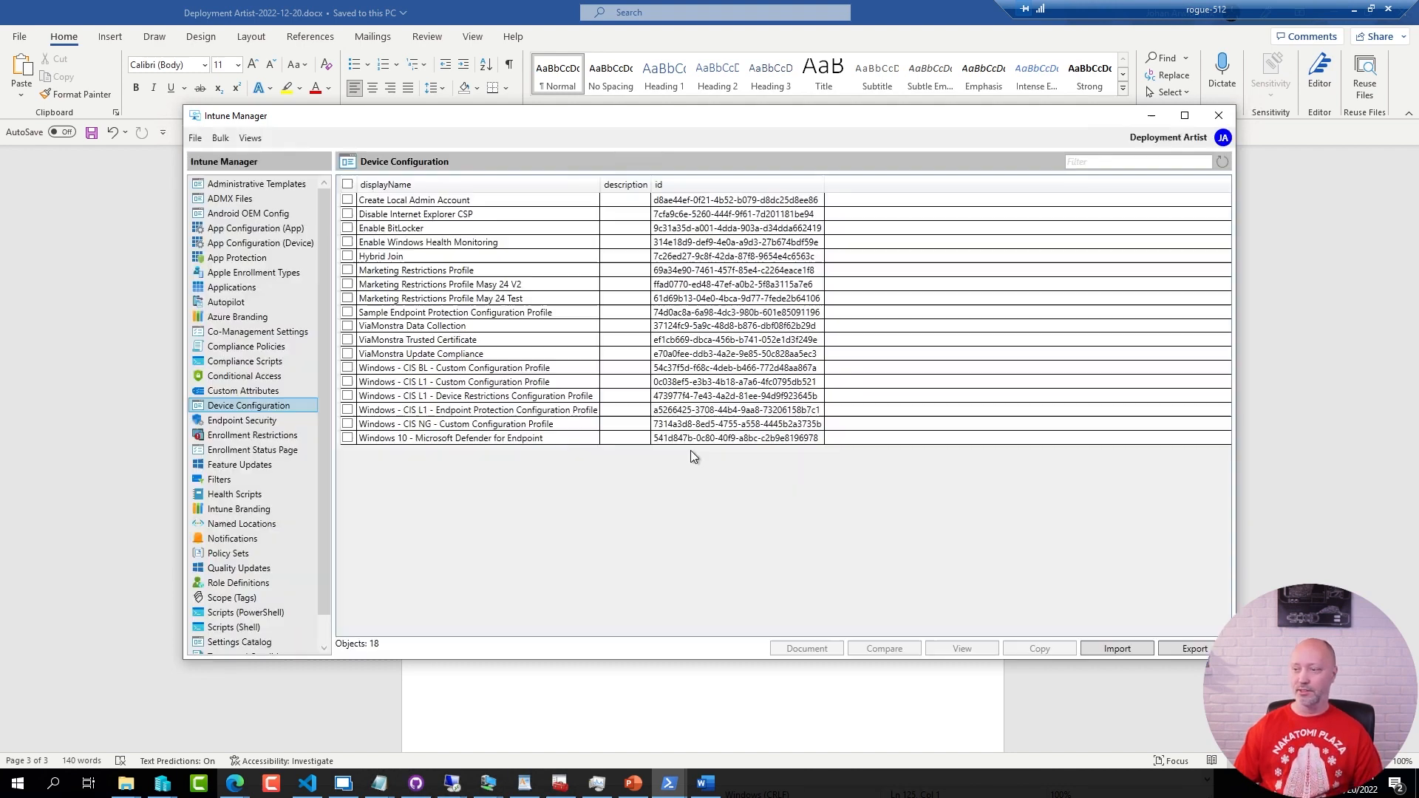
click(380, 256)
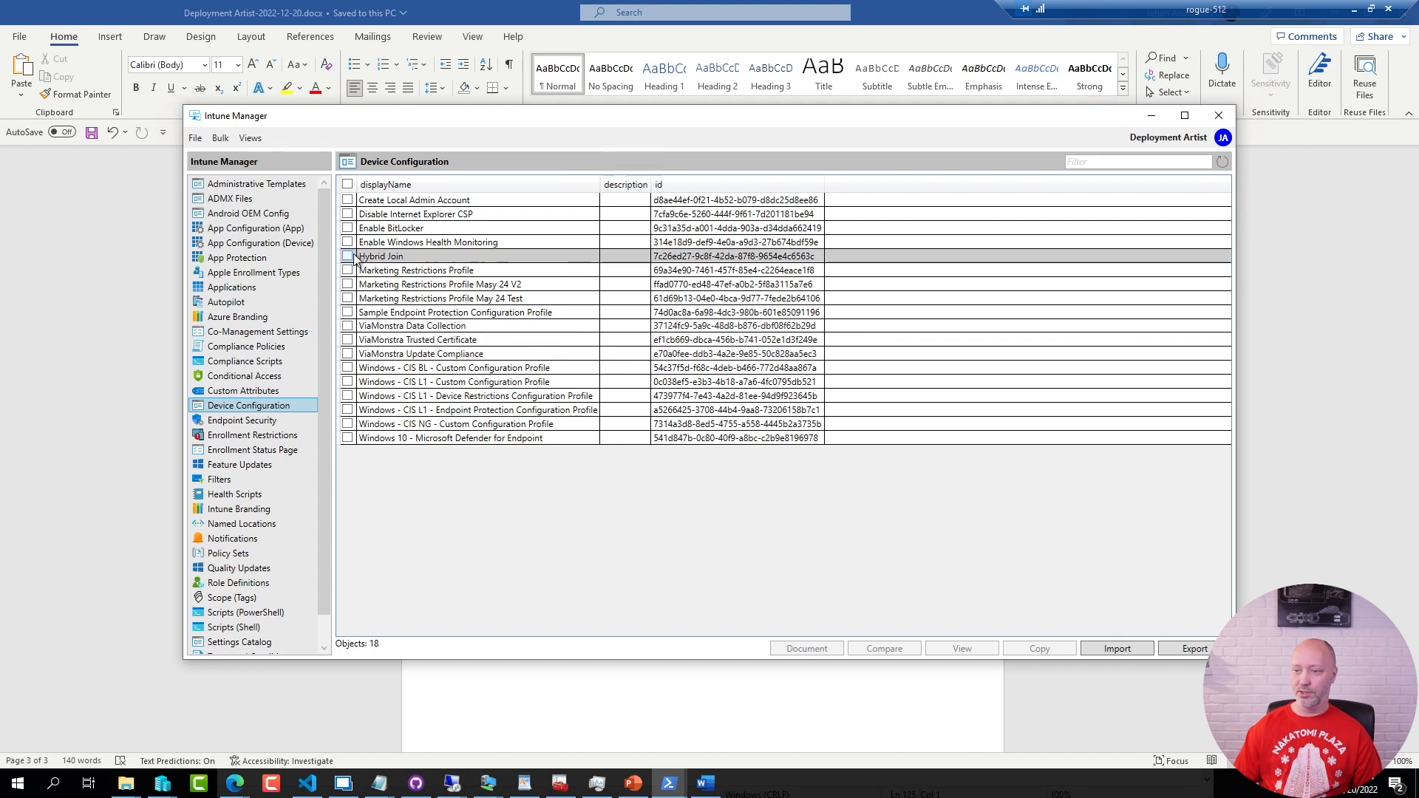
Export Enable BitLocker to E:\Demo\Intune\Exports without company name path or assignments
click(348, 227)
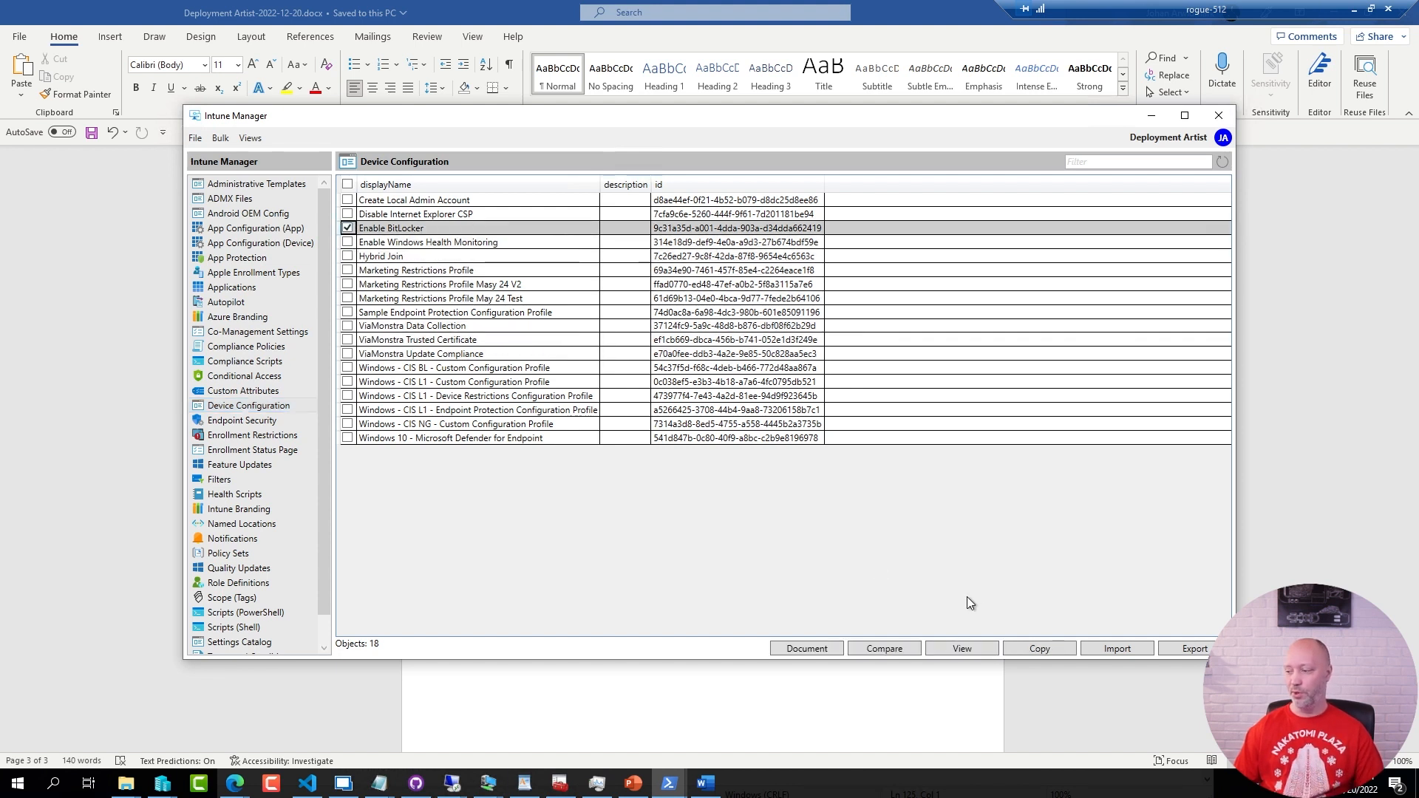
click(1194, 648)
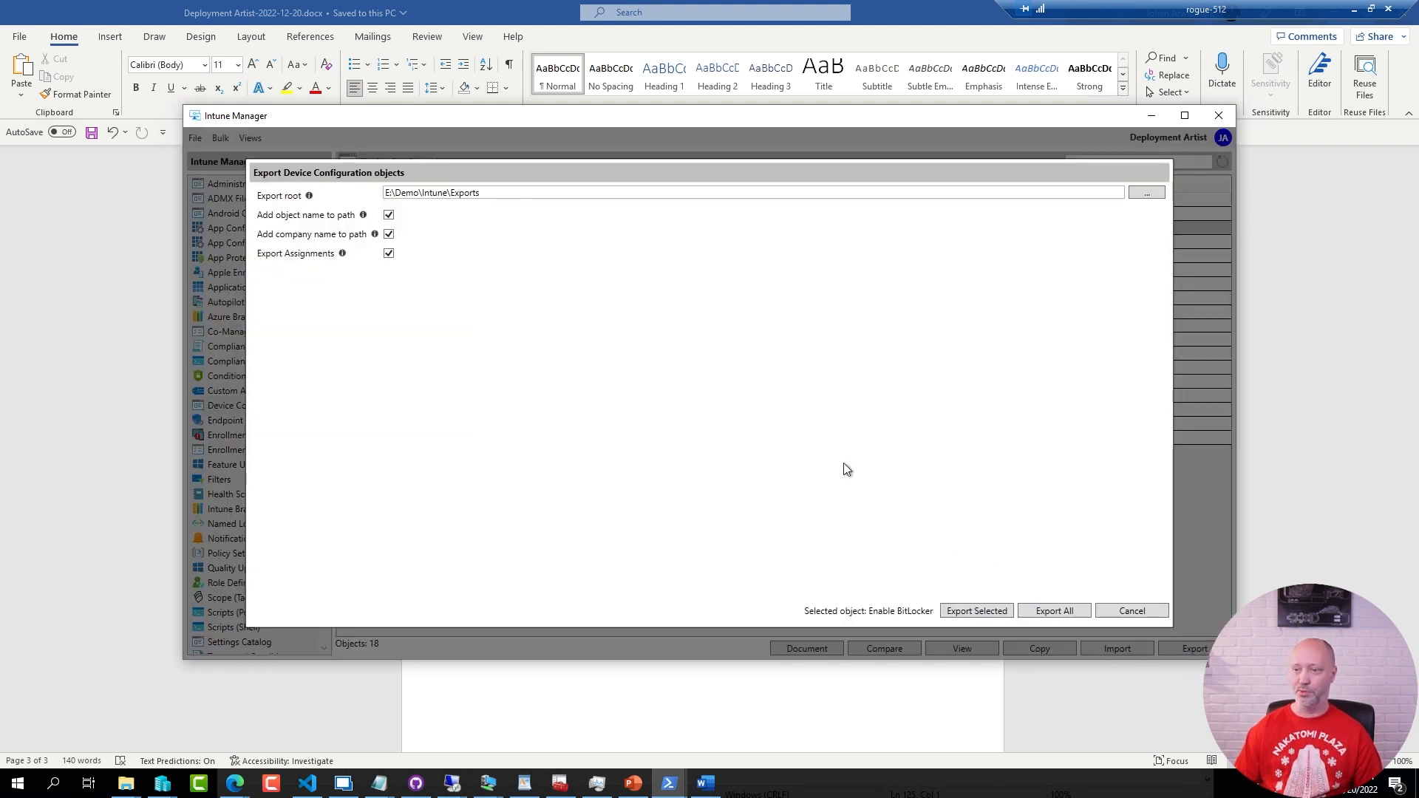
click(388, 234)
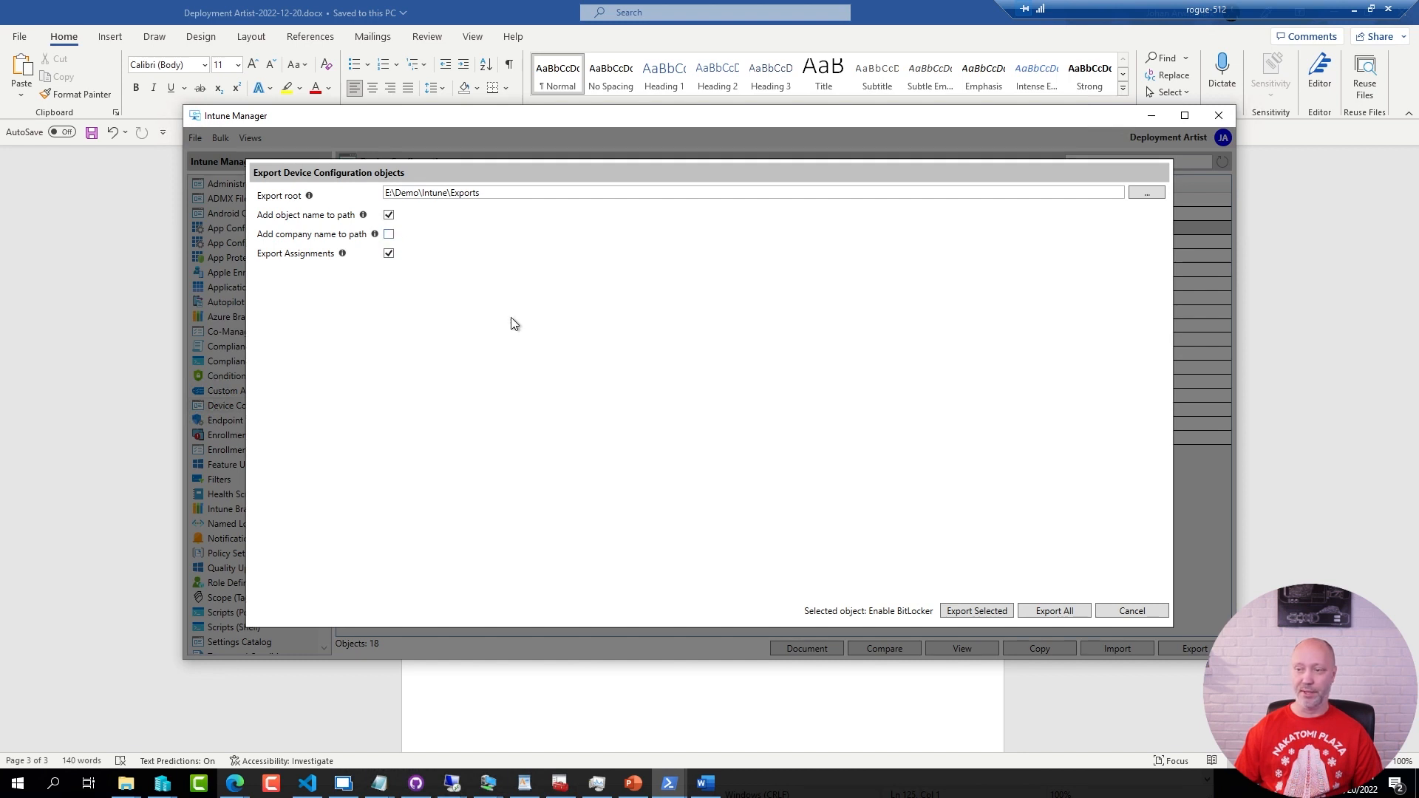
click(388, 253)
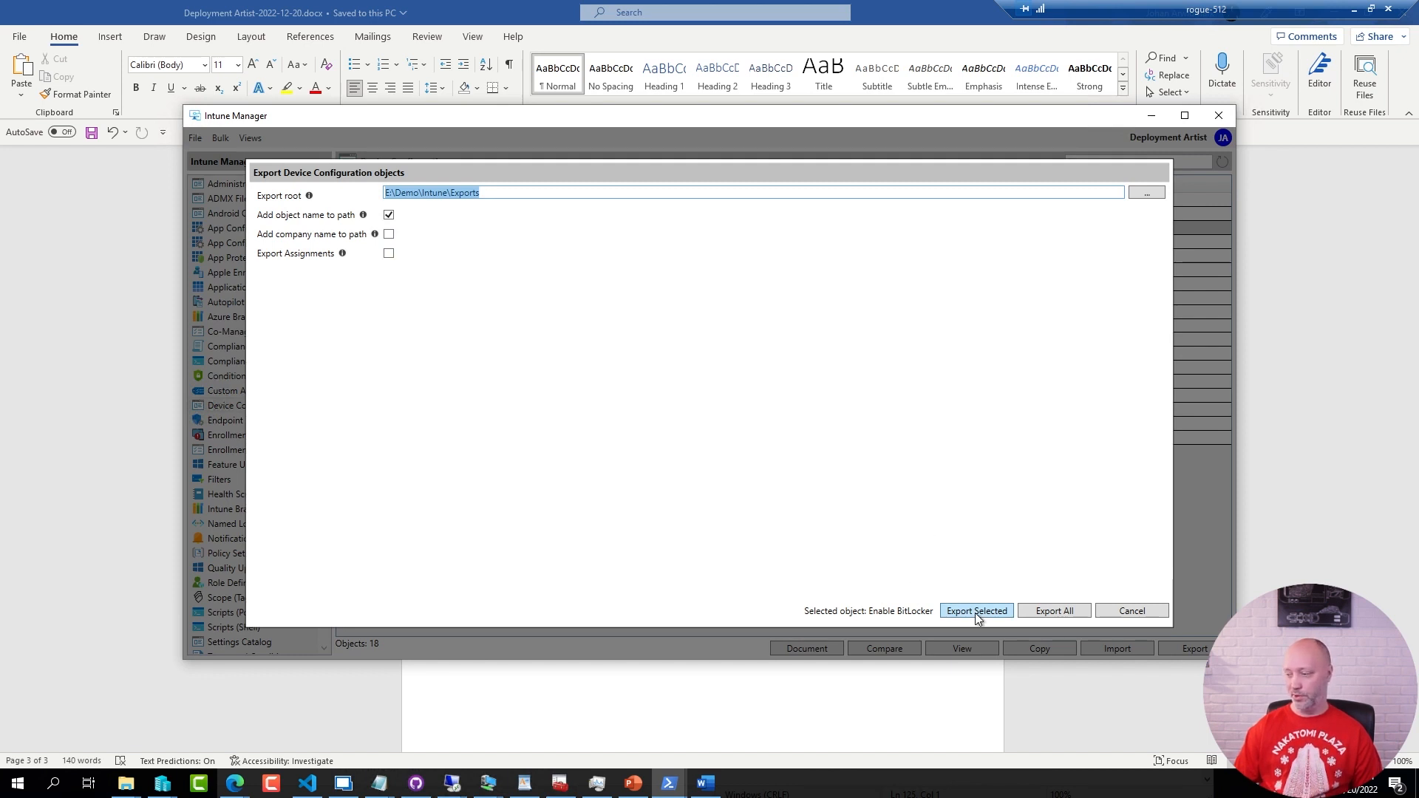
click(976, 611)
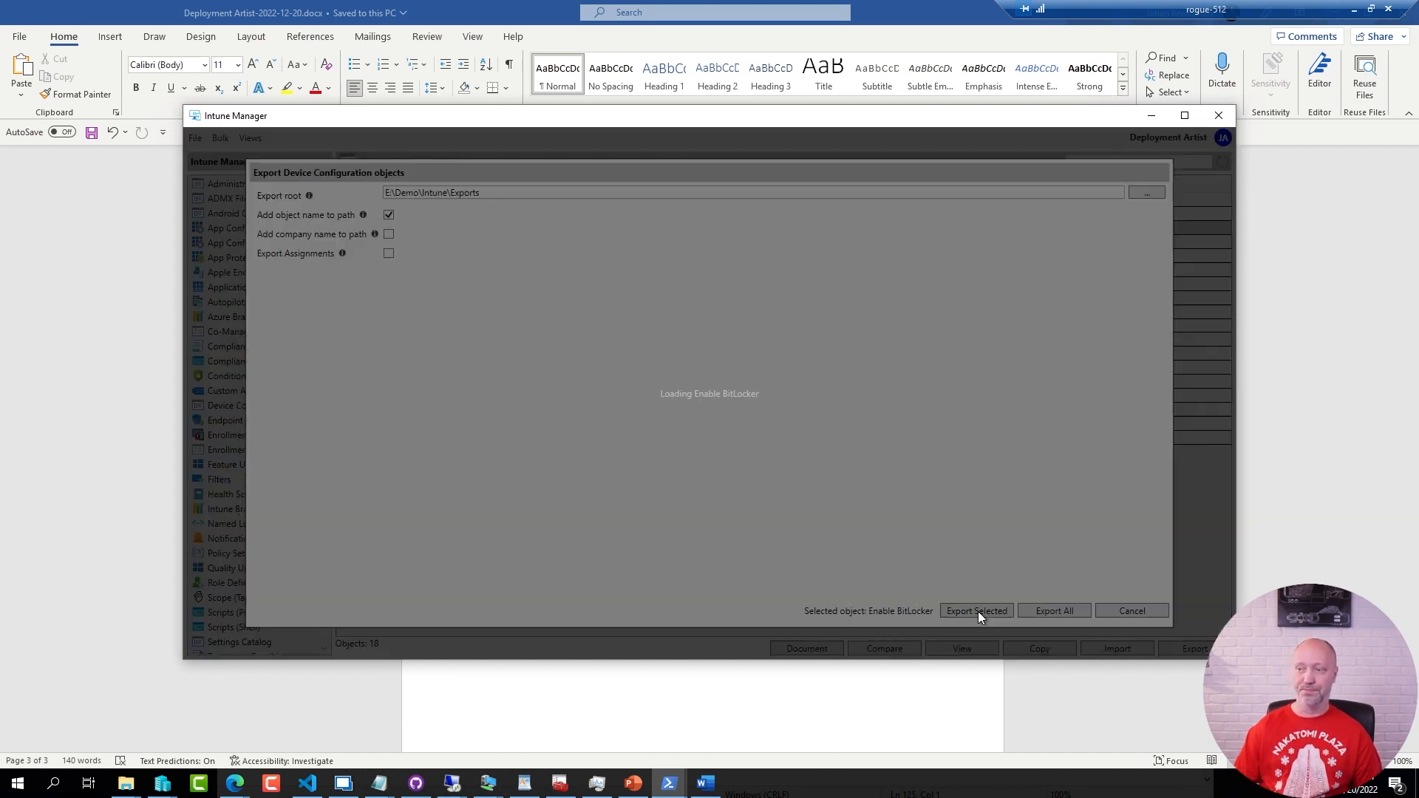
Browse to Exports\DeviceConfiguration in File Explorer and open Enable BitLocker.json
click(976, 610)
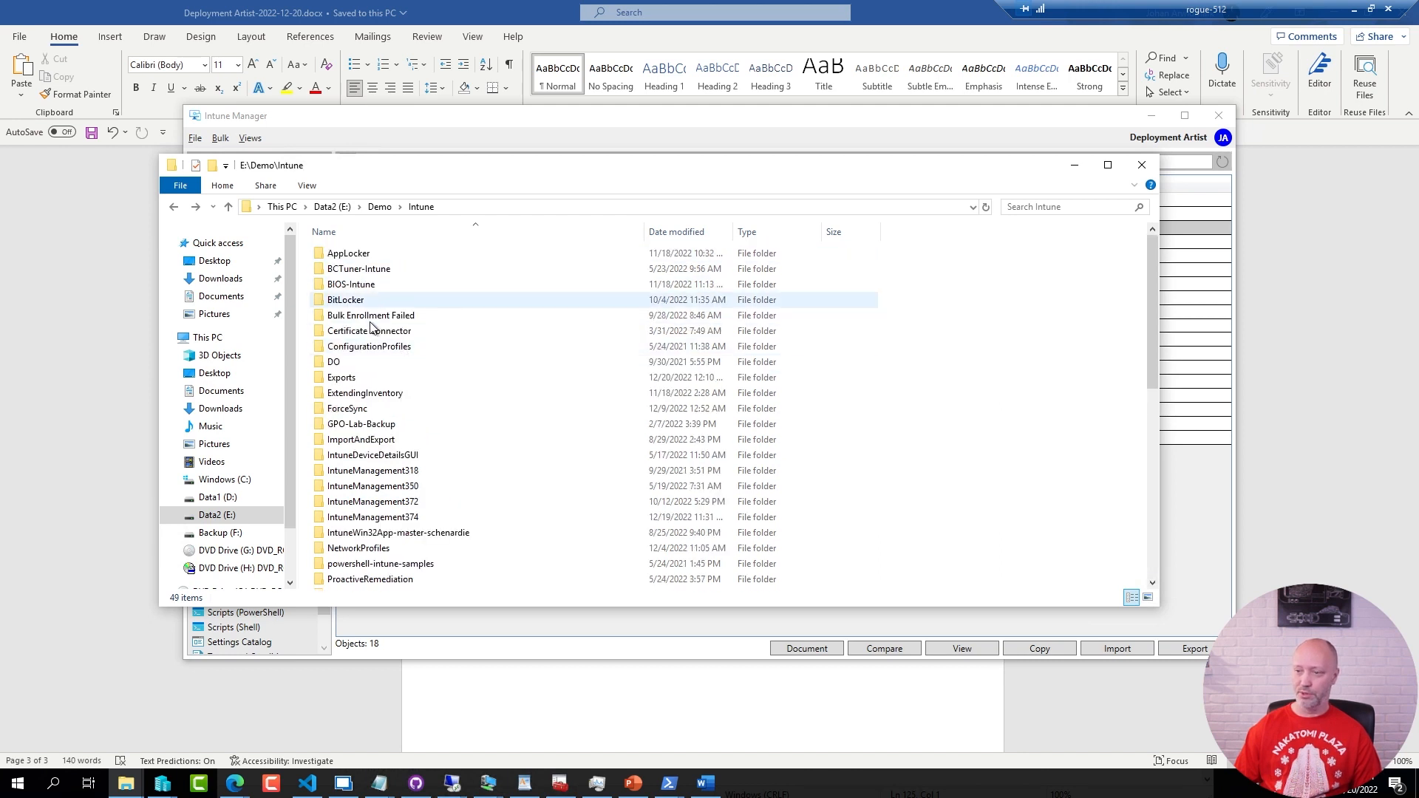
double_click(353, 377)
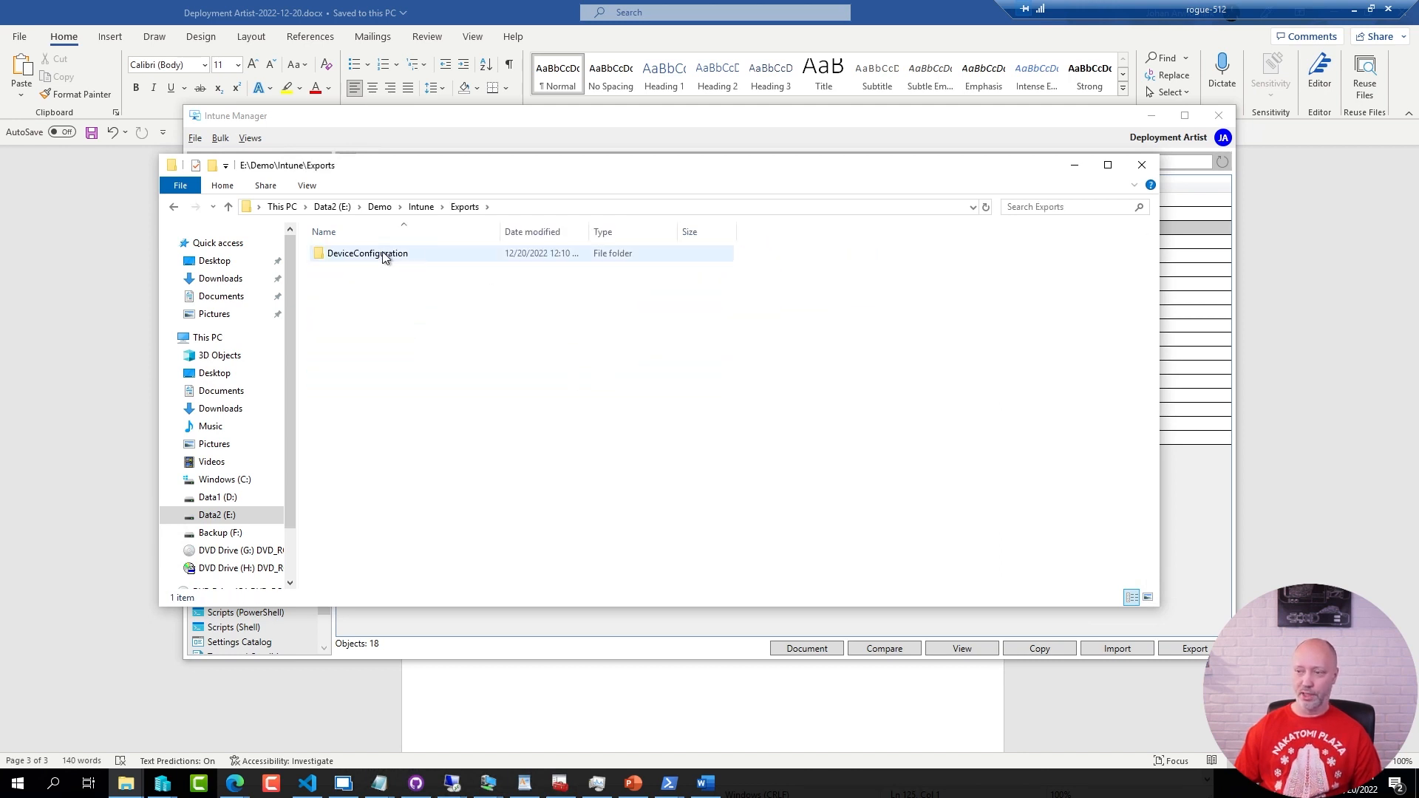
double_click(367, 253)
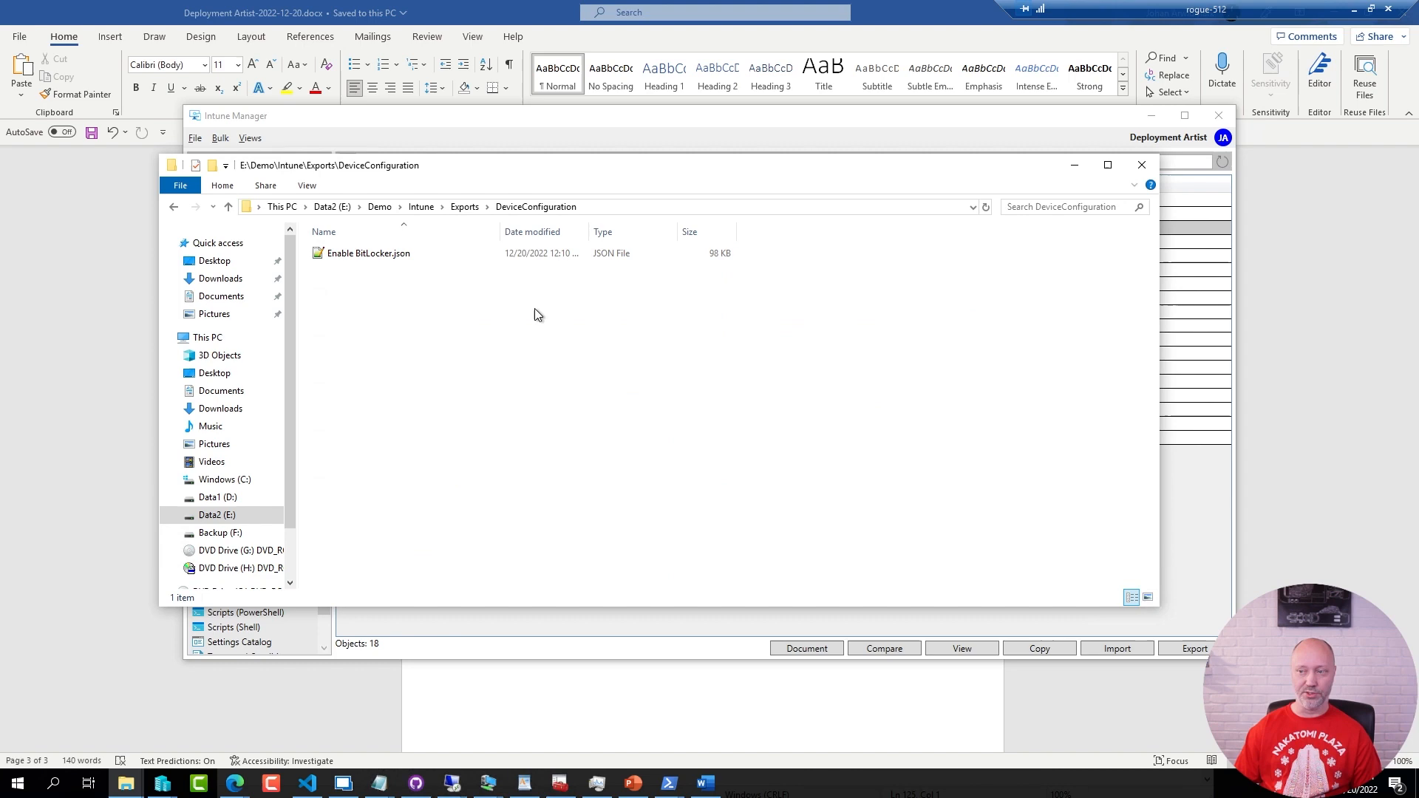
mouse_move(585, 323)
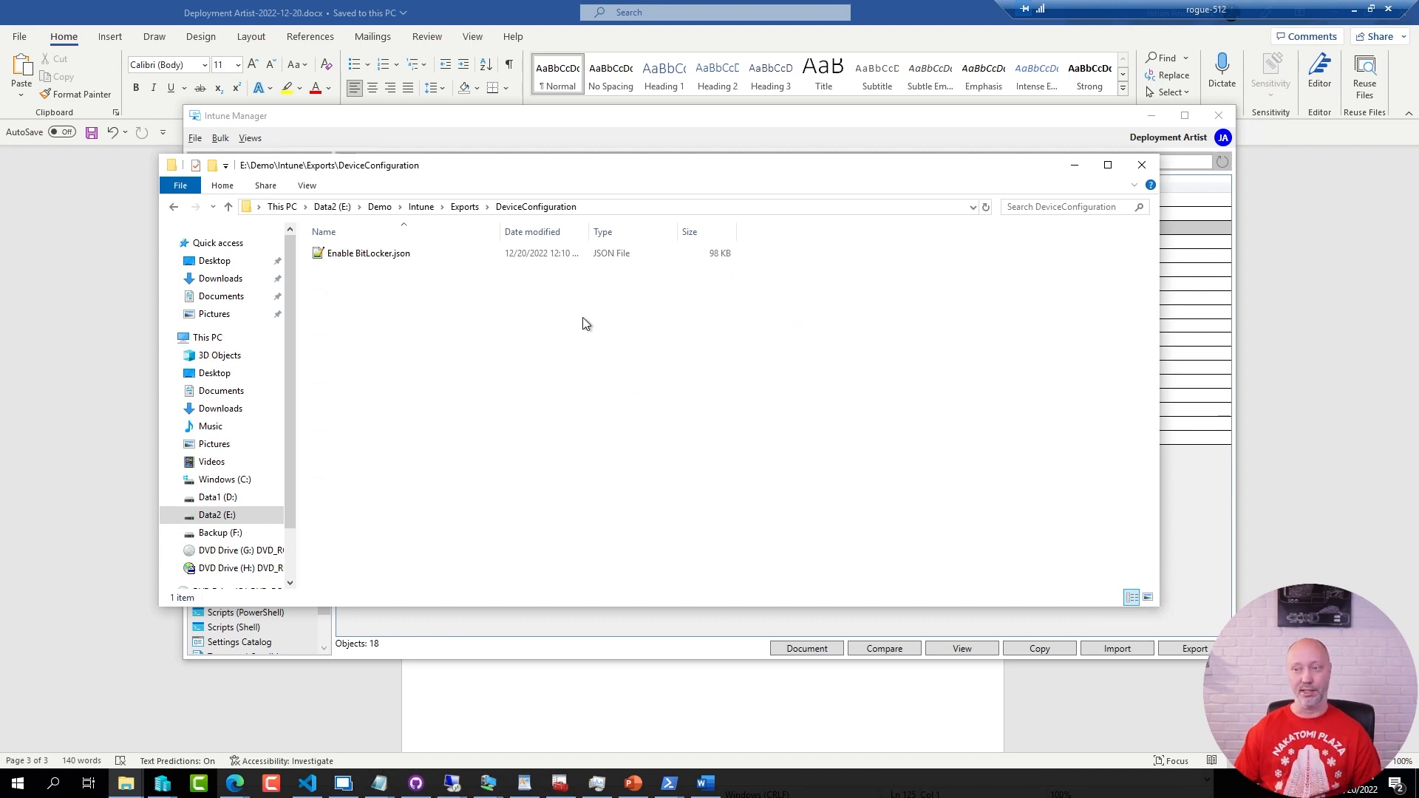
click(367, 252)
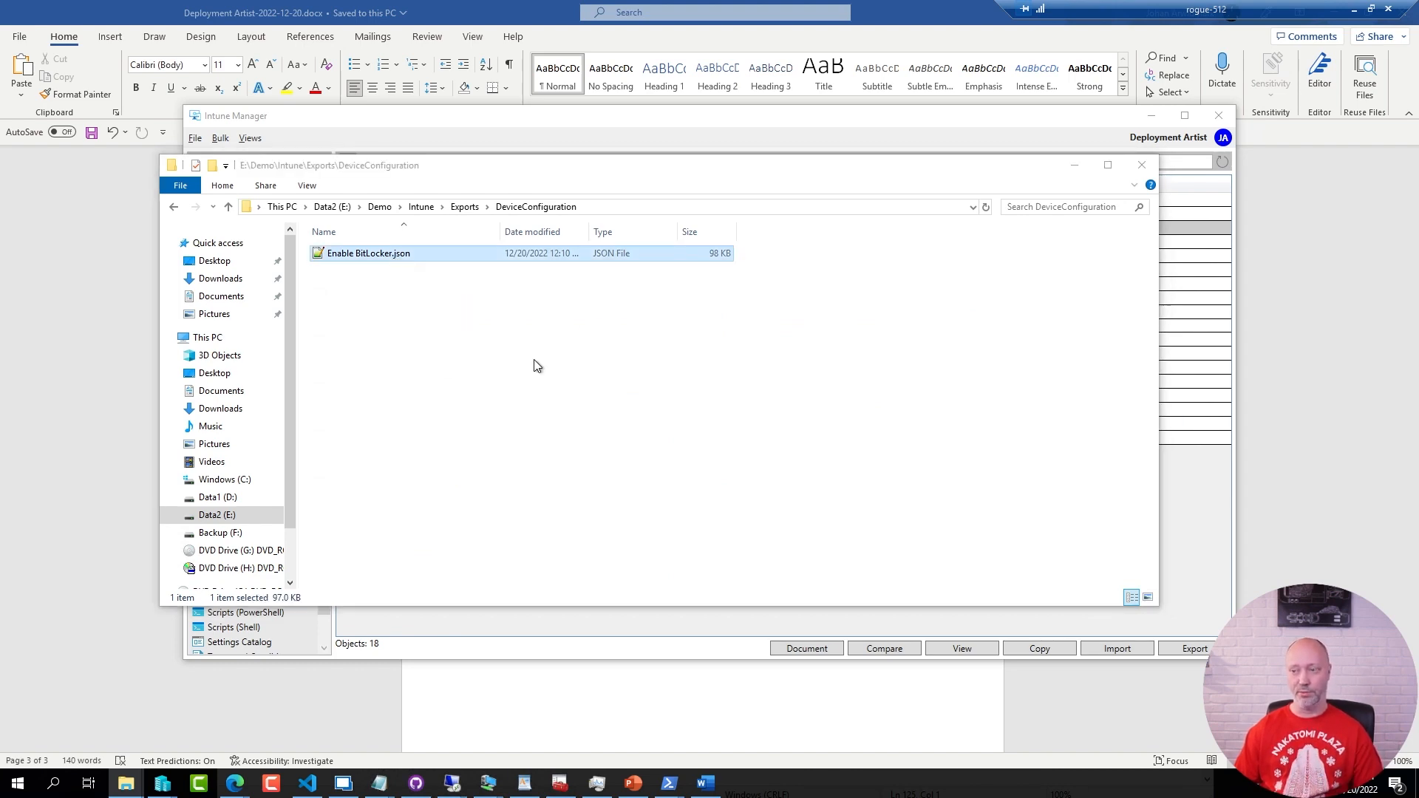
double_click(366, 253)
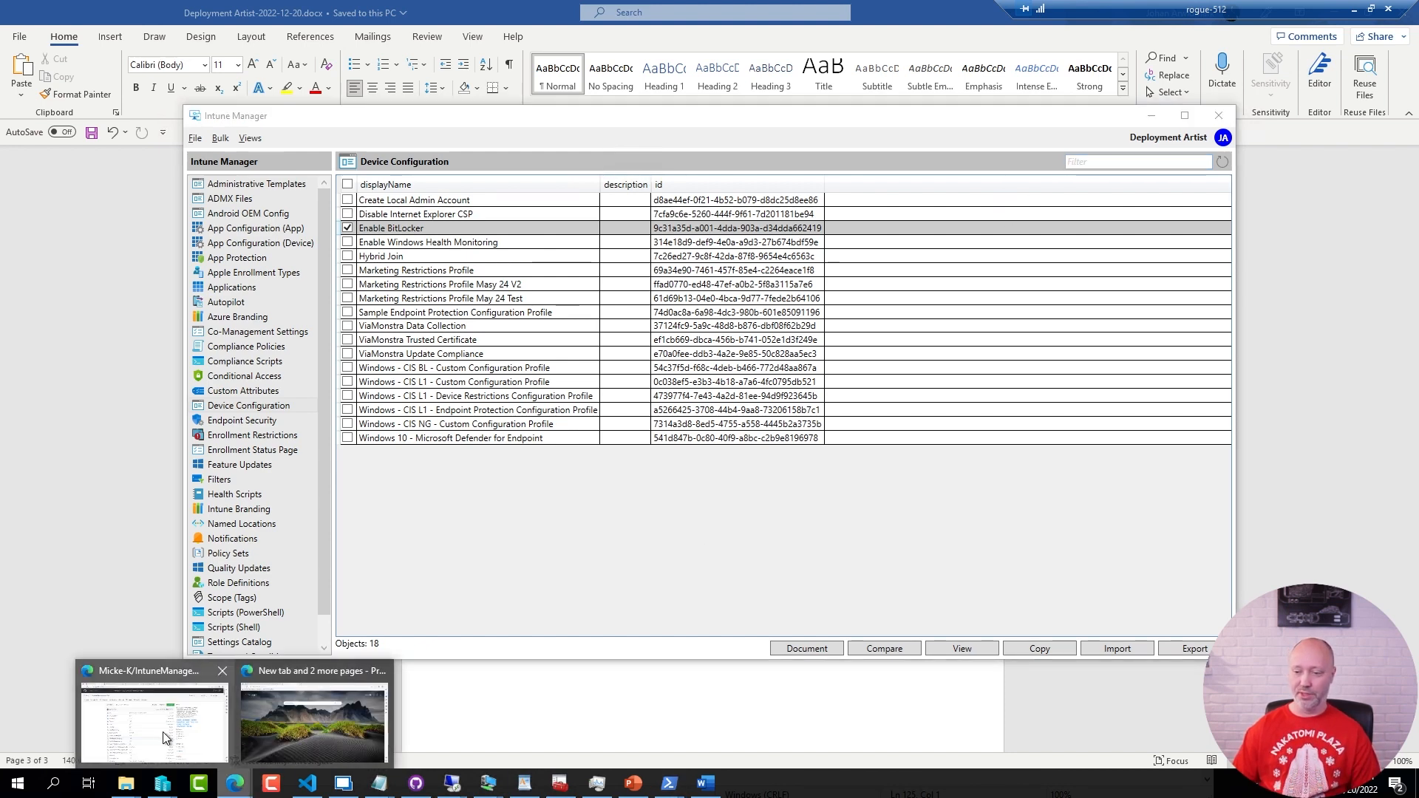
click(153, 725)
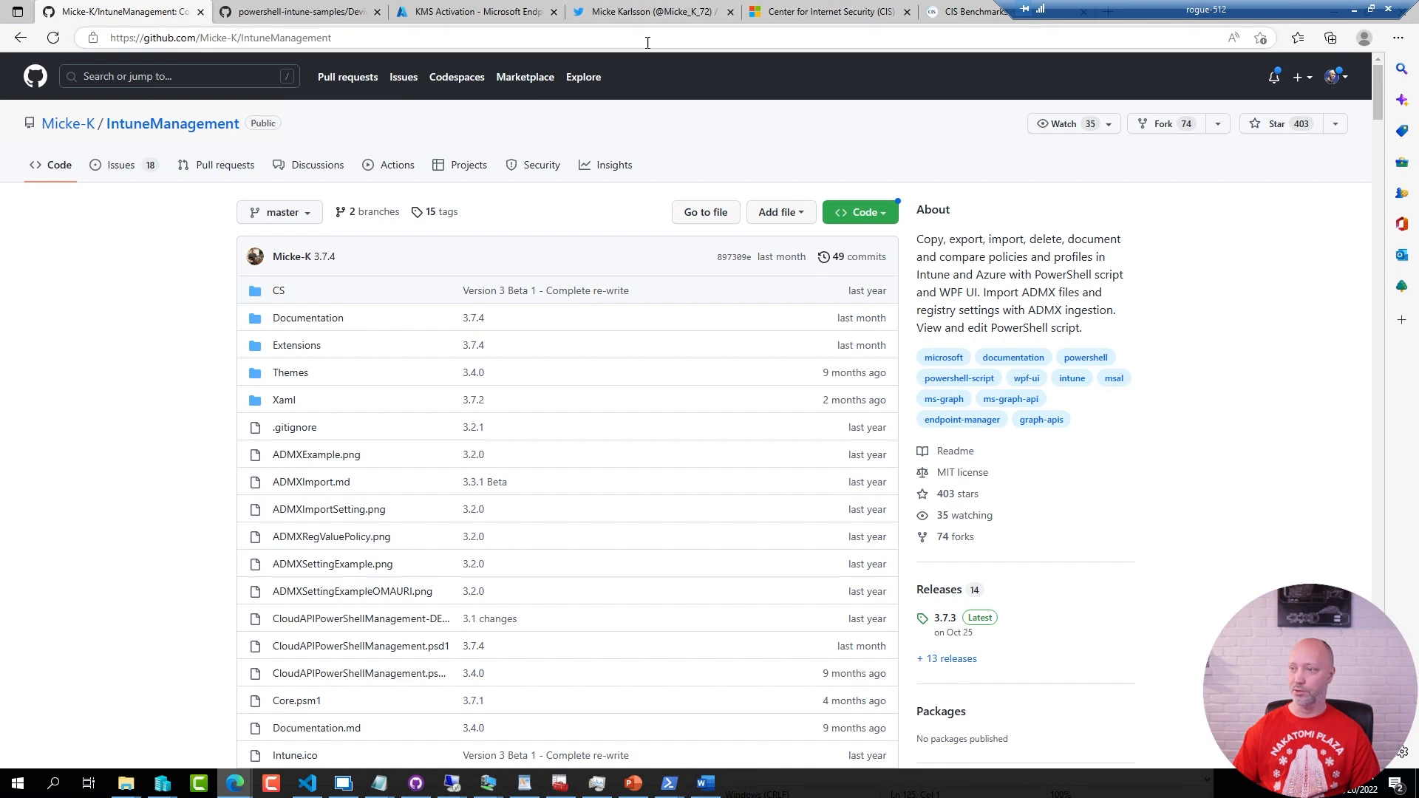
click(470, 12)
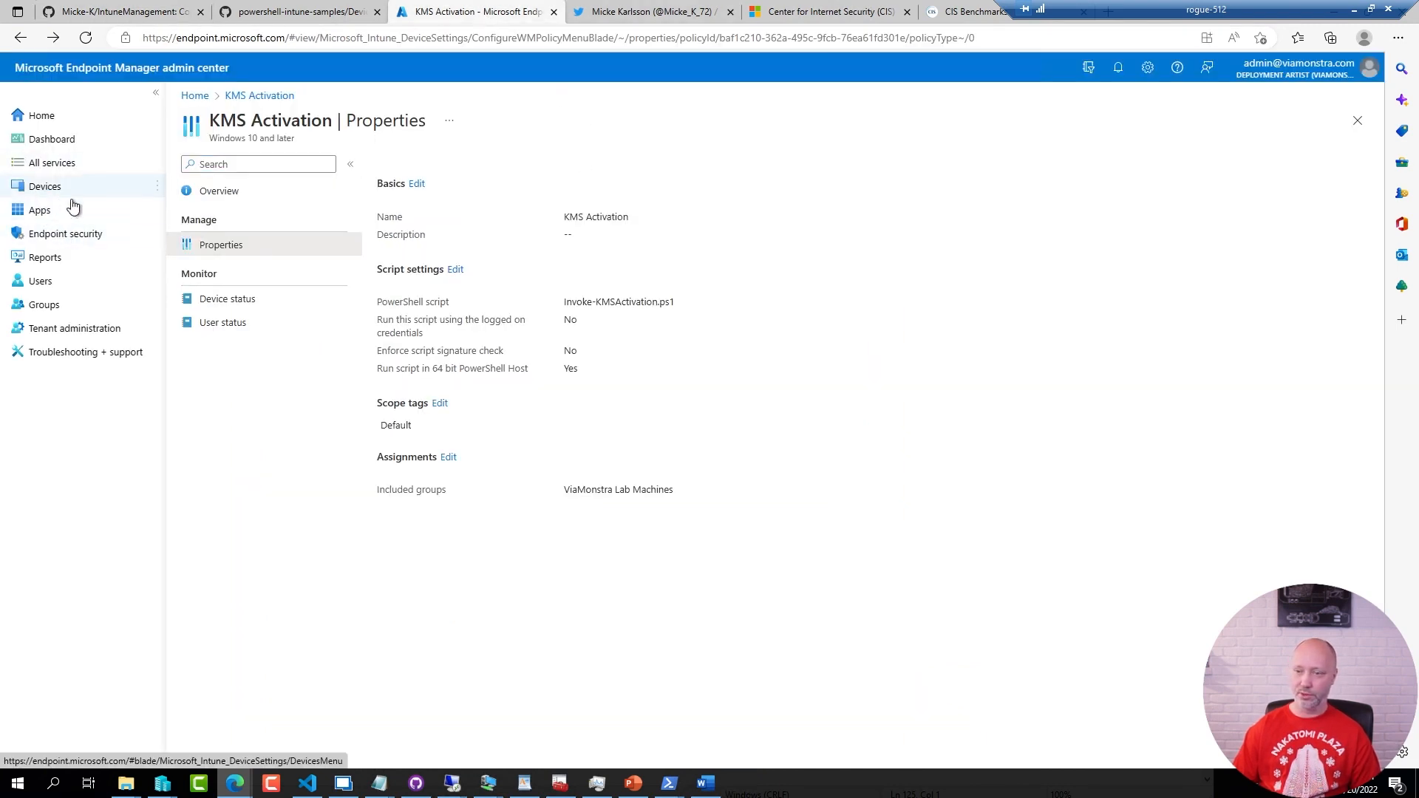
click(44, 186)
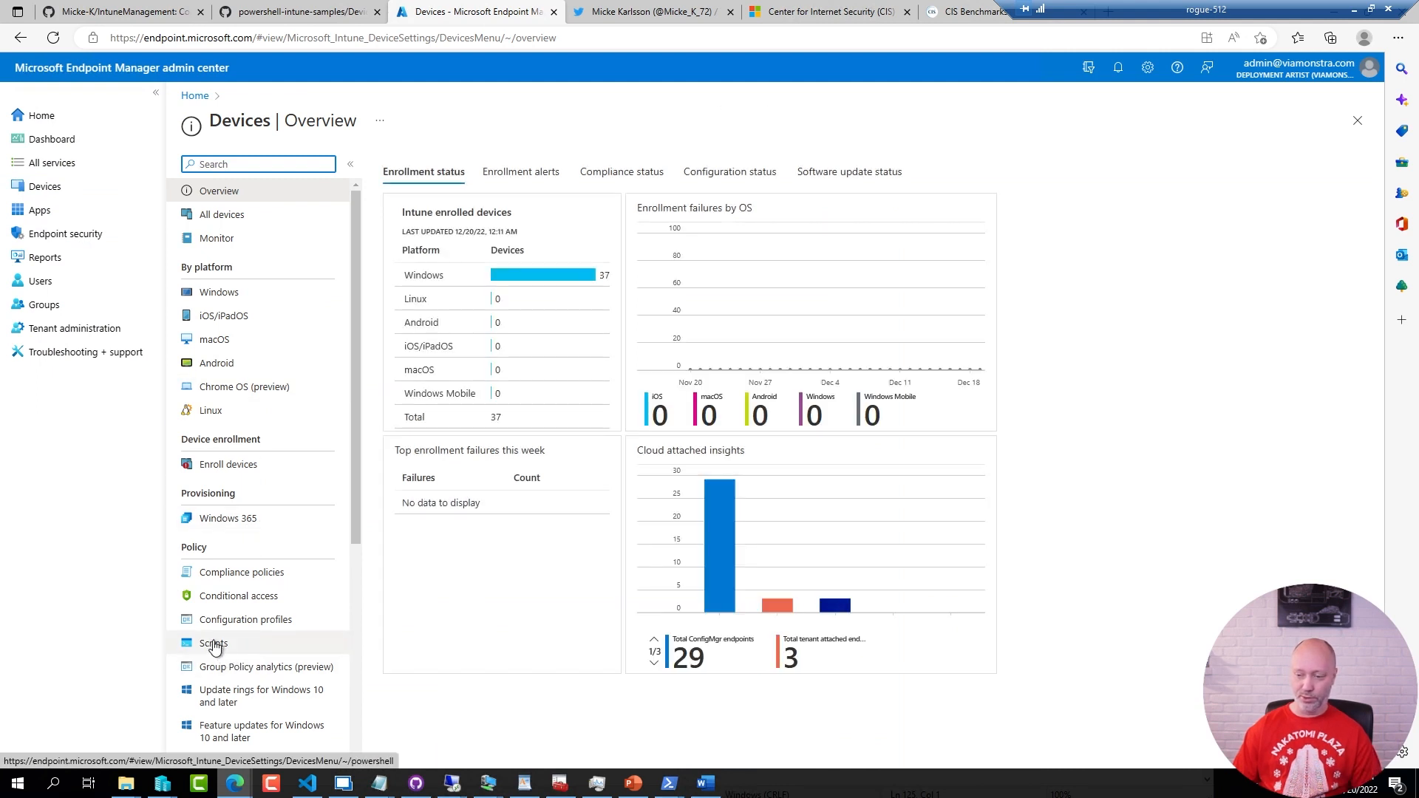
click(213, 643)
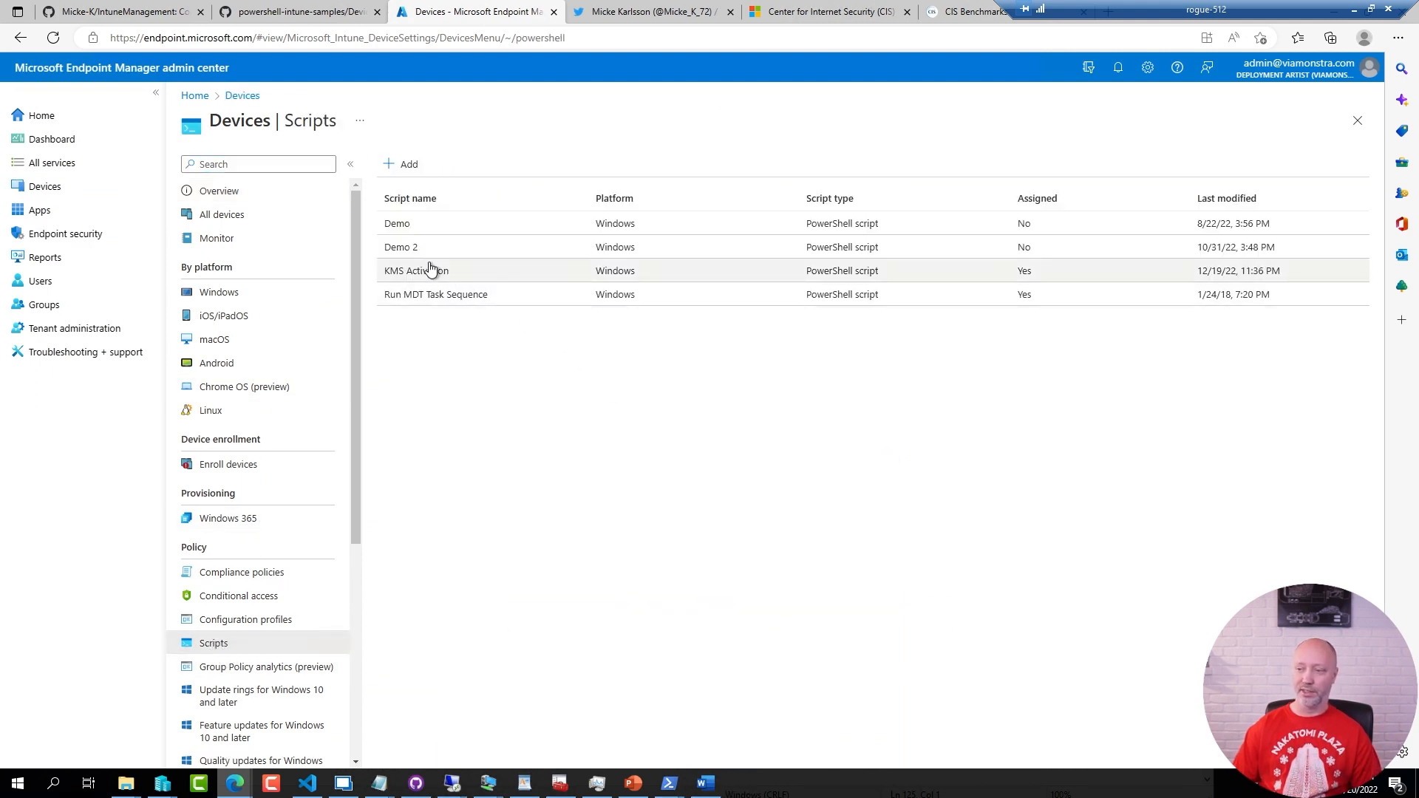
click(416, 270)
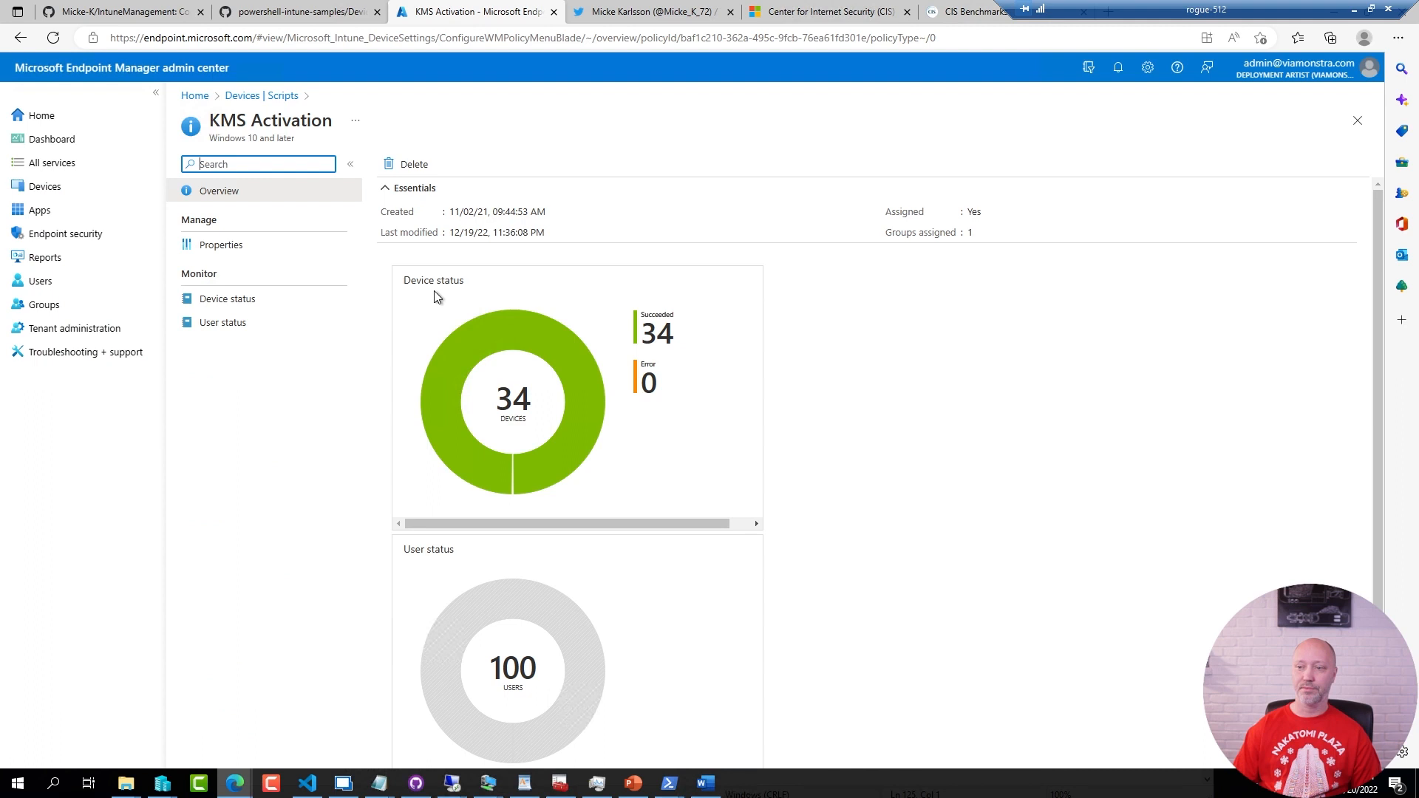
click(221, 245)
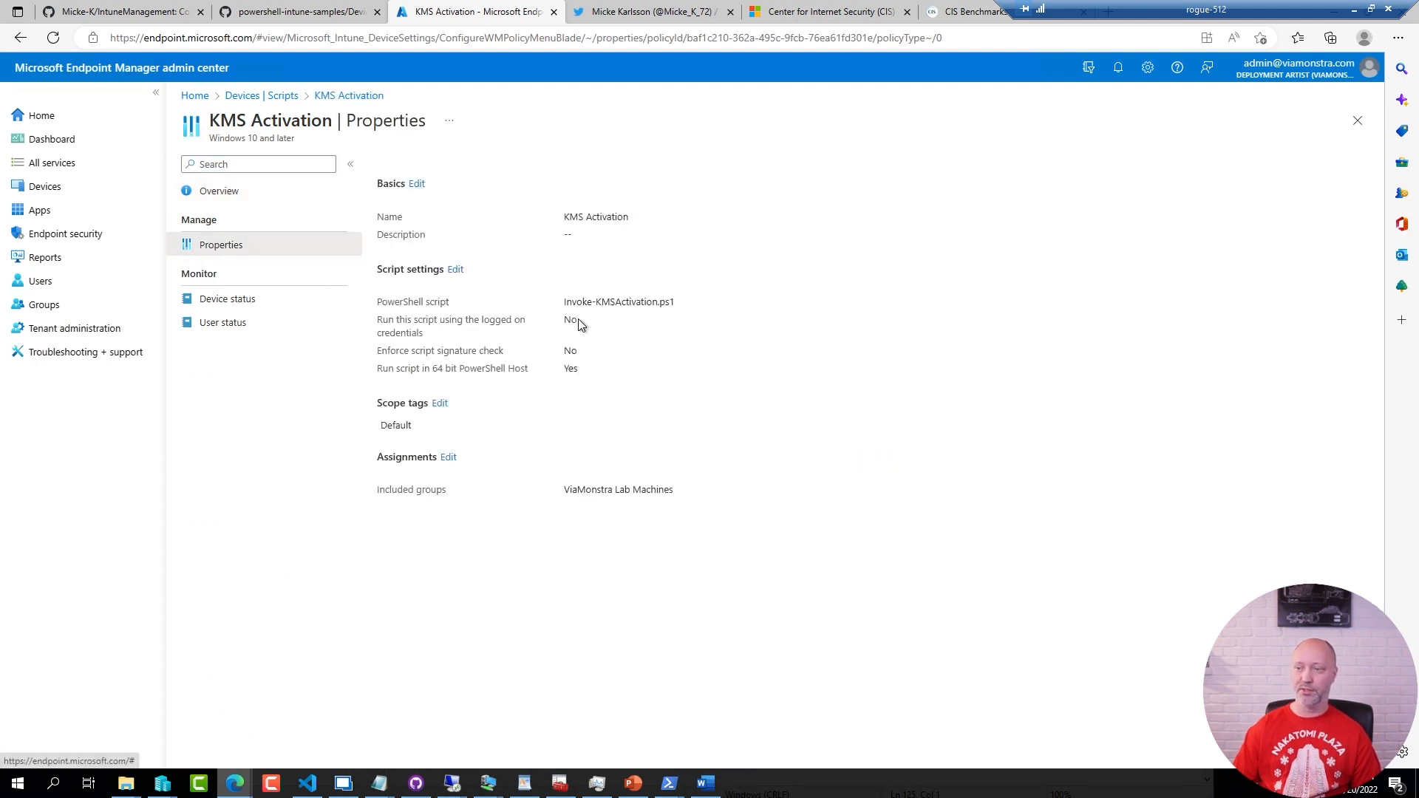
click(455, 269)
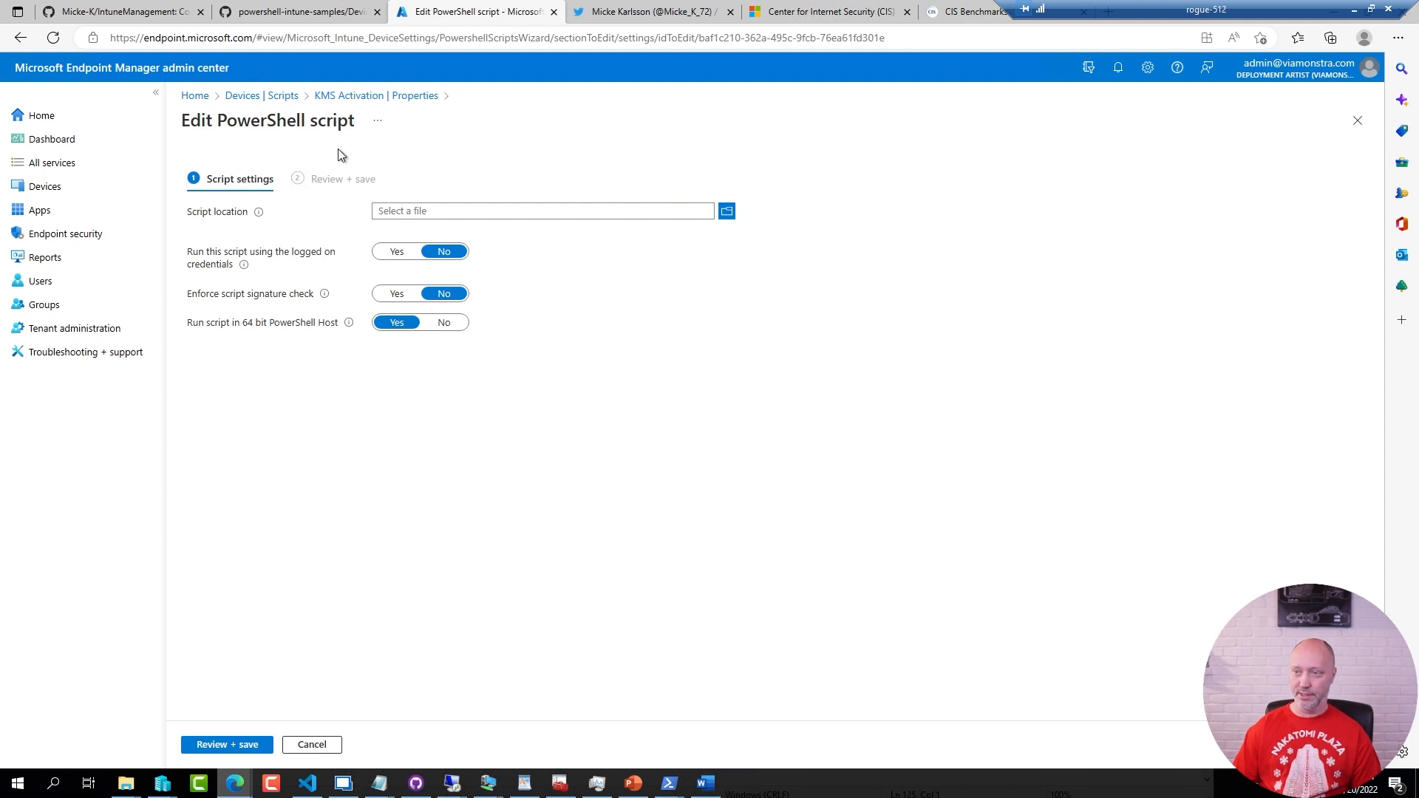
mouse_move(323, 742)
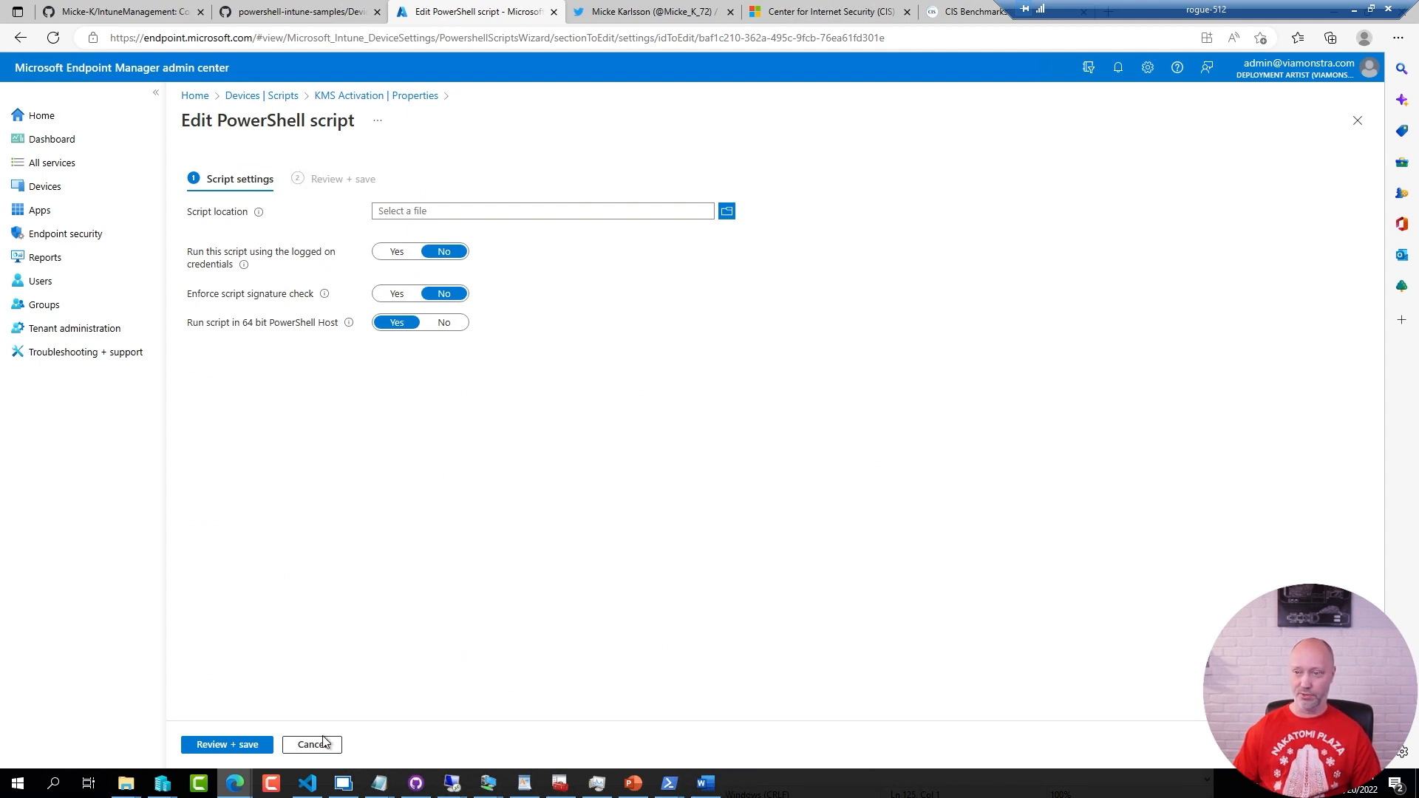
click(311, 744)
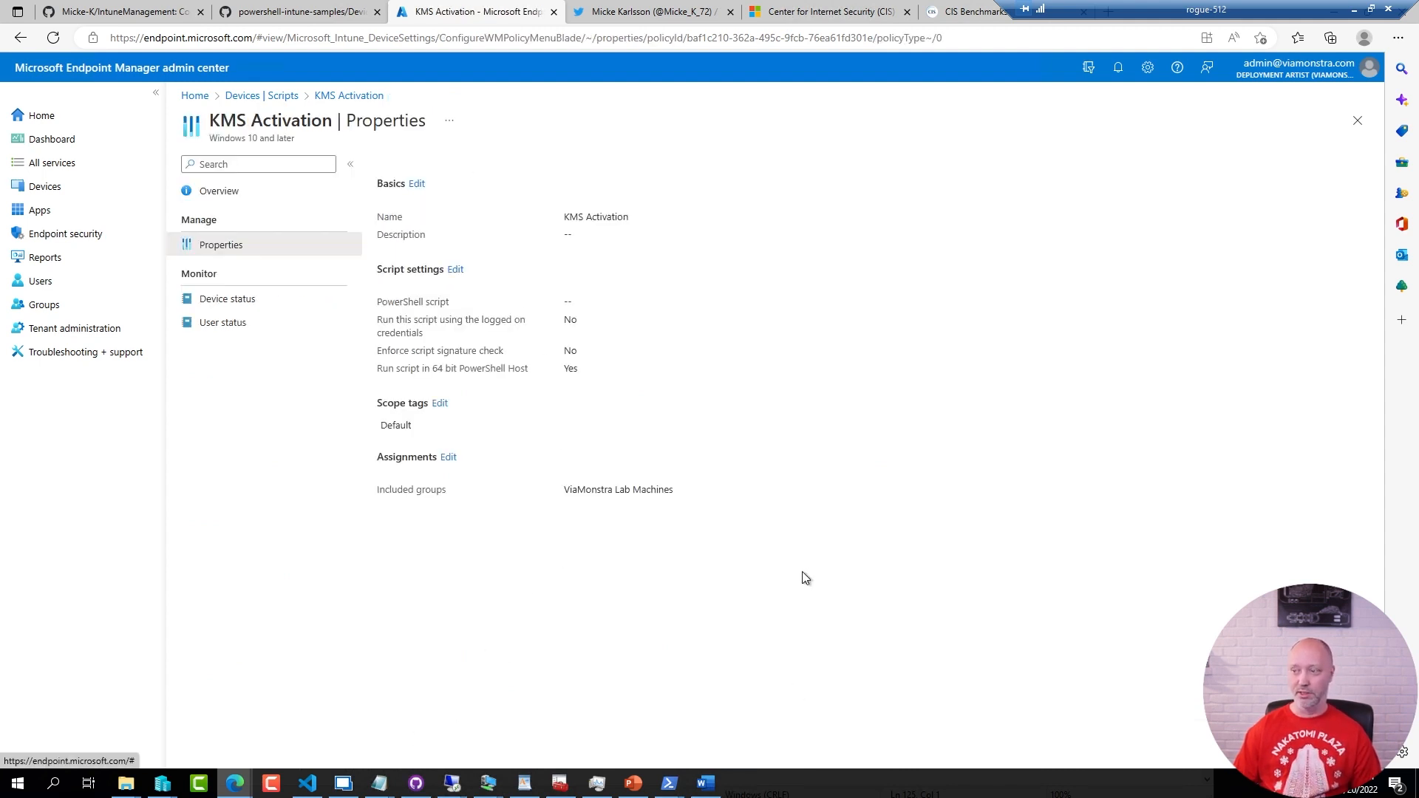
mouse_move(743, 512)
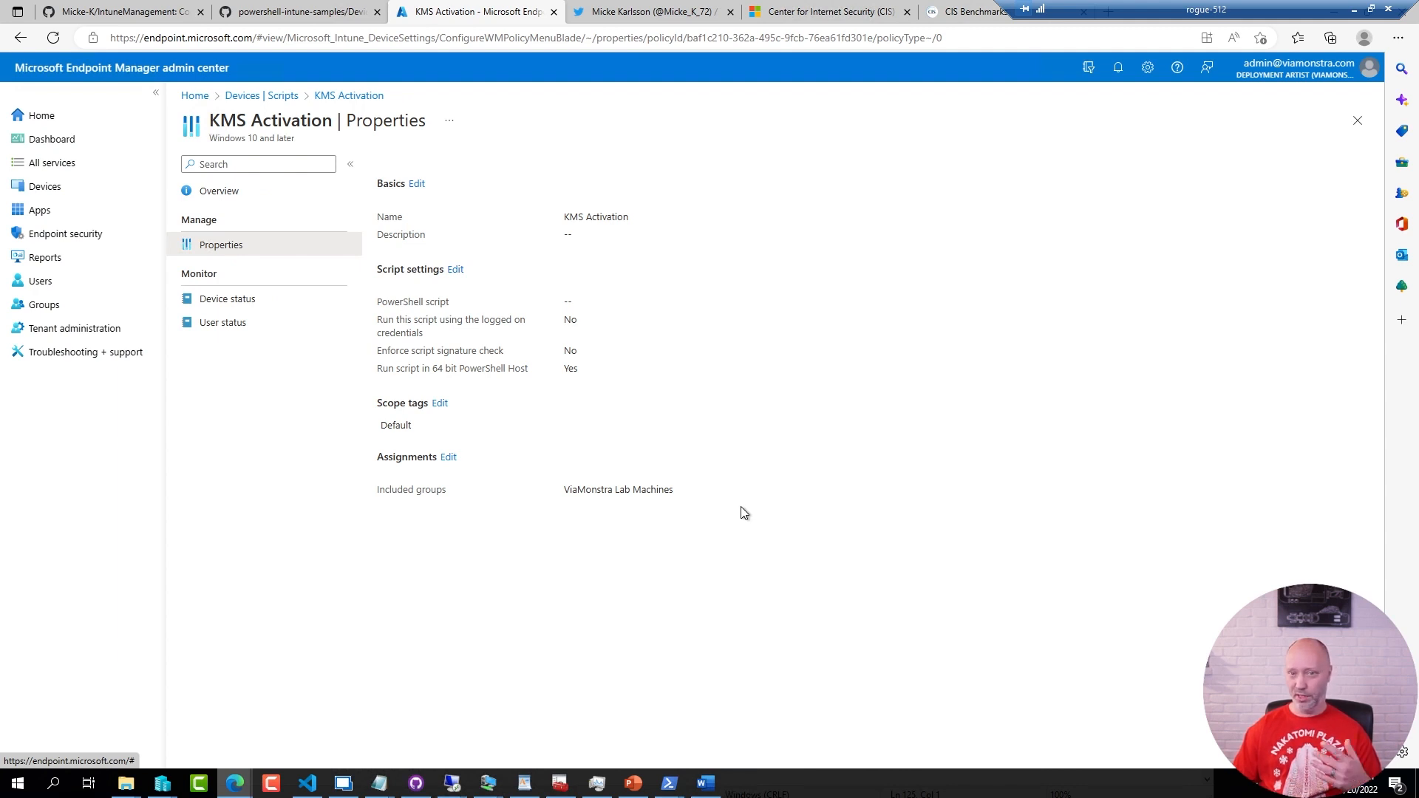
mouse_move(692, 396)
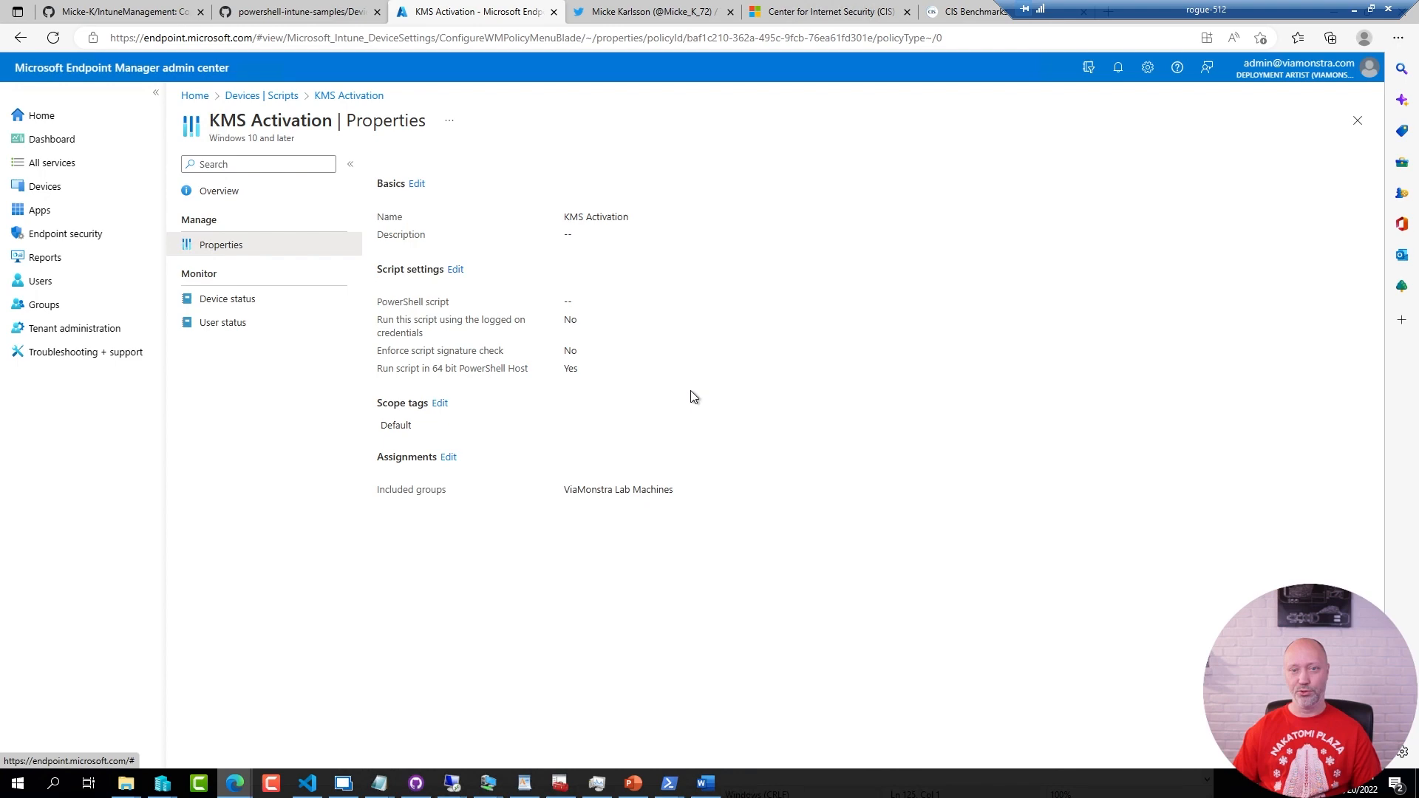
mouse_move(705, 411)
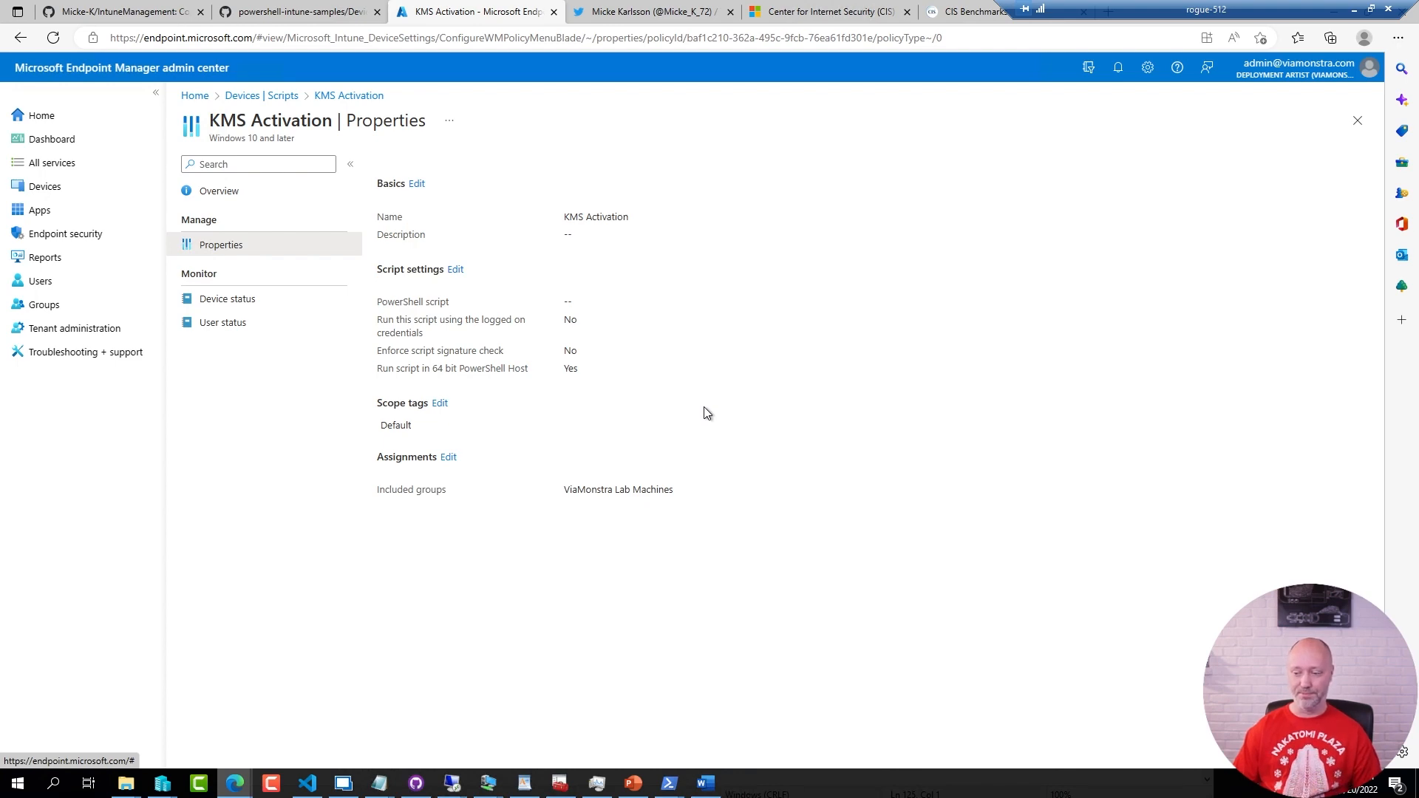
mouse_move(767, 550)
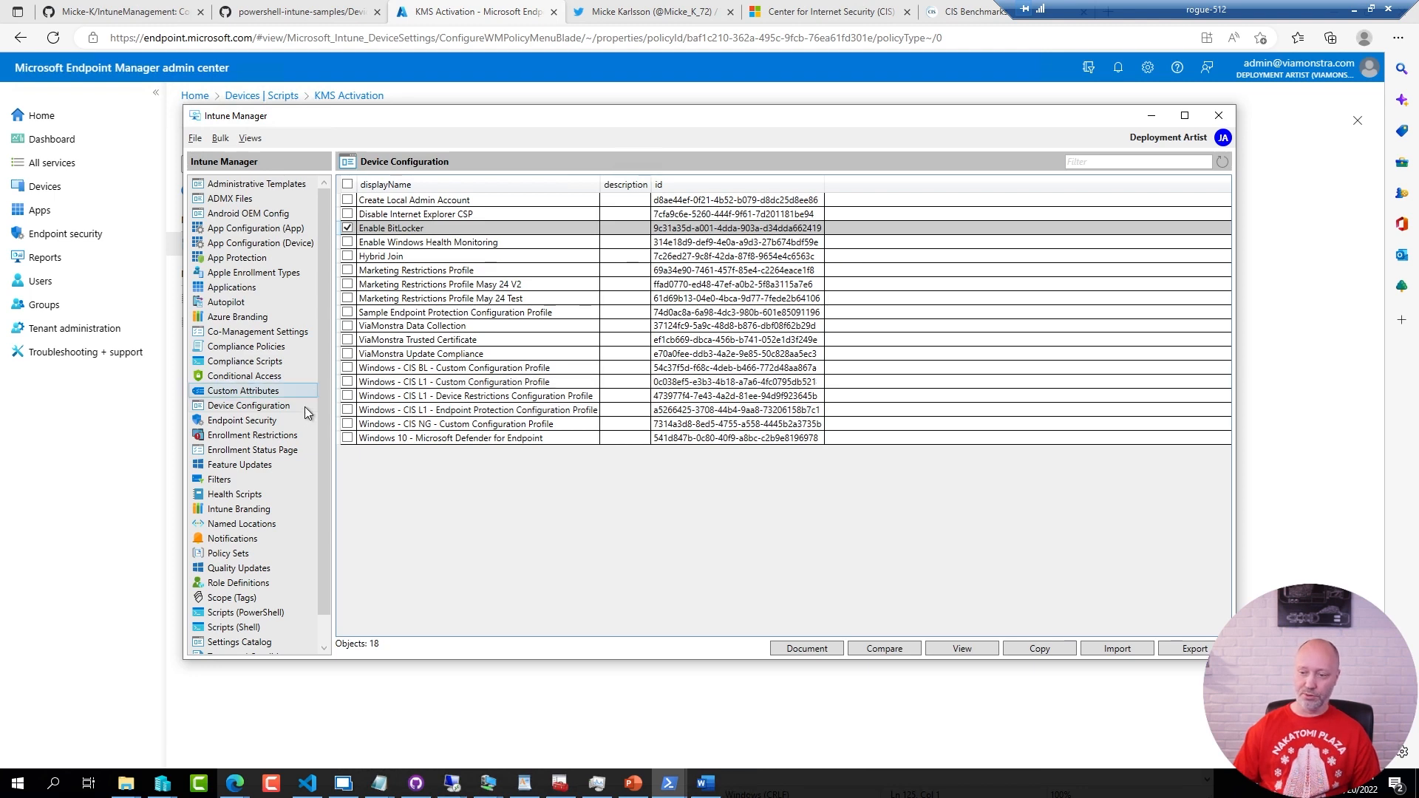
View the JSON of the KMS Activation script under Scripts (PowerShell)
click(246, 612)
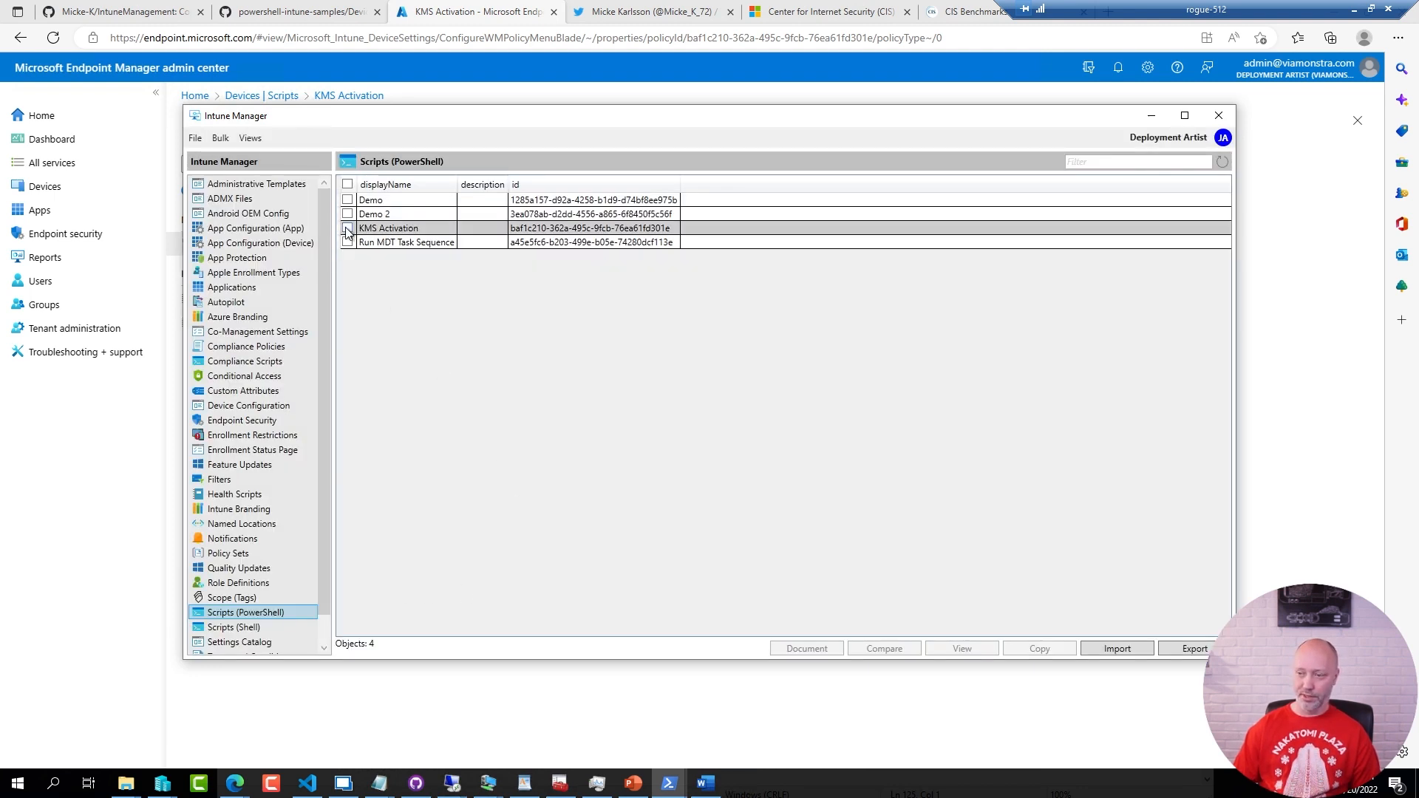
click(348, 228)
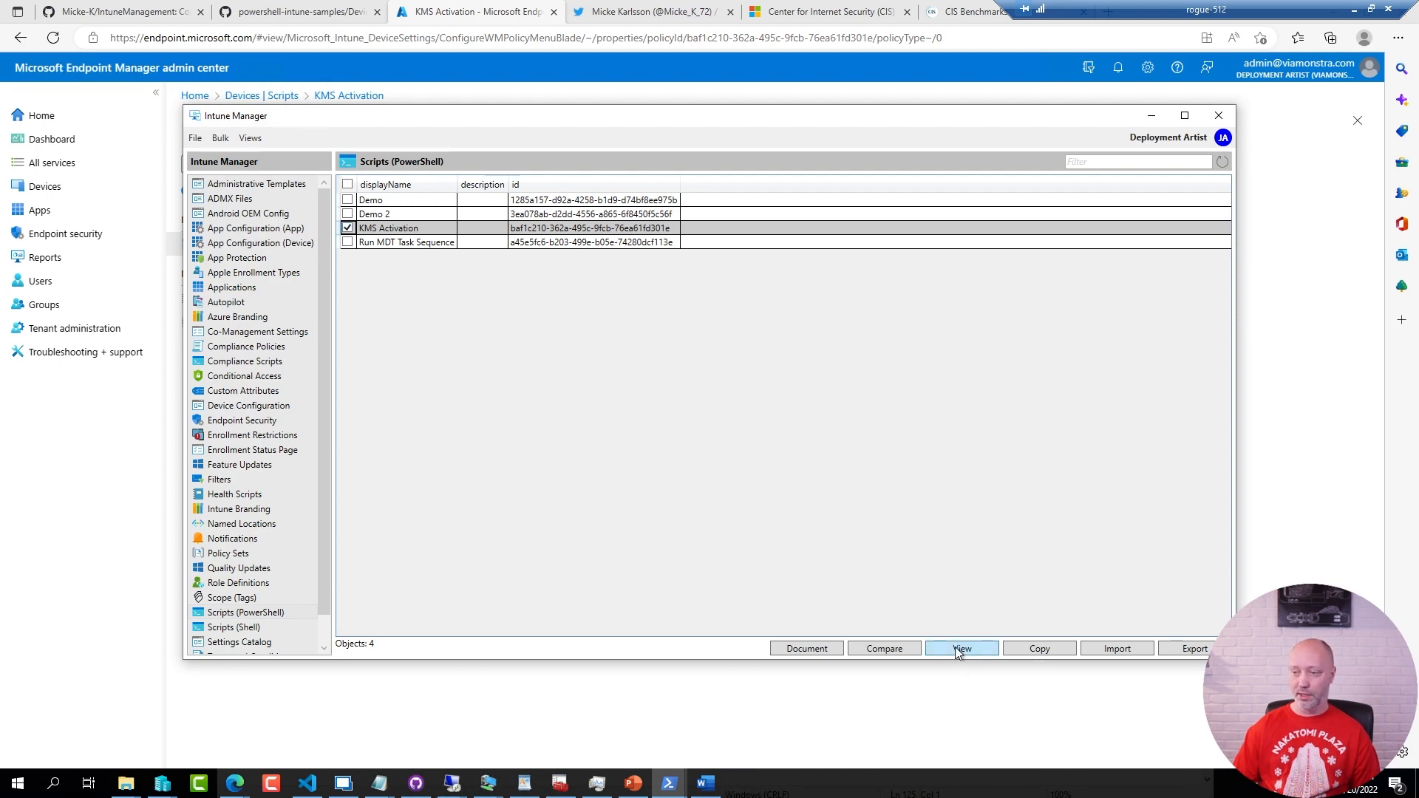
click(961, 648)
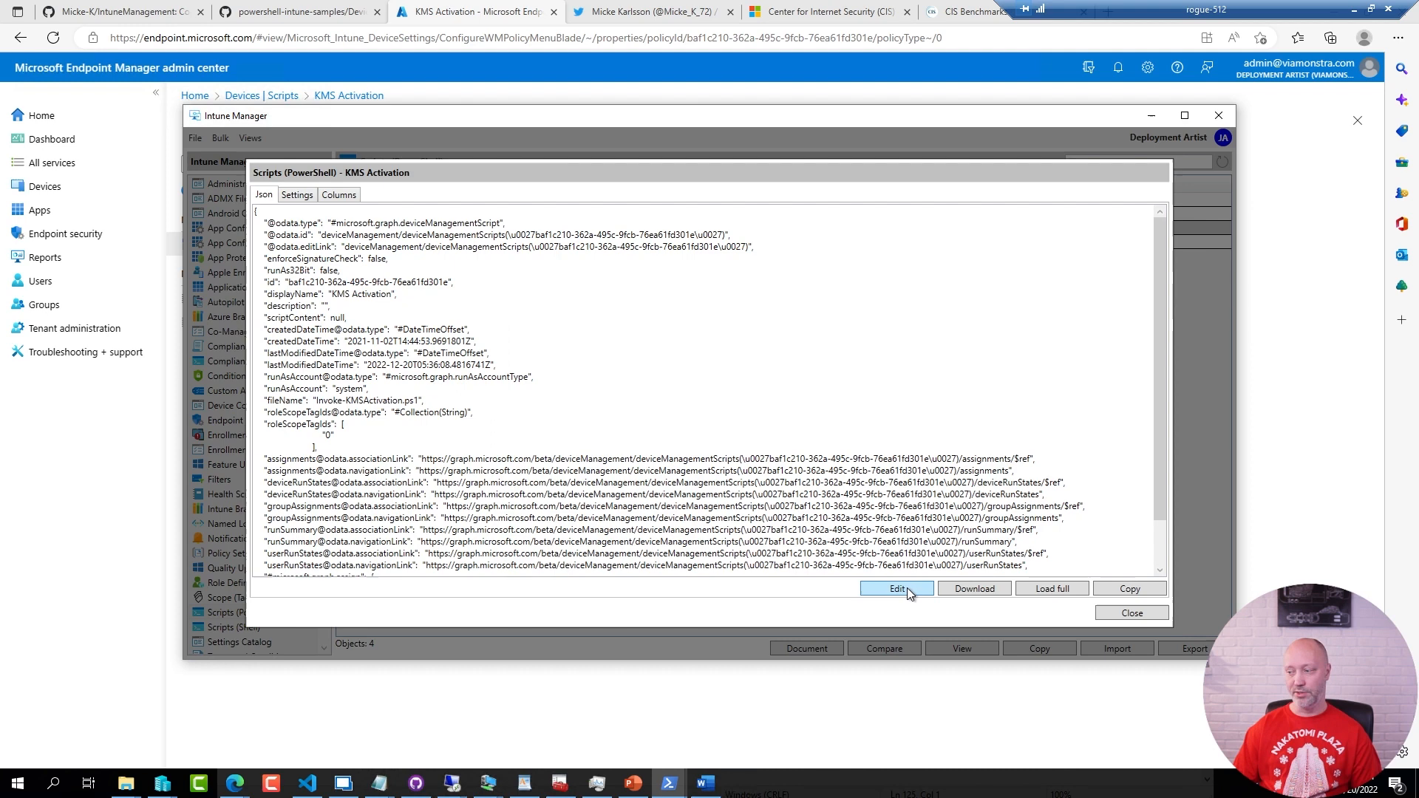
Append 10 to the KMS server address on the first line and save, confirming
click(896, 588)
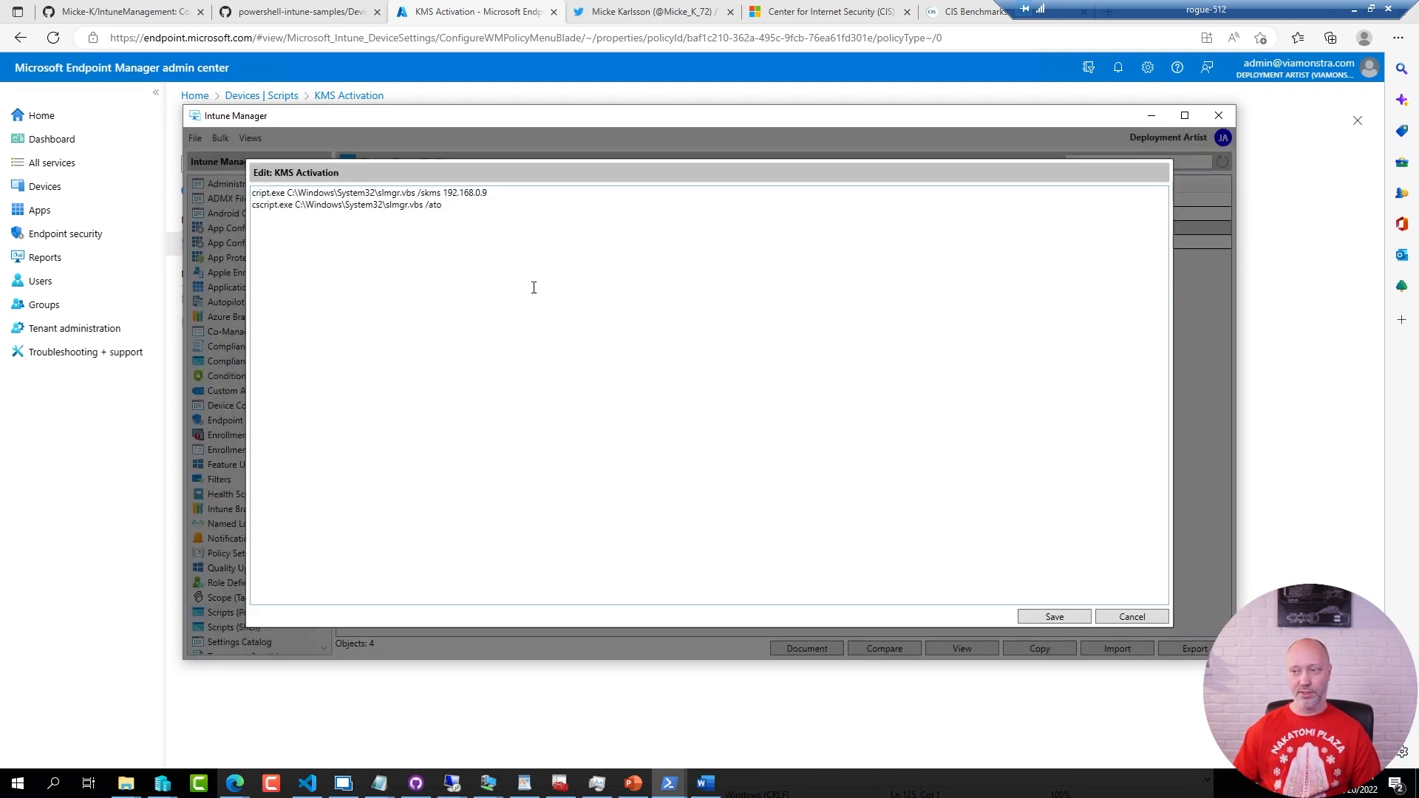
mouse_move(390, 237)
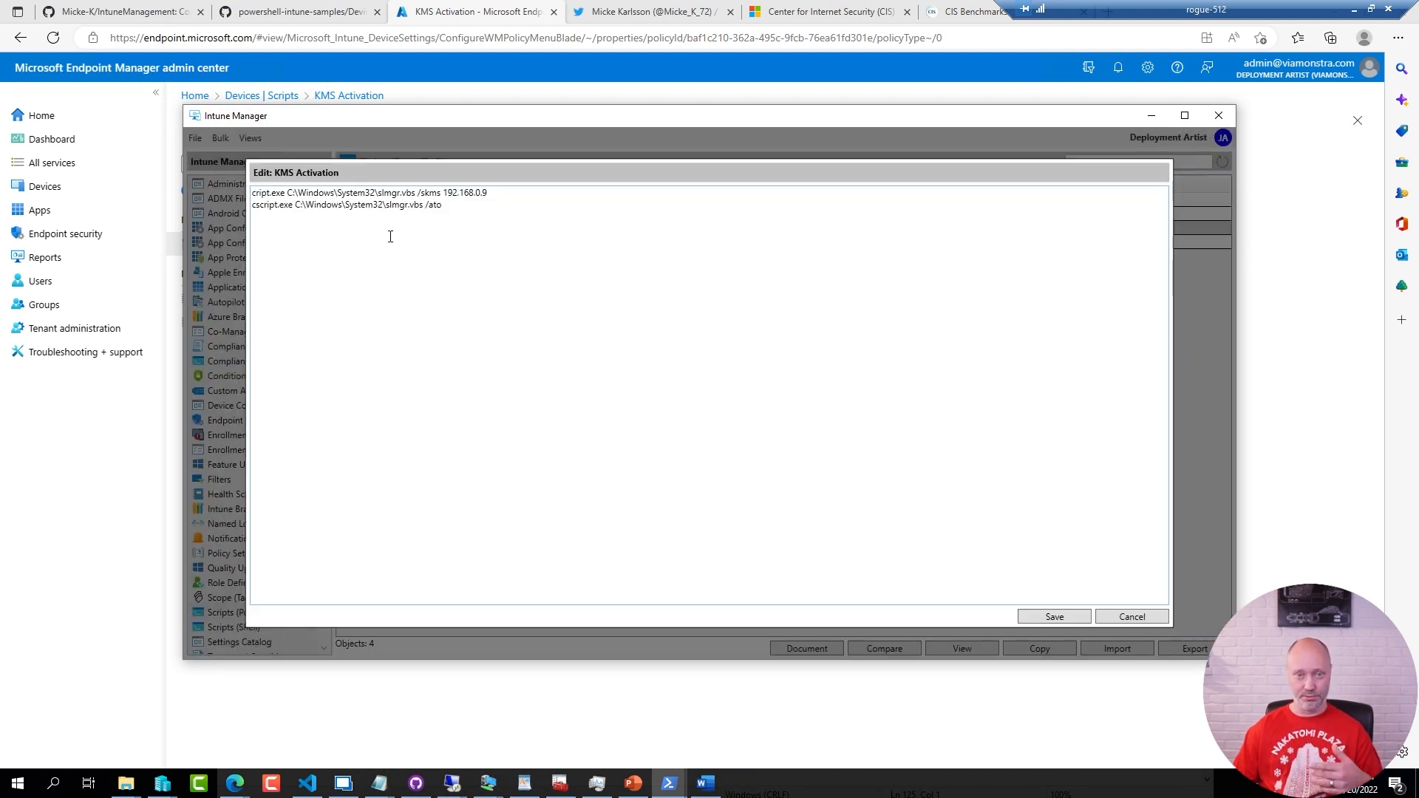
click(487, 193)
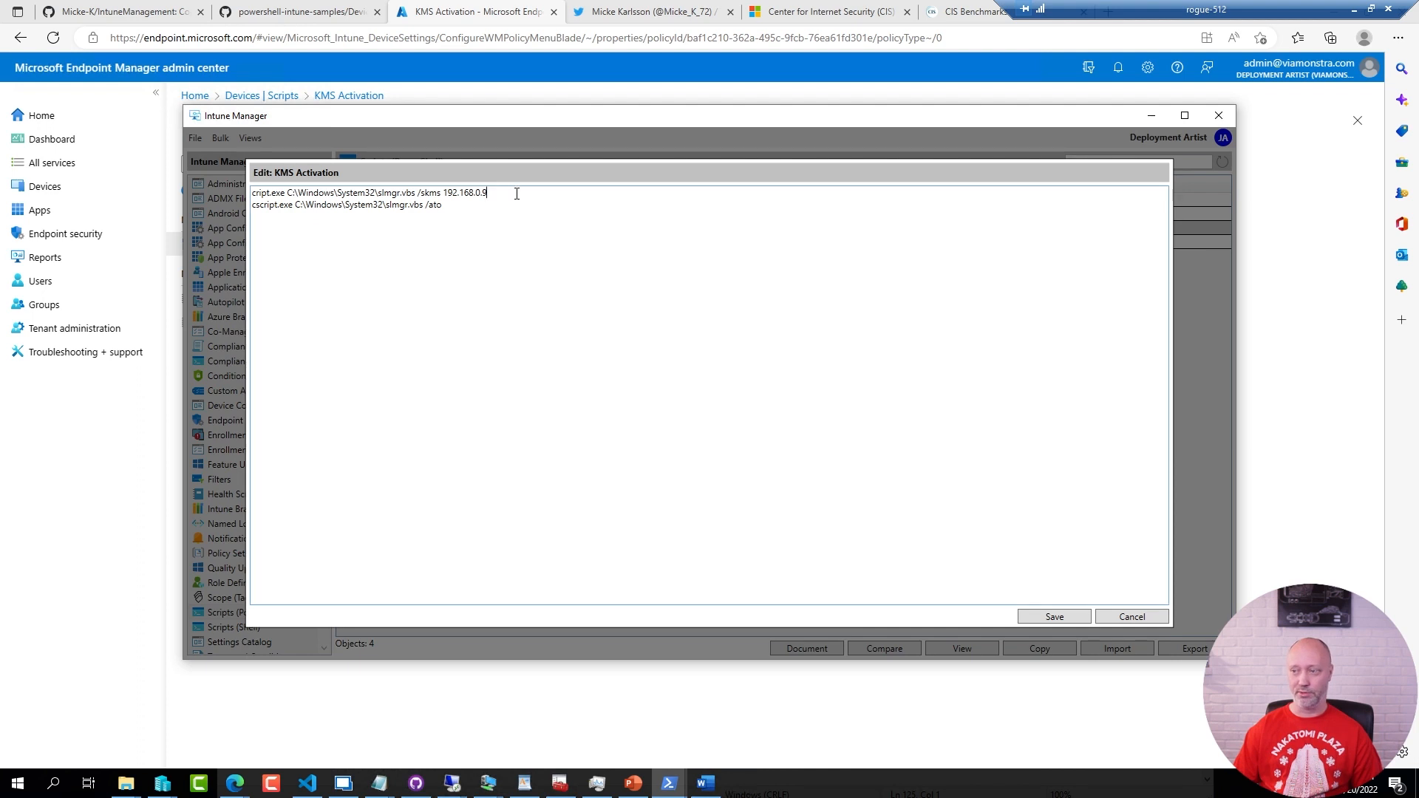
text(10)
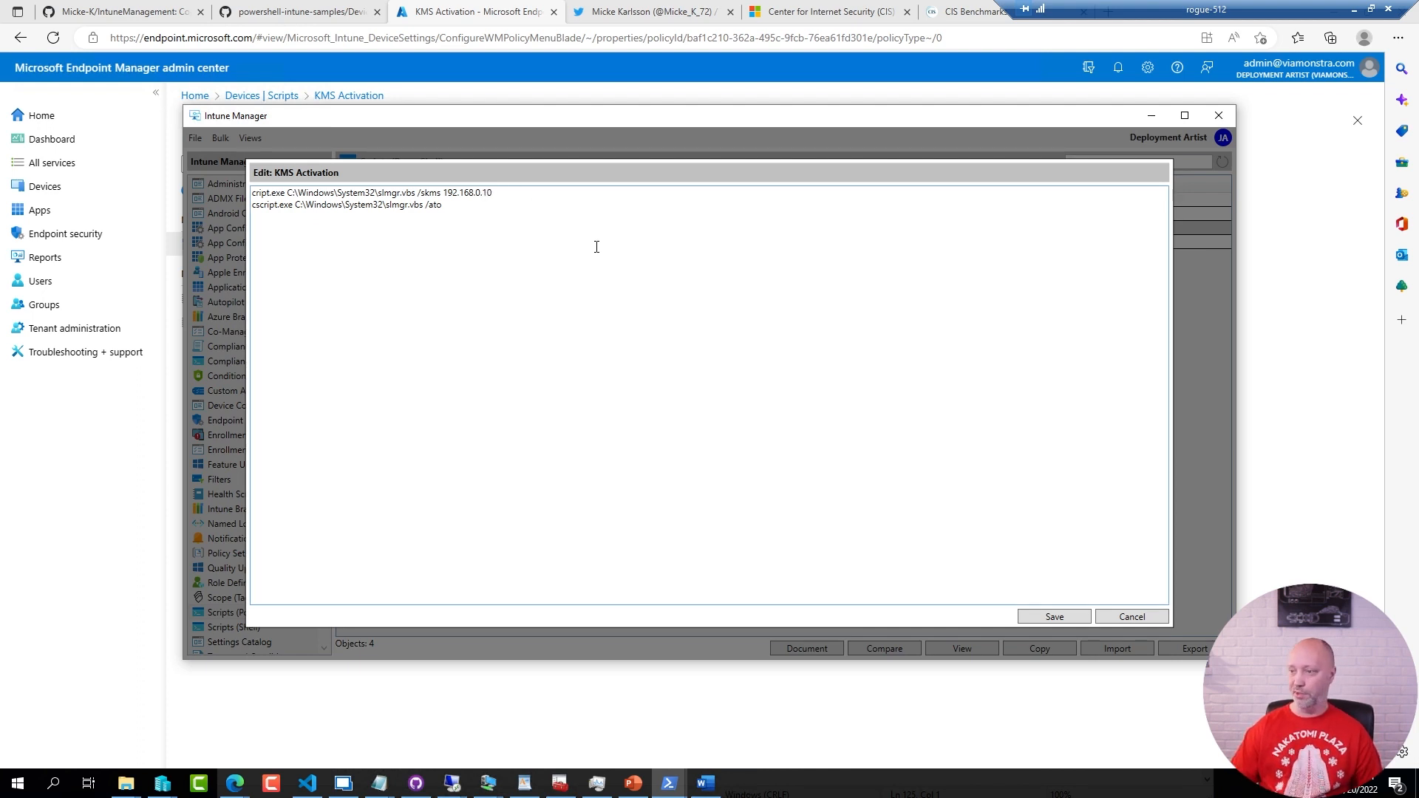
click(1053, 616)
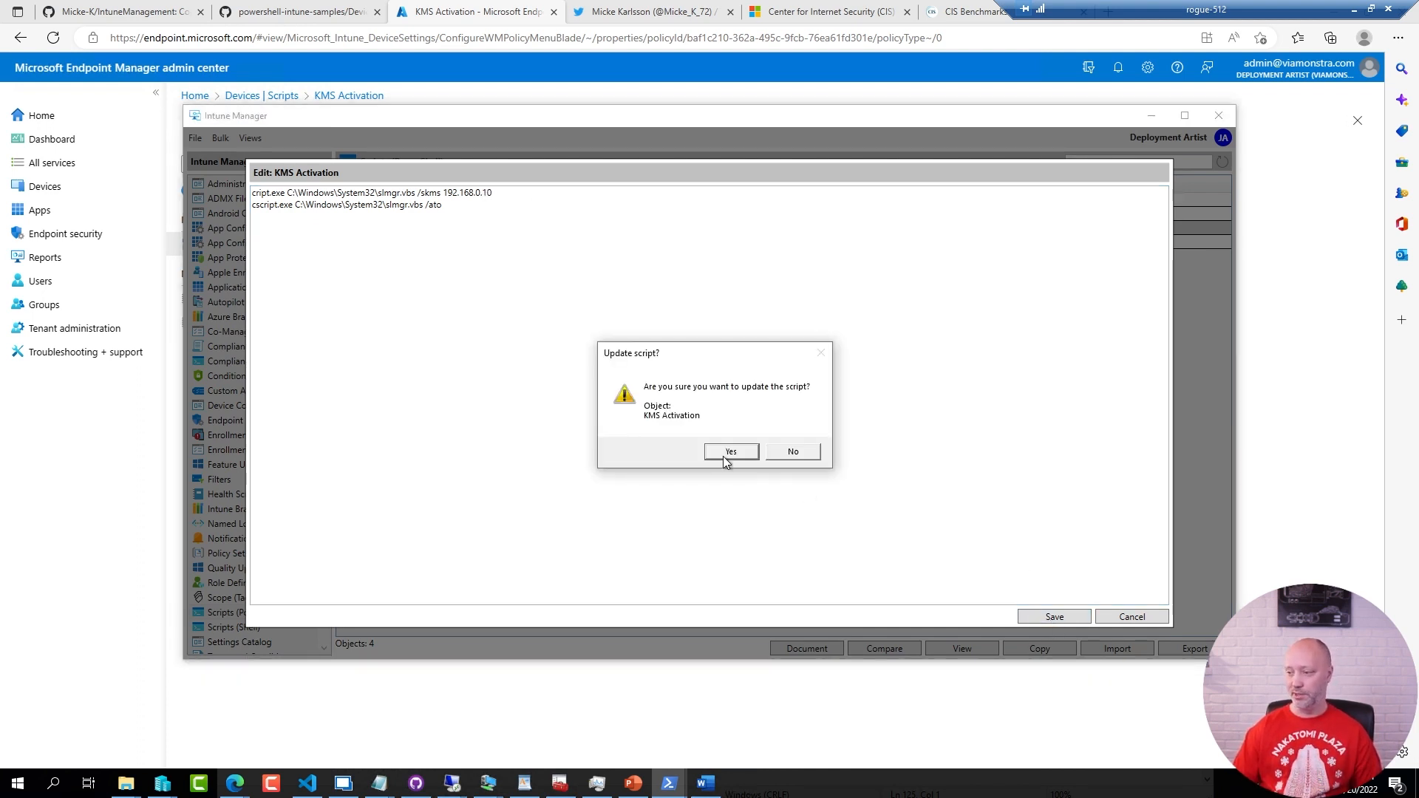
click(730, 452)
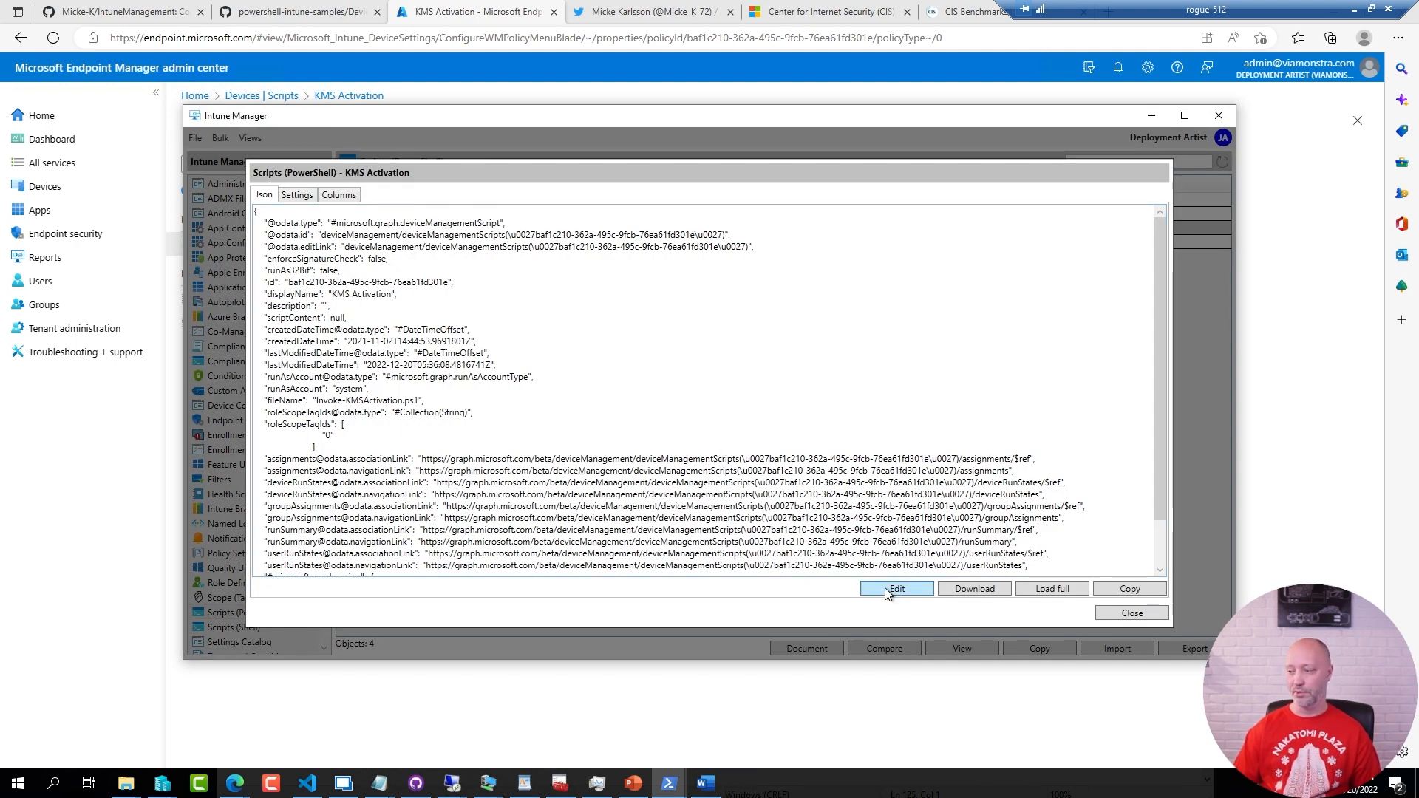
Reopen the KMS Activation script editor and save it again, confirming the update
click(896, 588)
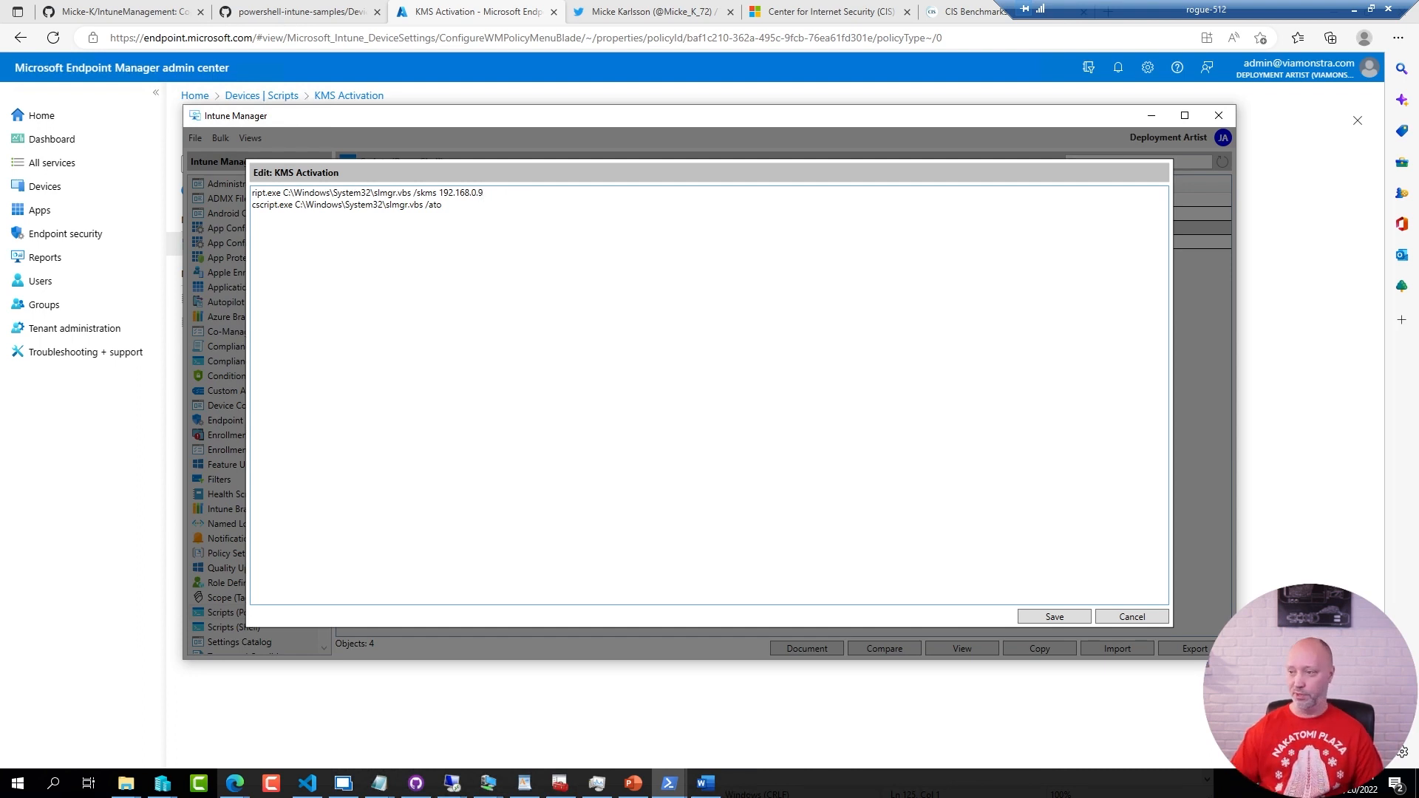
click(1054, 617)
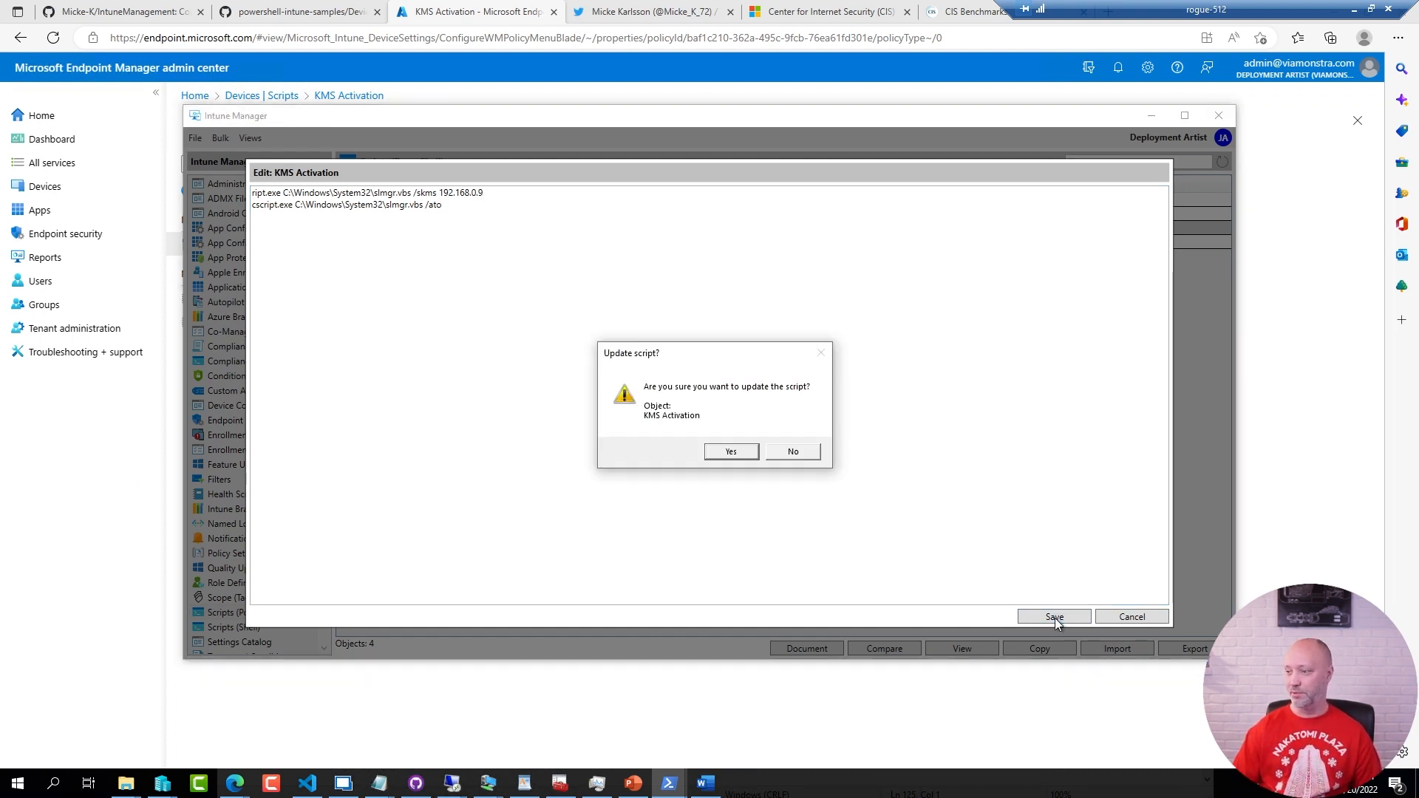
click(731, 451)
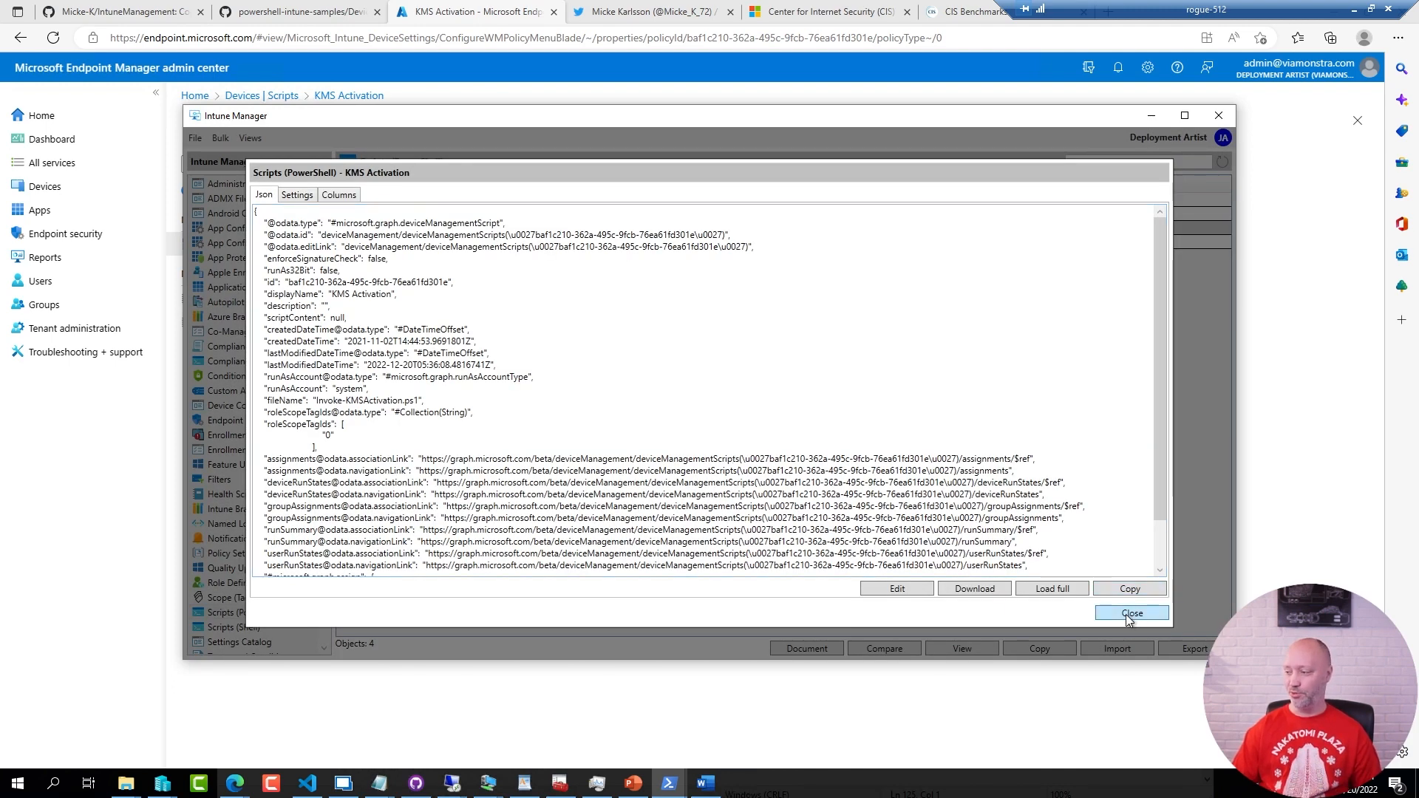
Close the KMS Activation script details window
click(1132, 612)
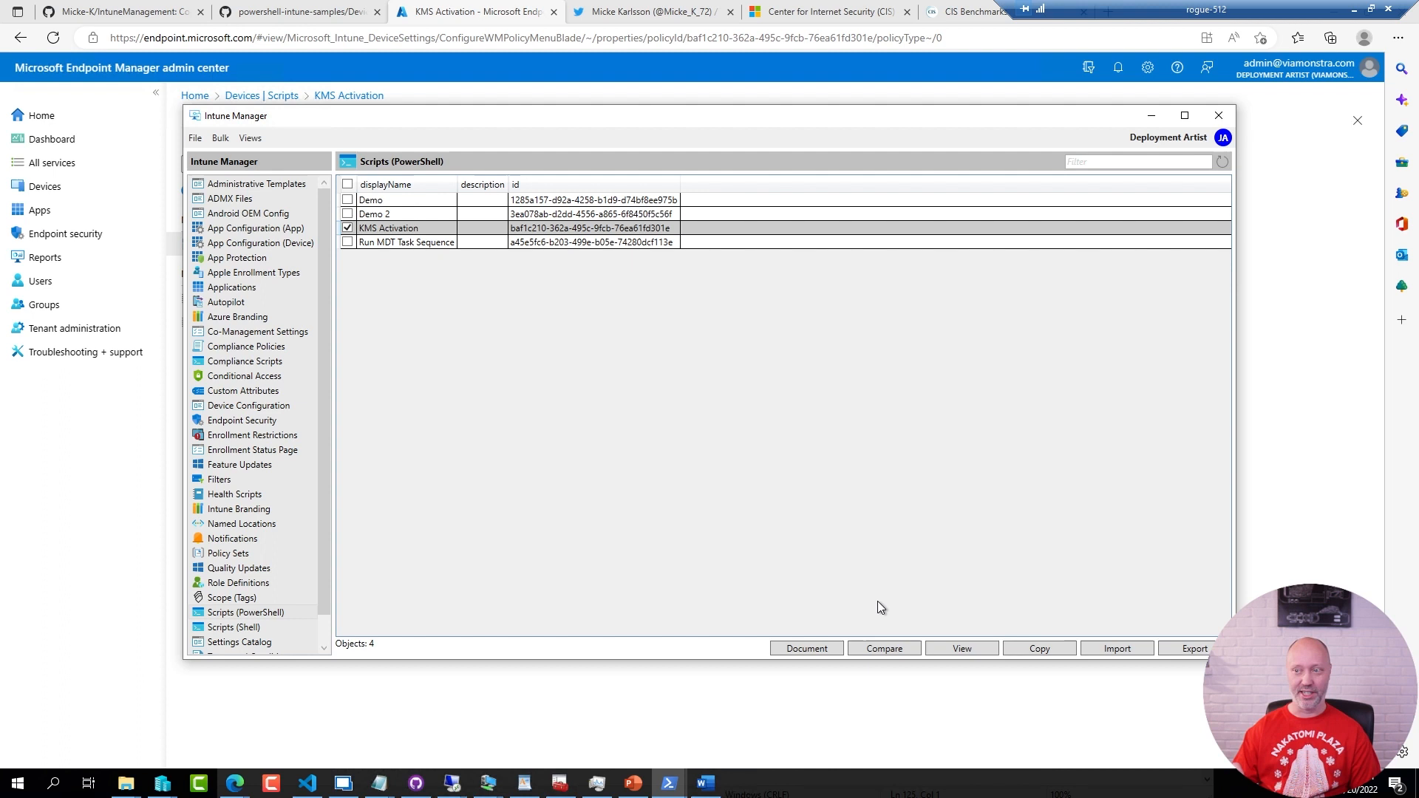
mouse_move(345, 394)
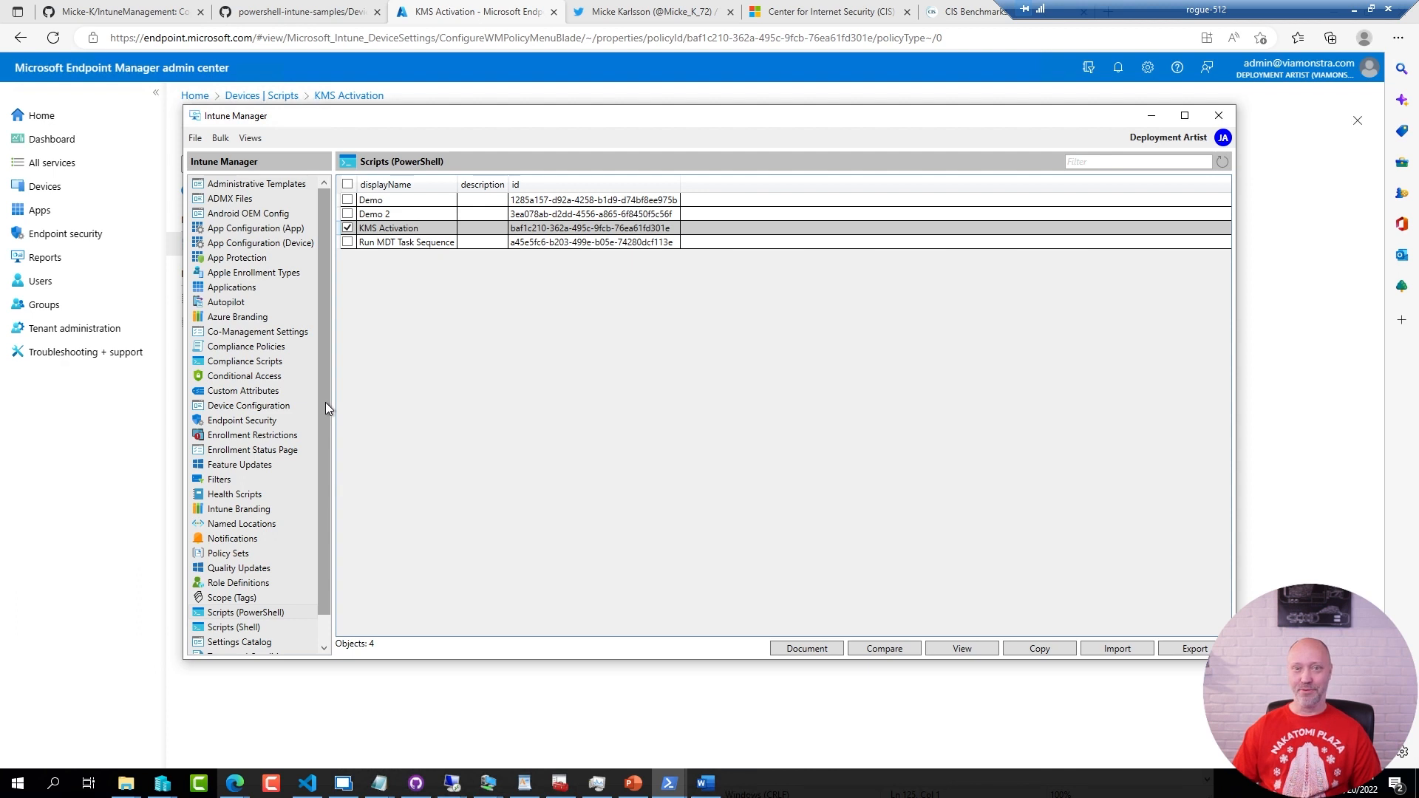
mouse_move(706, 351)
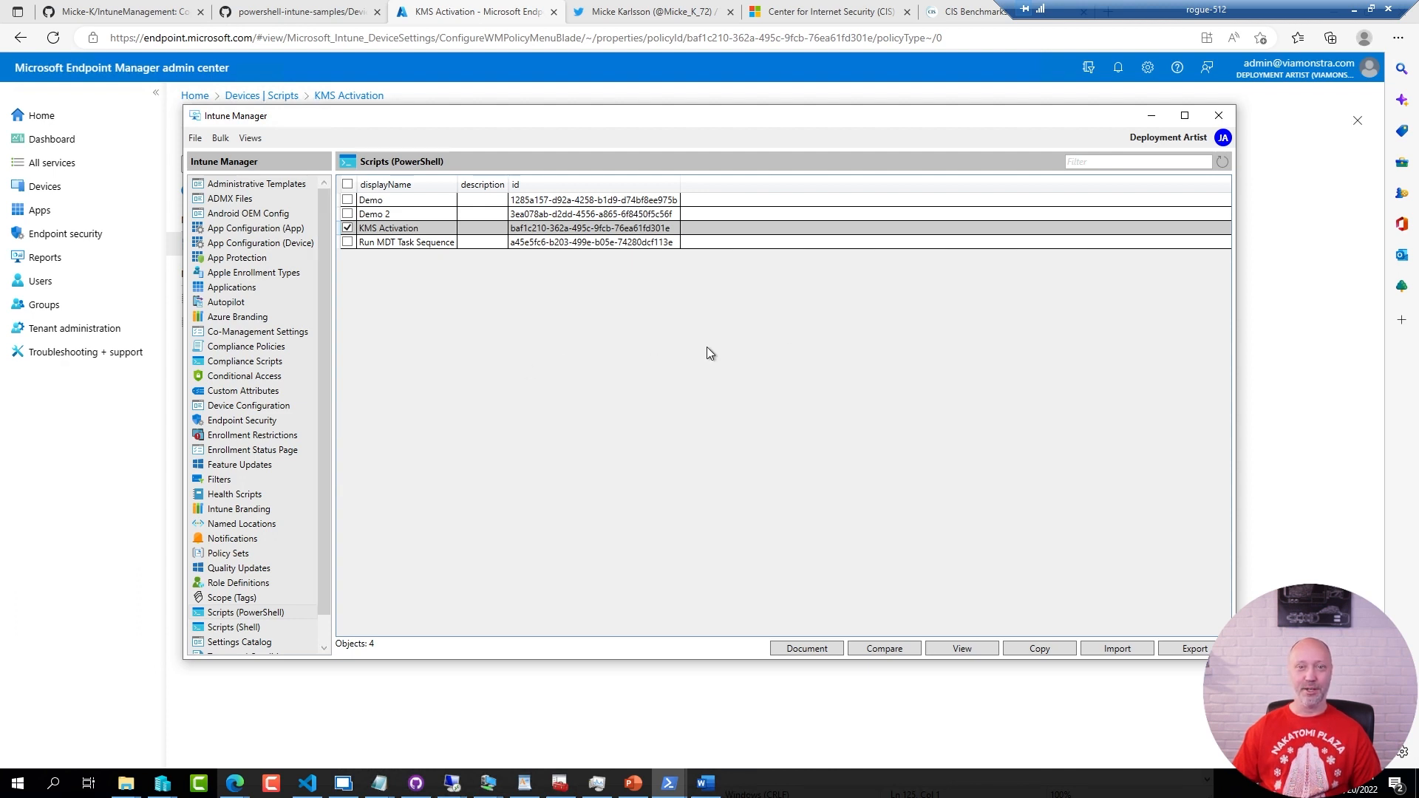